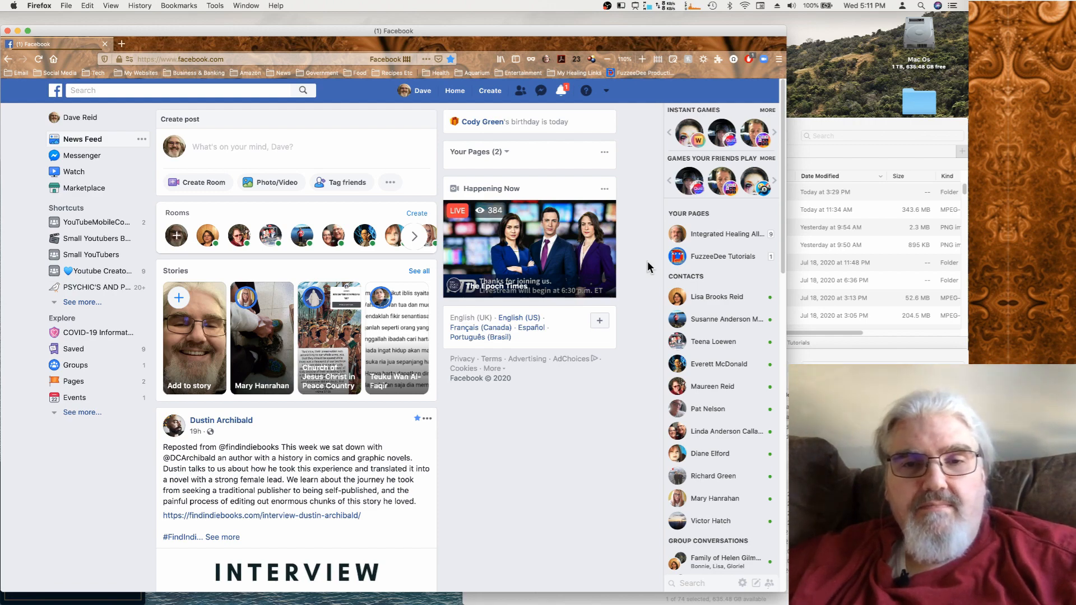
Visit your own profile page and return to the News Feed in the classic layout
left_click(645, 259)
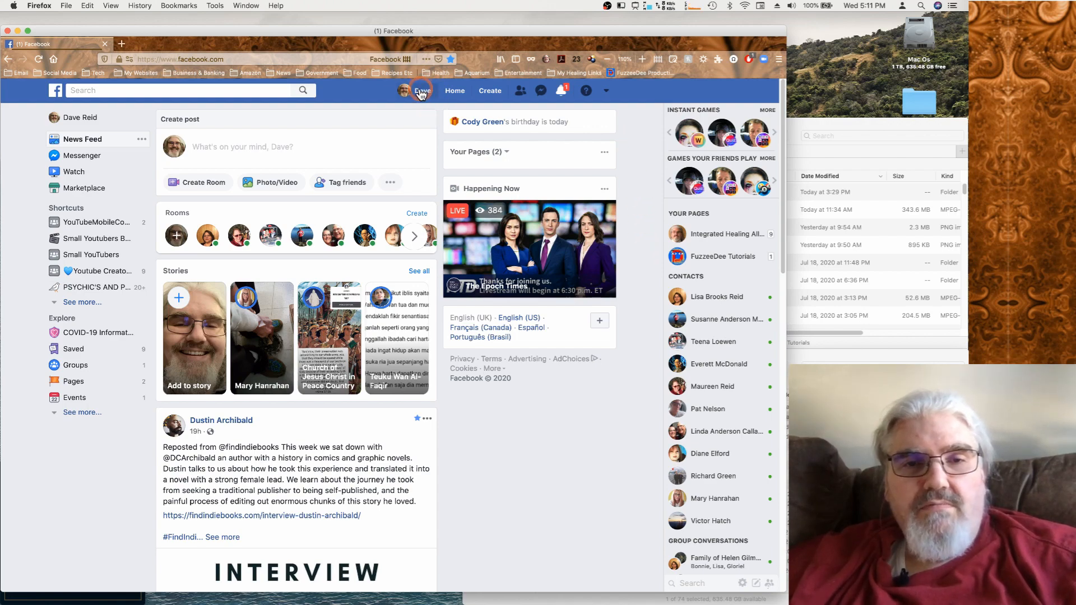
mouse_move(422, 89)
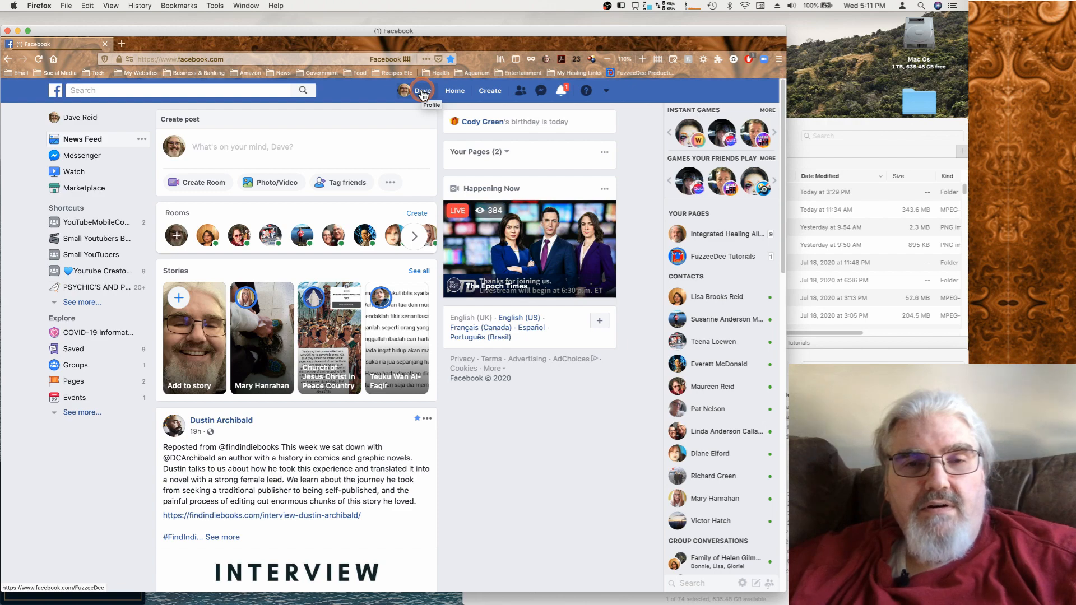
left_click(420, 90)
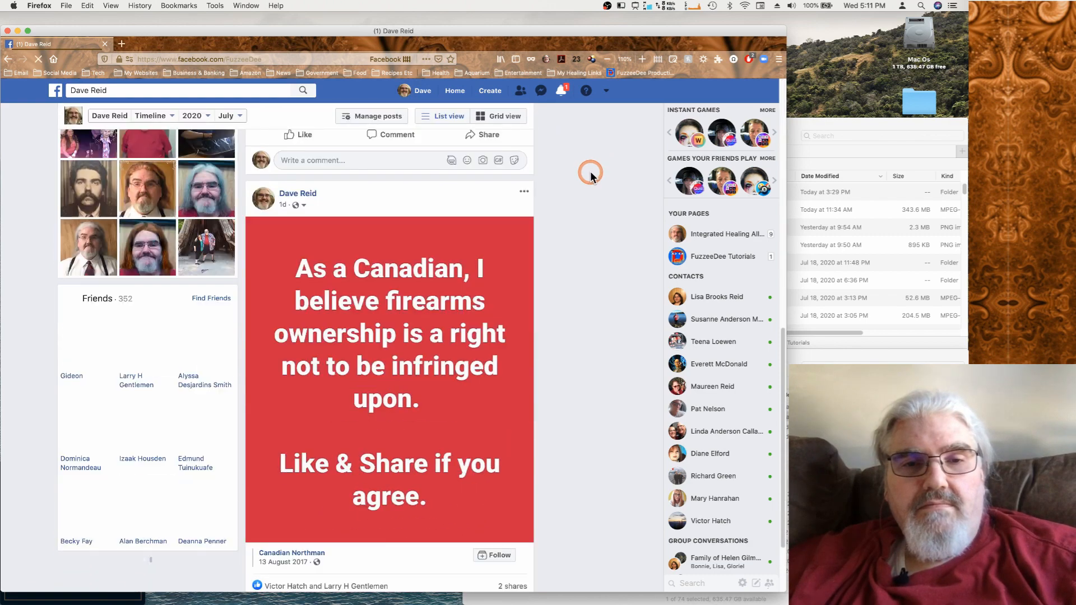
left_click(419, 89)
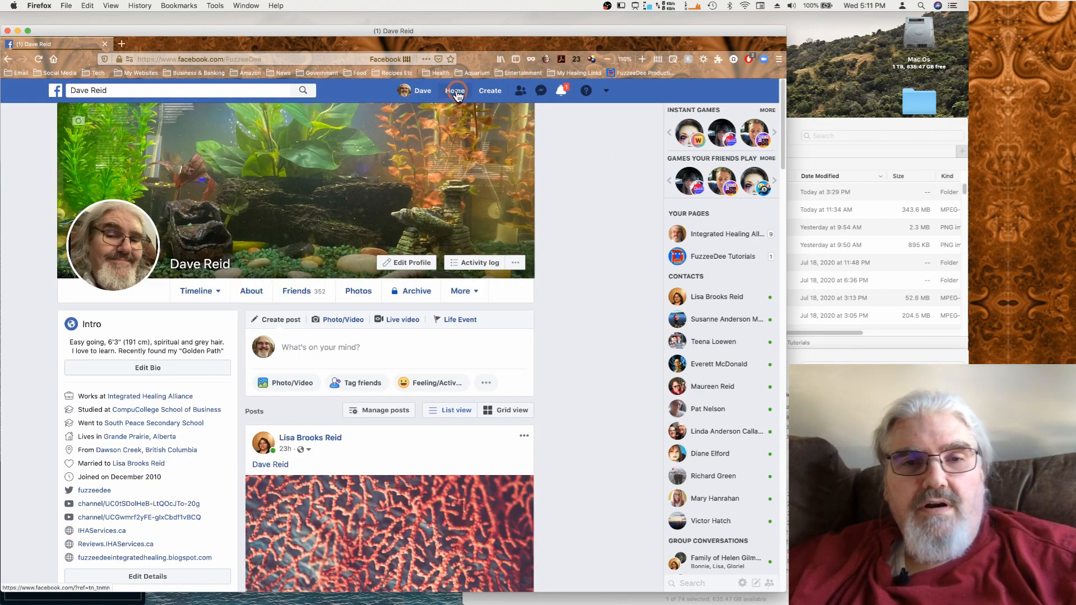
left_click(453, 90)
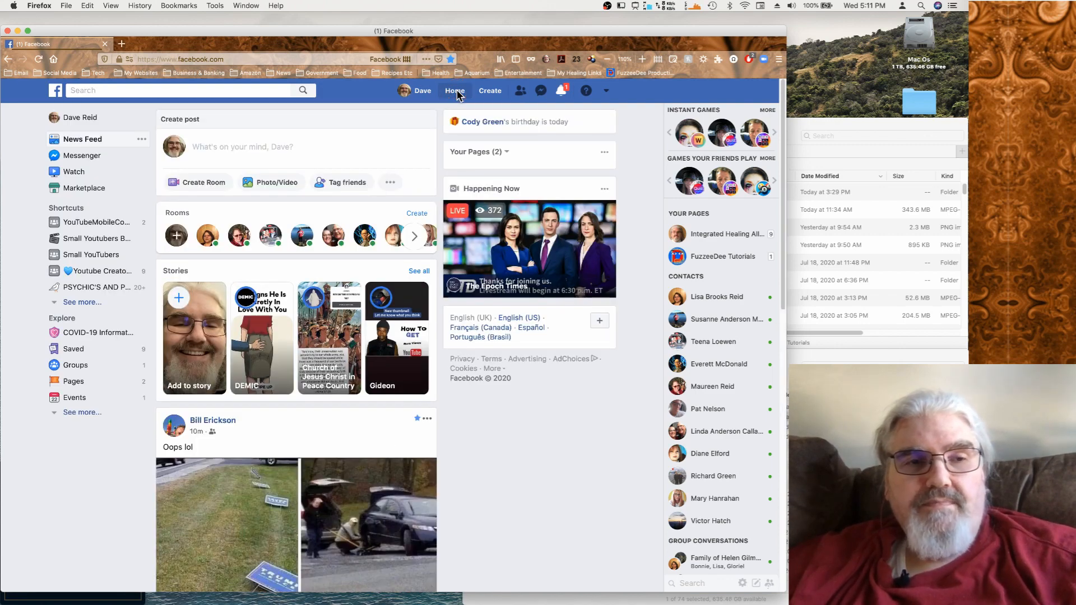
left_click(453, 90)
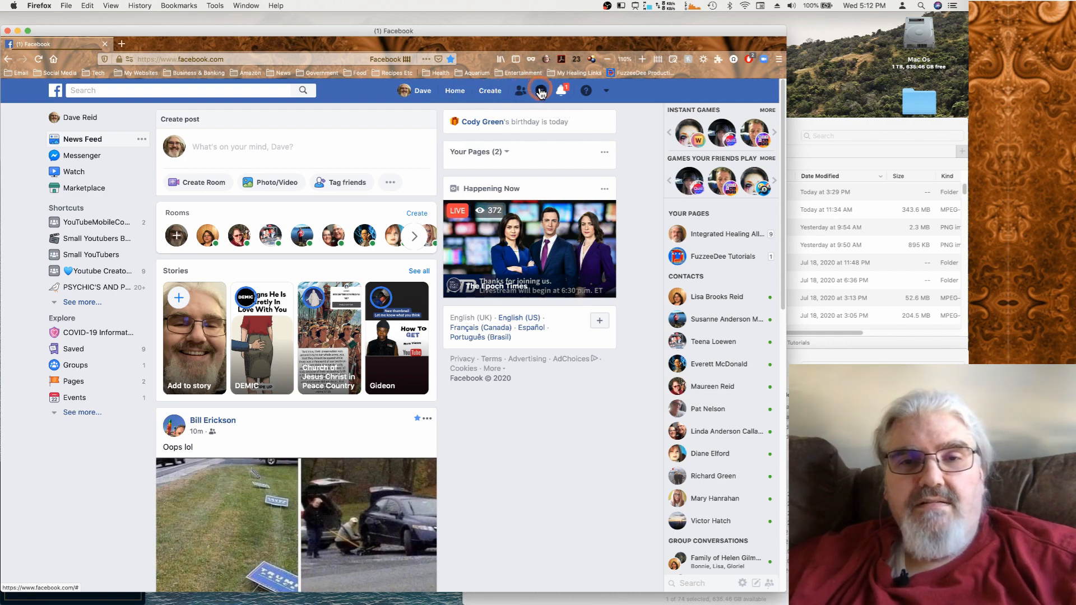
mouse_move(541, 90)
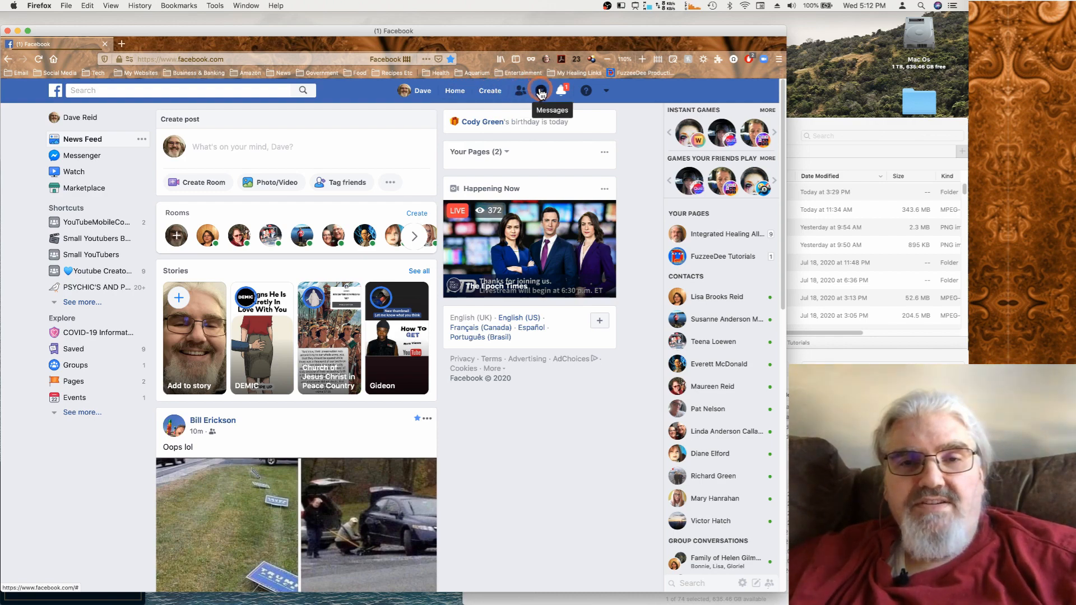
mouse_move(563, 90)
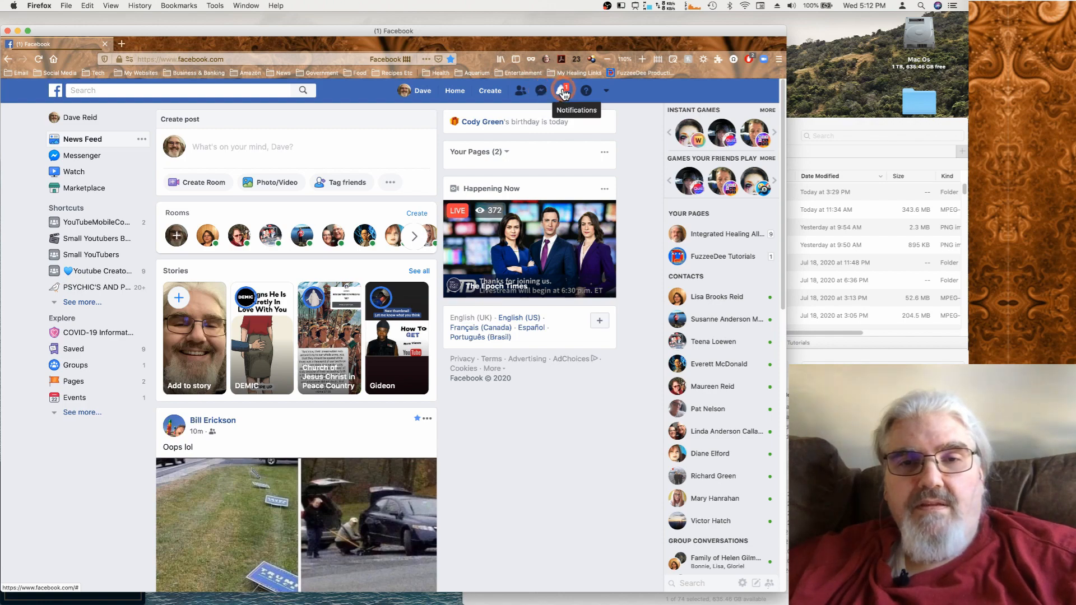
mouse_move(585, 90)
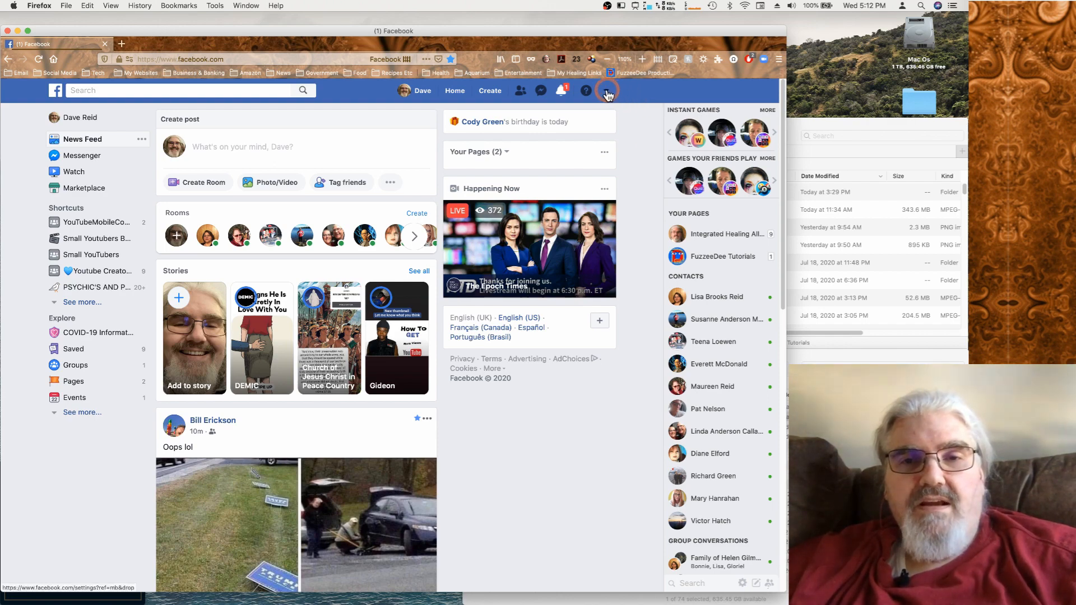
Switch to the new Facebook layout from the account dropdown
left_click(607, 89)
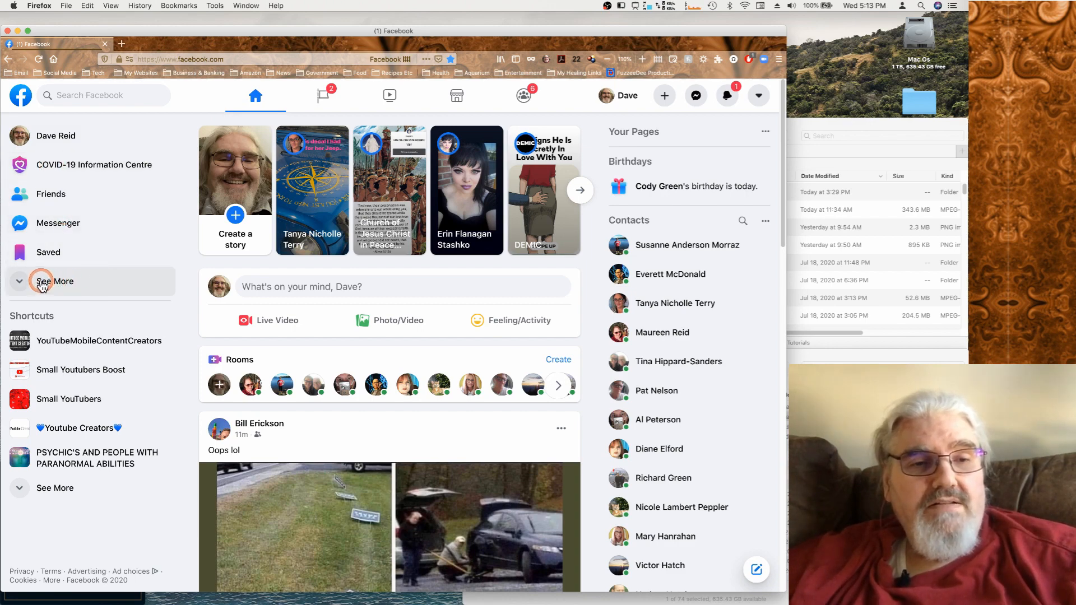
Expand the full sections menu and sort the feed by Most recent posts
left_click(54, 280)
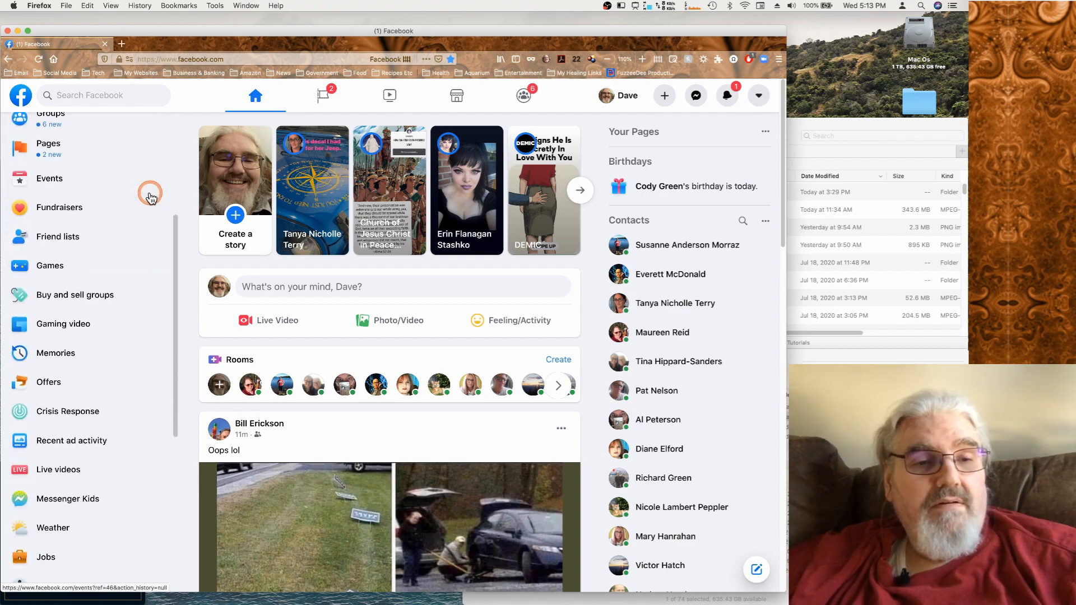
scroll("down", 3)
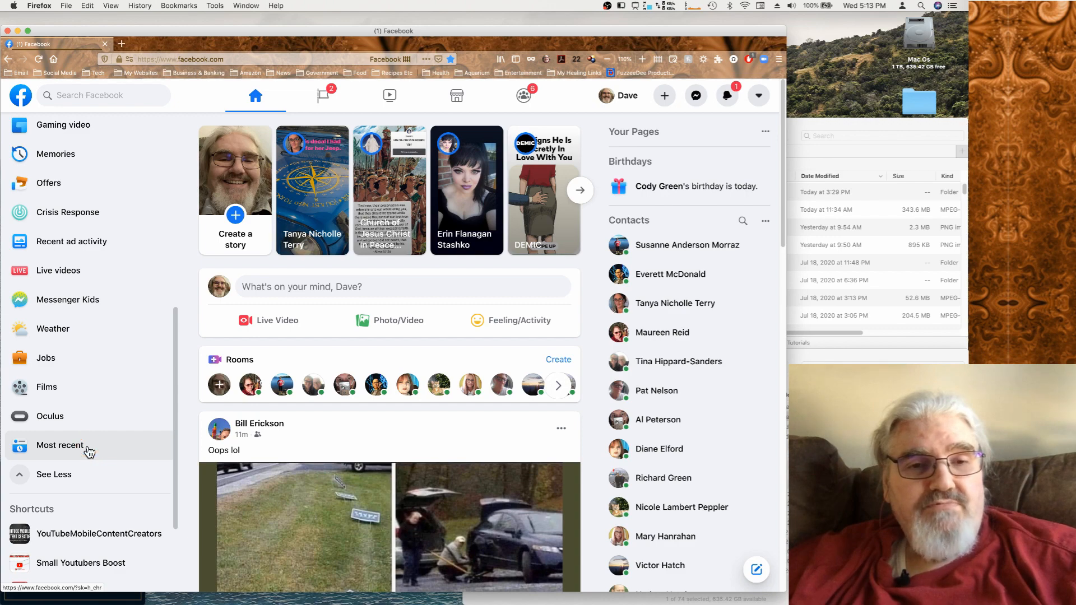
left_click(61, 445)
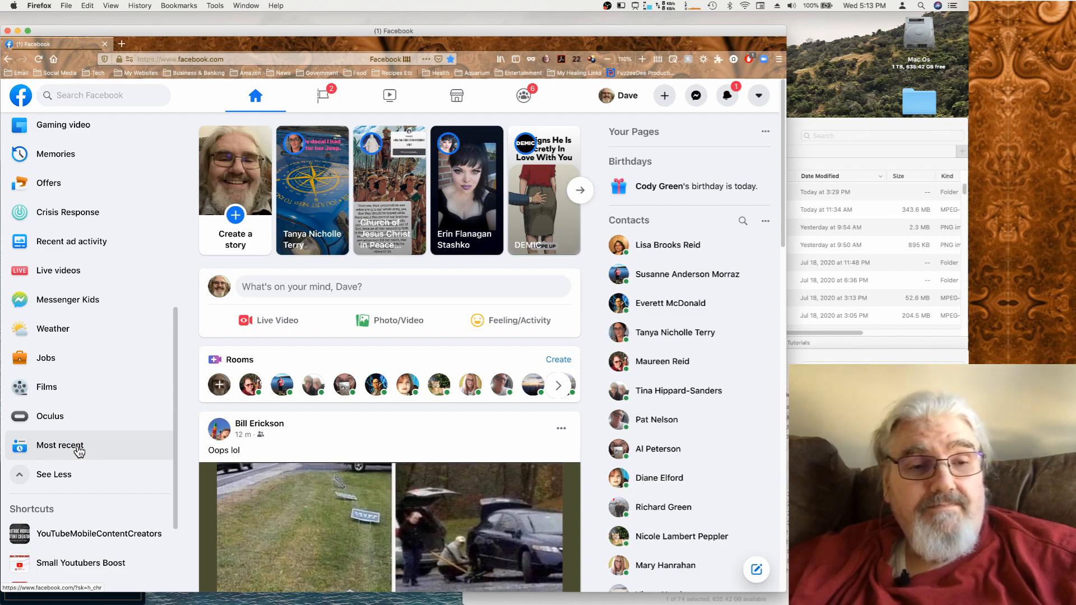
left_click(59, 445)
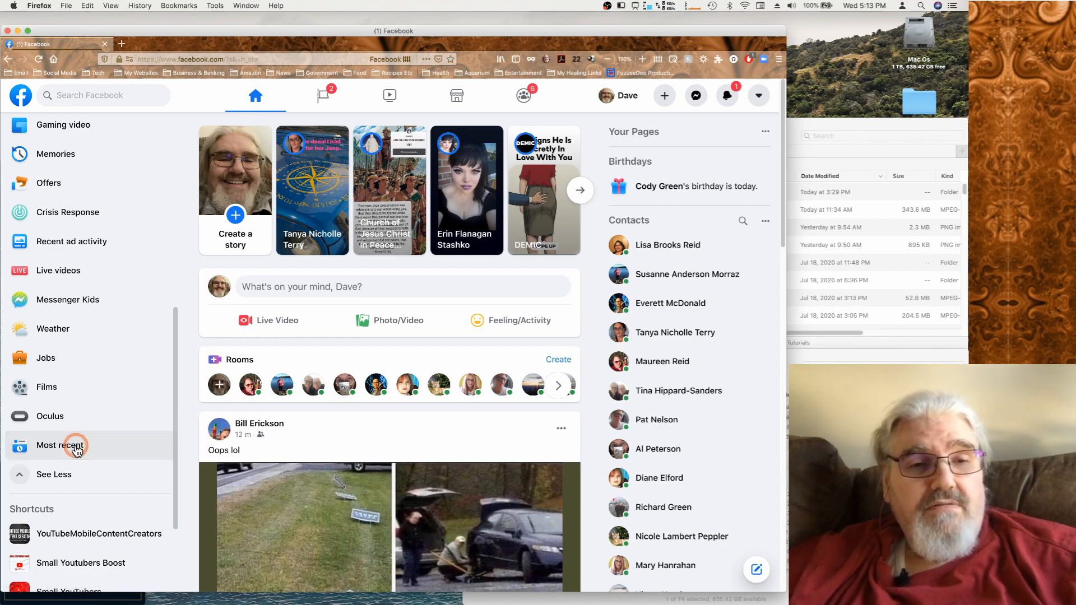
left_click(60, 445)
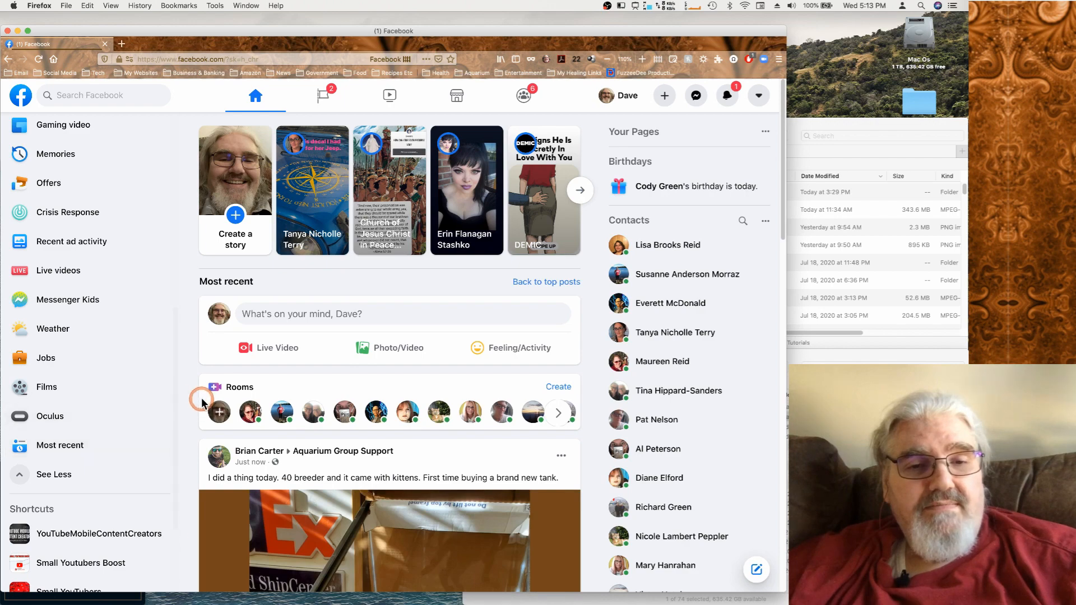
mouse_move(200, 331)
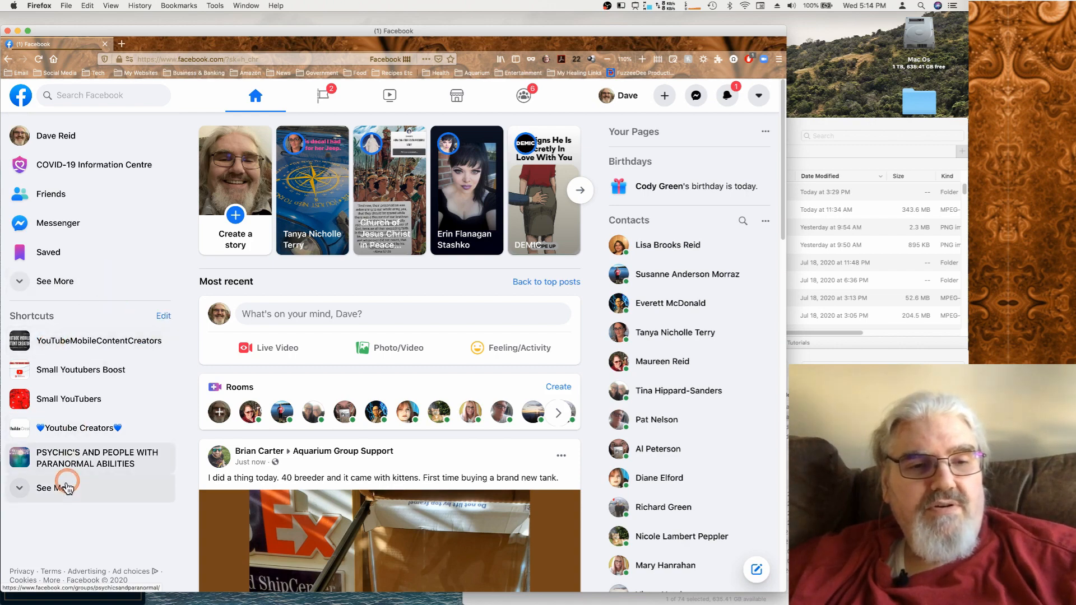
Expand all shortcuts, view the first shortcut's pinning options, and cancel without saving
left_click(54, 487)
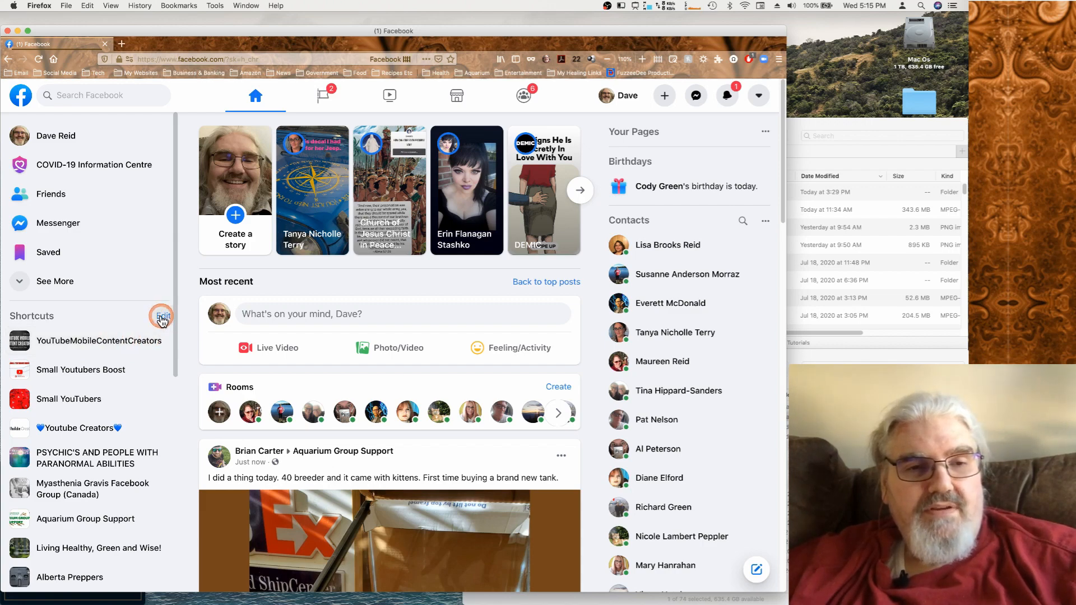
left_click(162, 316)
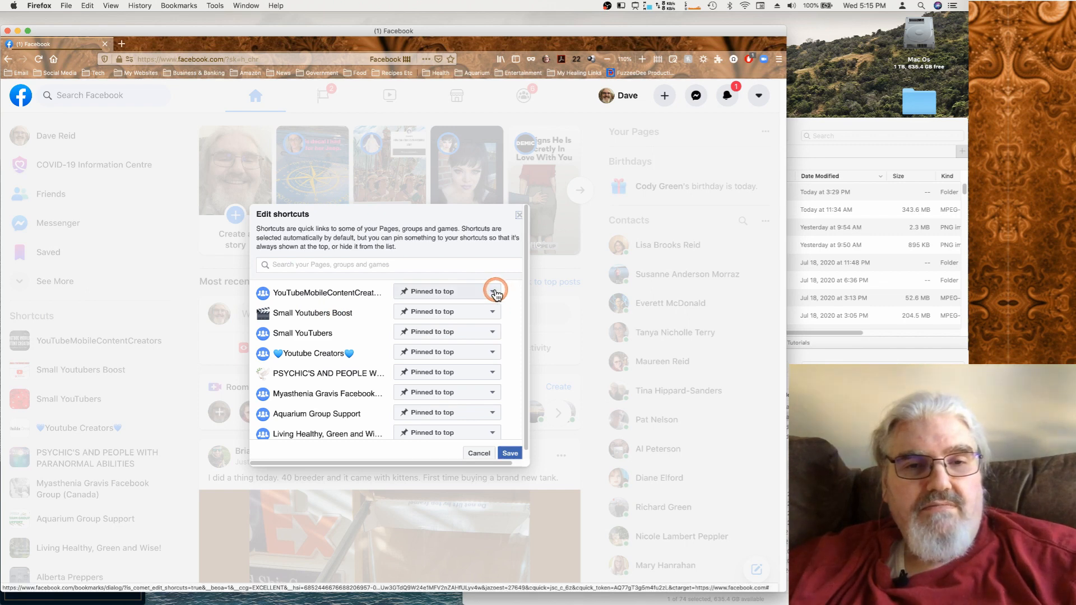
left_click(494, 291)
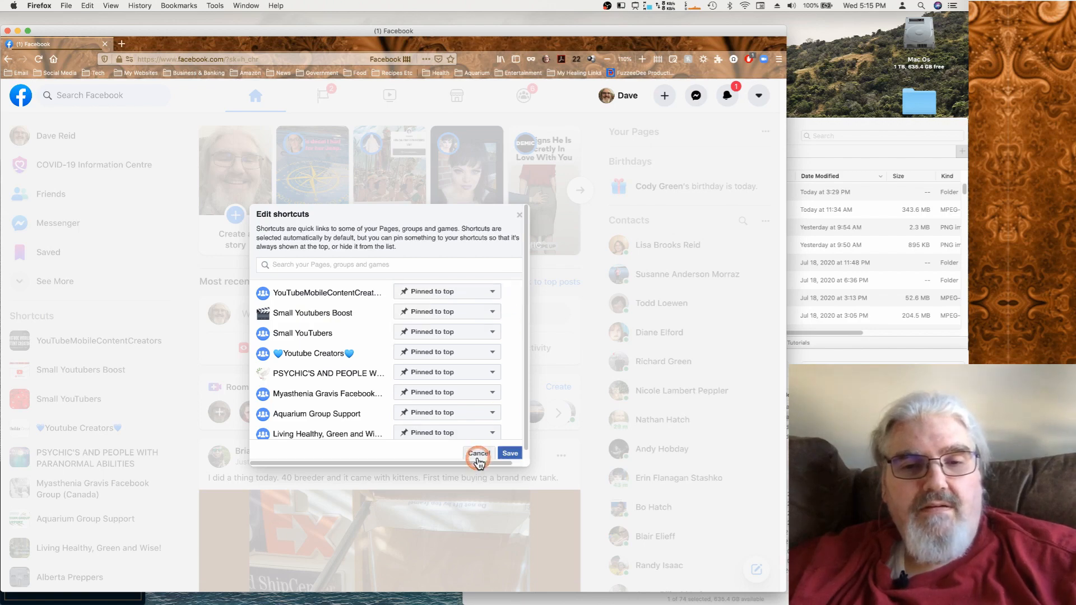
left_click(478, 454)
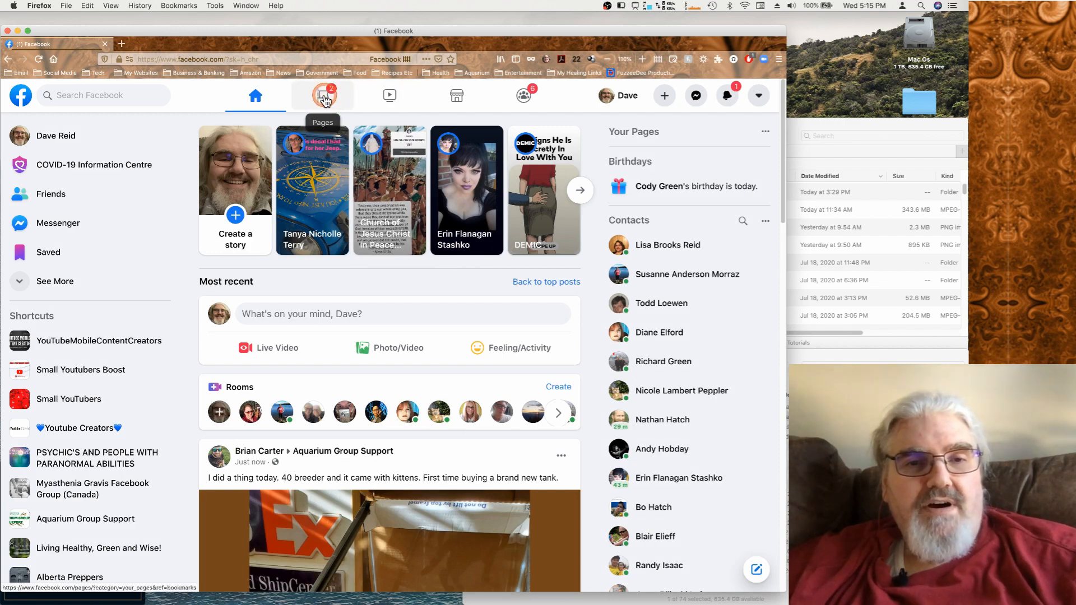
Show the Pages area listing Integrated Healing Alliance and FuzzeeDee Tutorials
left_click(322, 95)
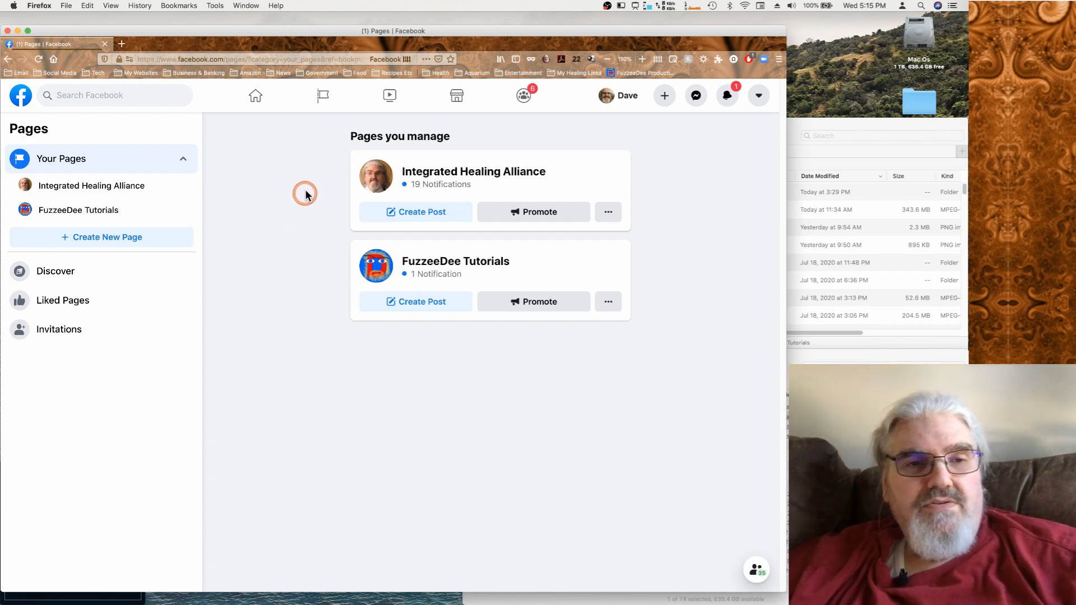
mouse_move(309, 148)
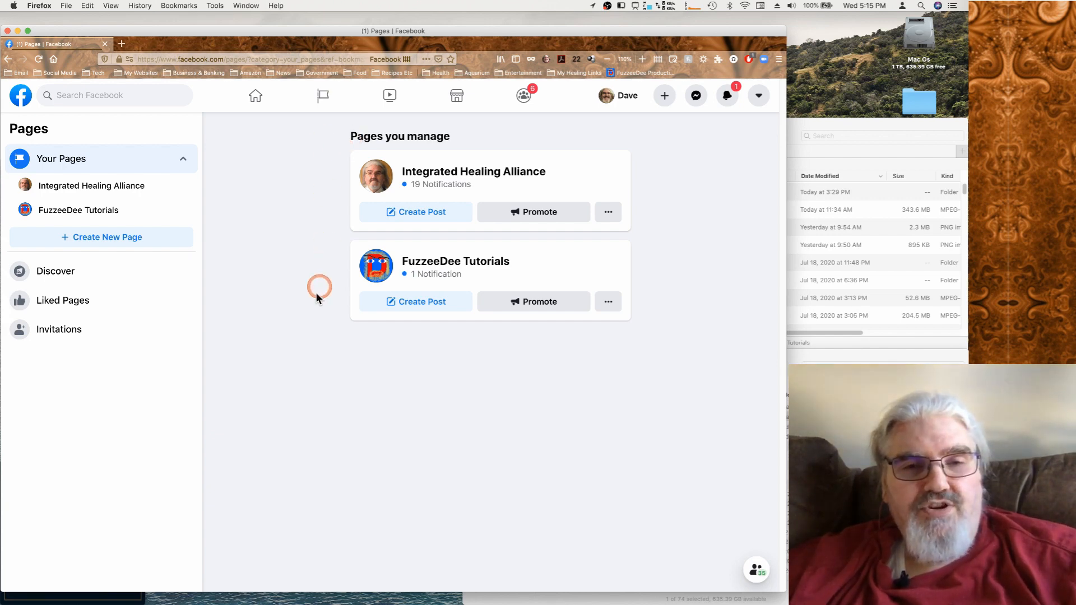
mouse_move(307, 275)
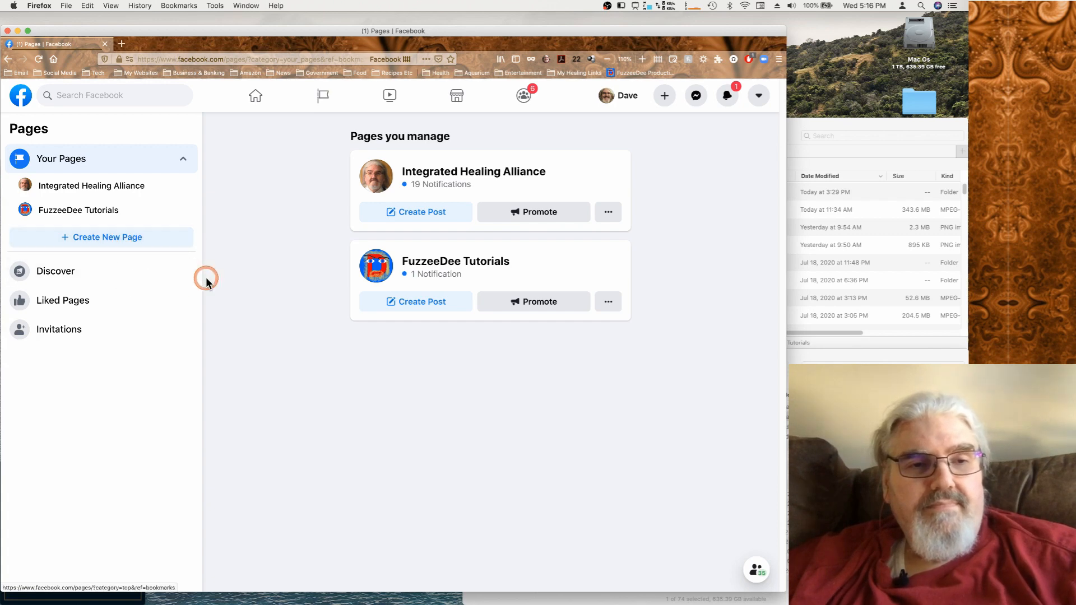
mouse_move(233, 164)
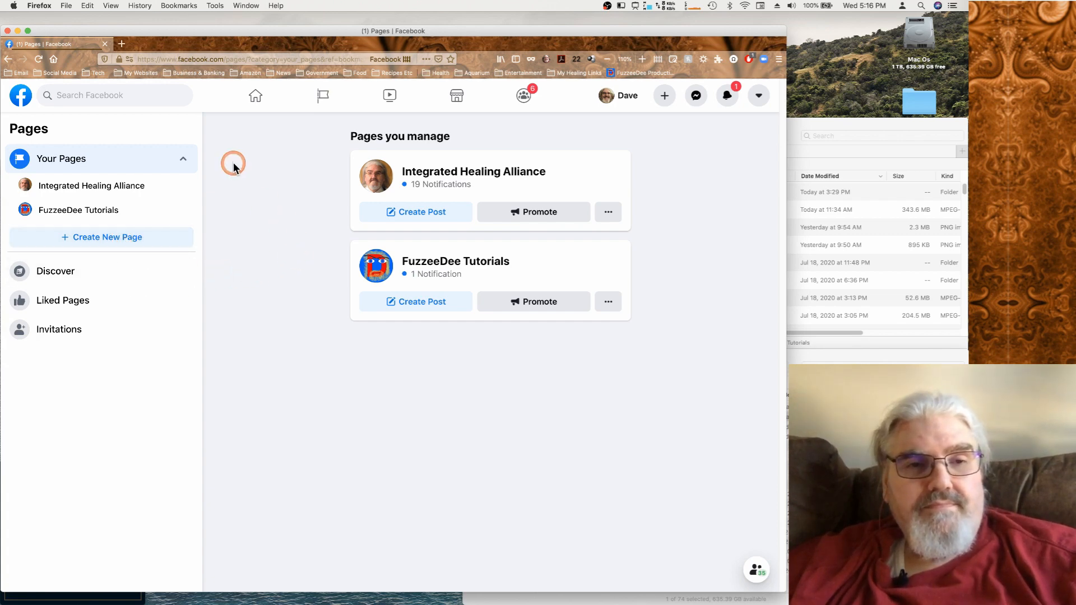
mouse_move(491, 133)
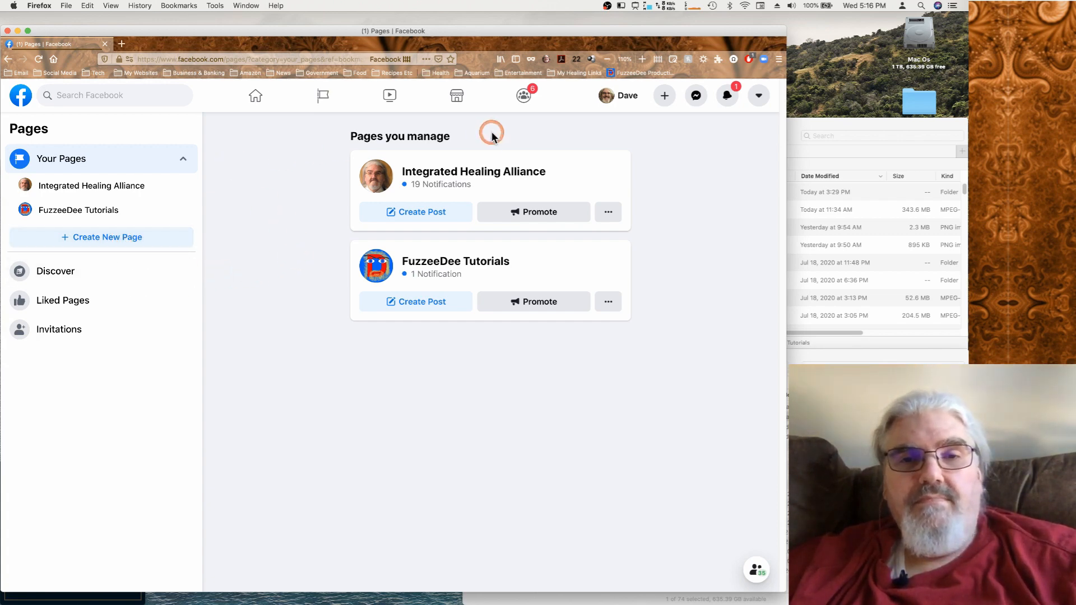
mouse_move(390, 96)
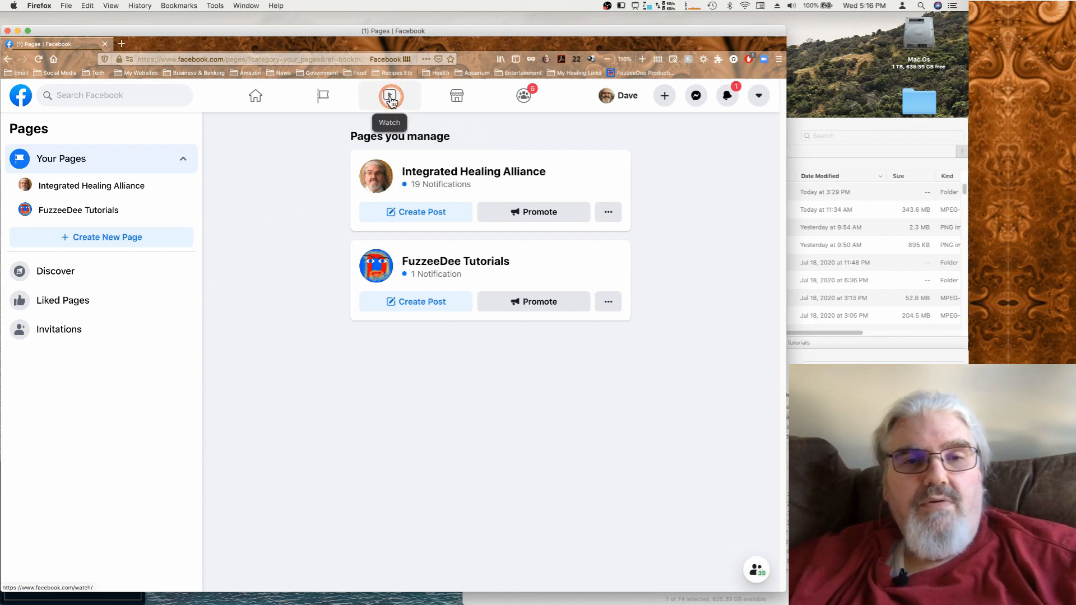
Go to Watch's Saved videos and open then close the watchlist manager unchanged
left_click(388, 95)
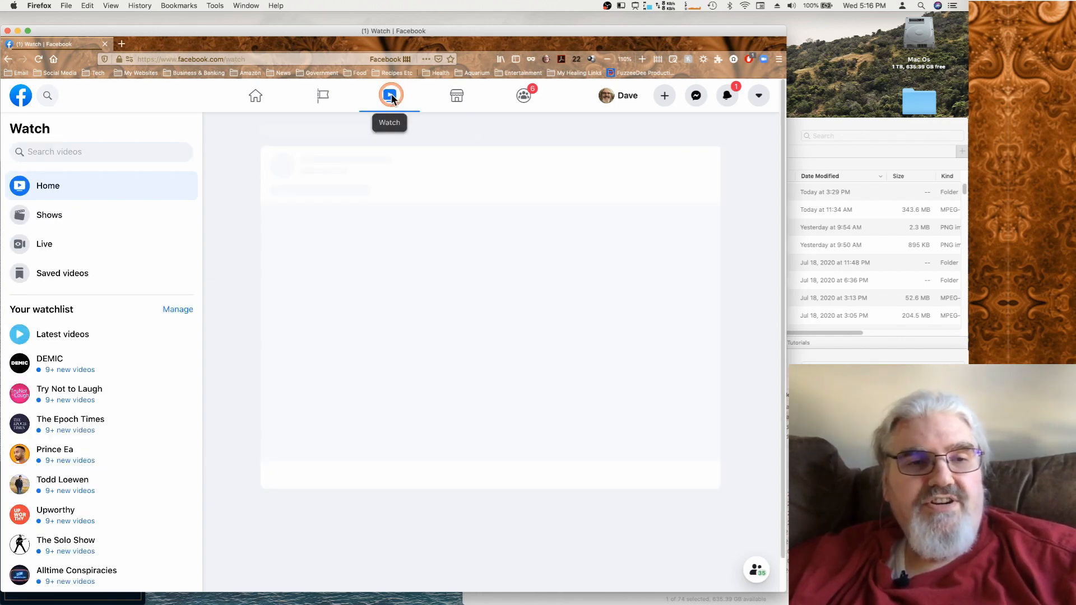
left_click(389, 95)
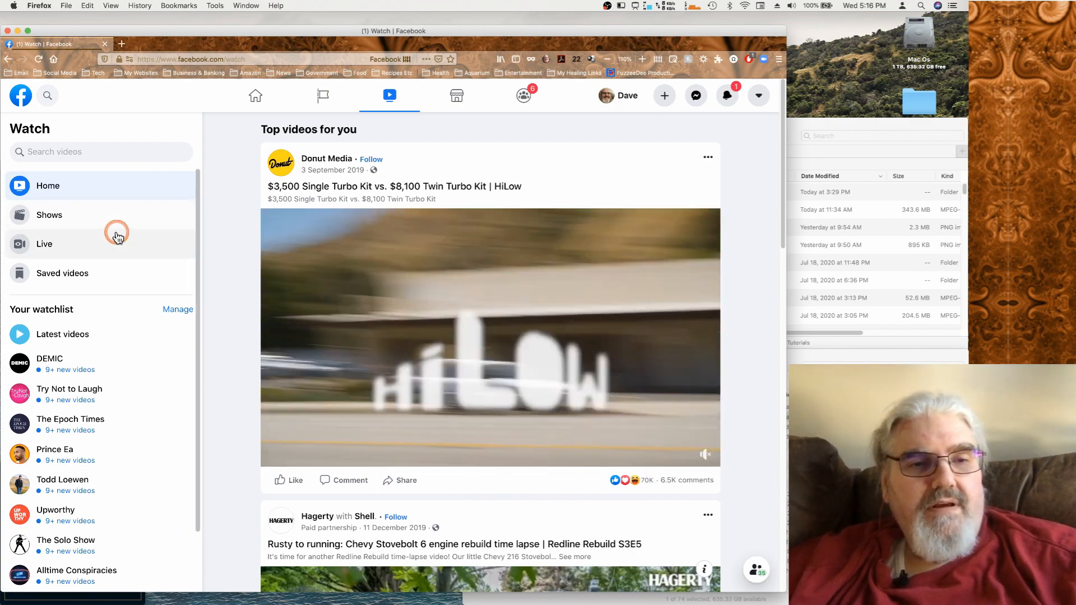
left_click(62, 274)
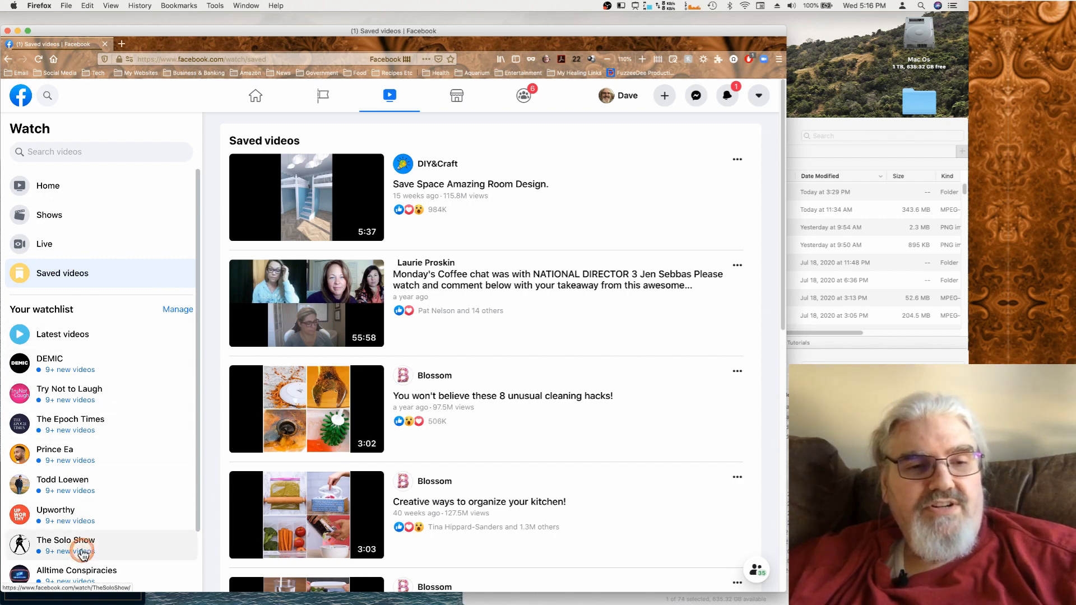
mouse_move(97, 340)
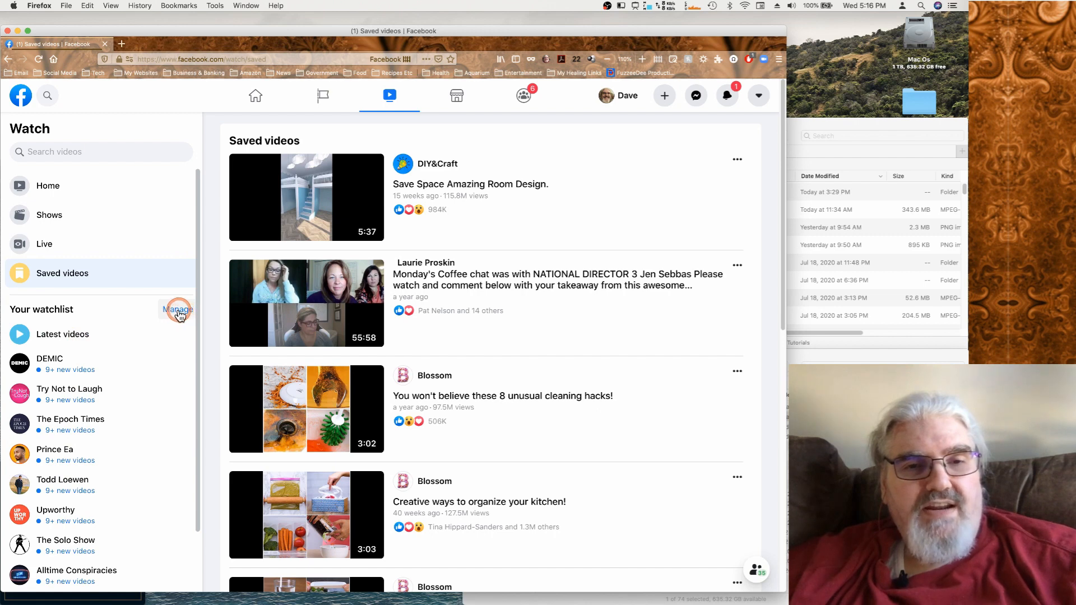
left_click(176, 309)
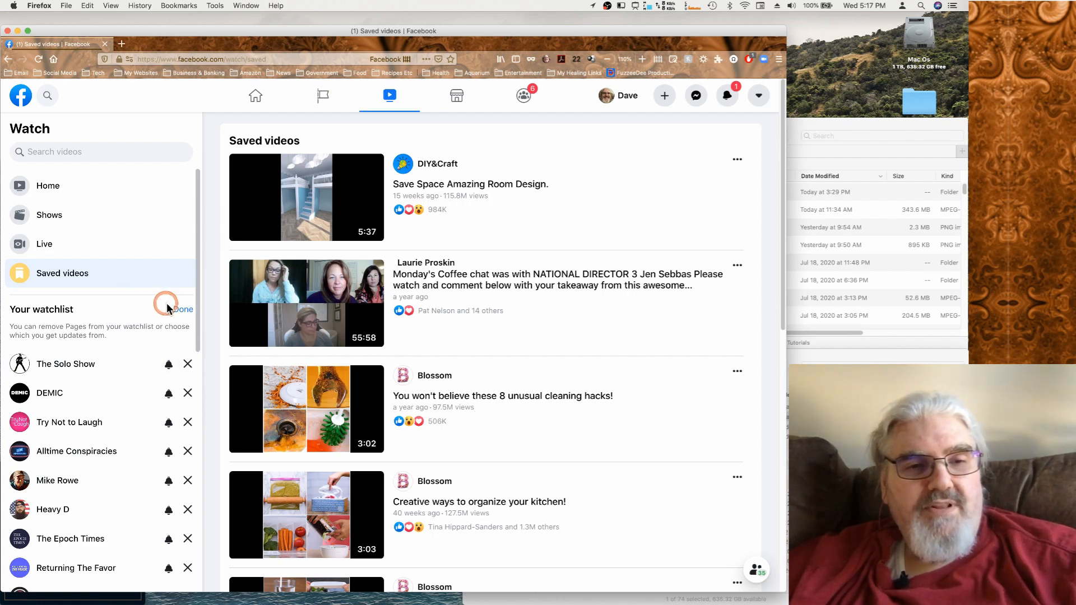
left_click(182, 309)
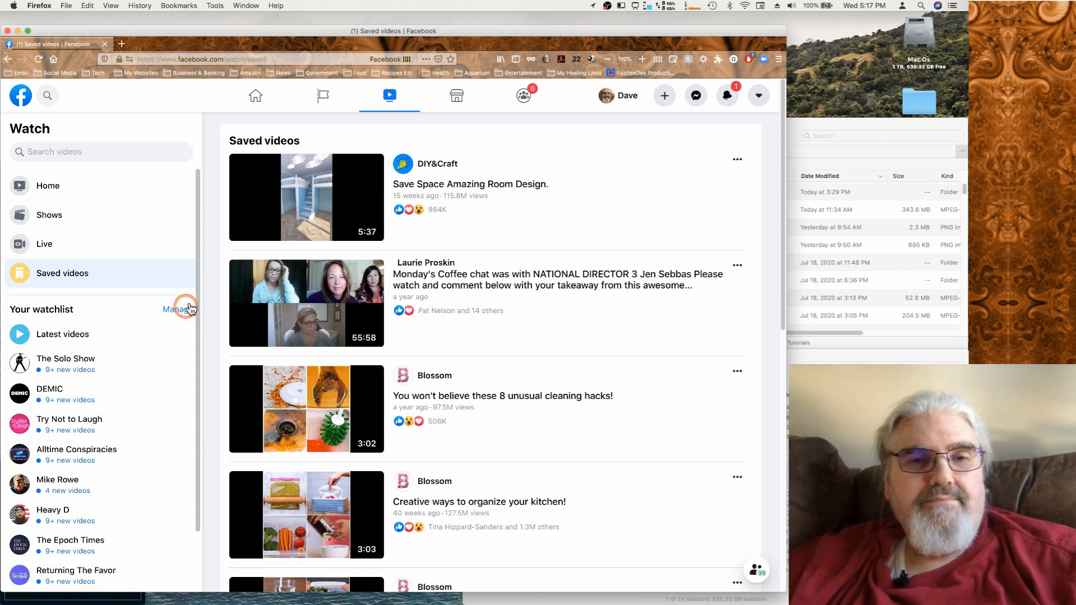
mouse_move(456, 94)
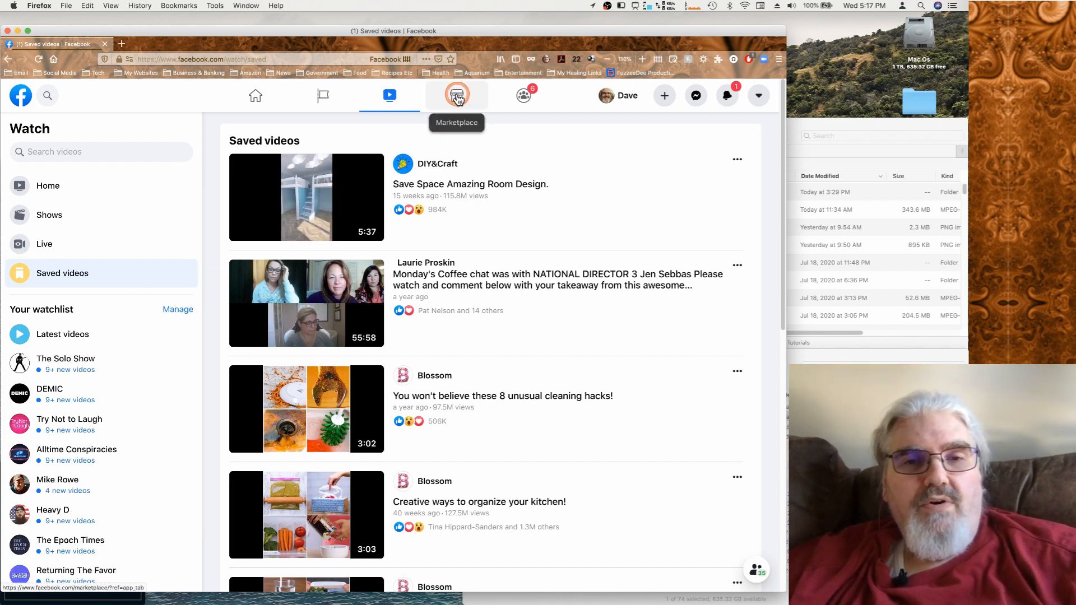
Browse Marketplace's Today's picks around Grande Prairie, Alberta
left_click(456, 94)
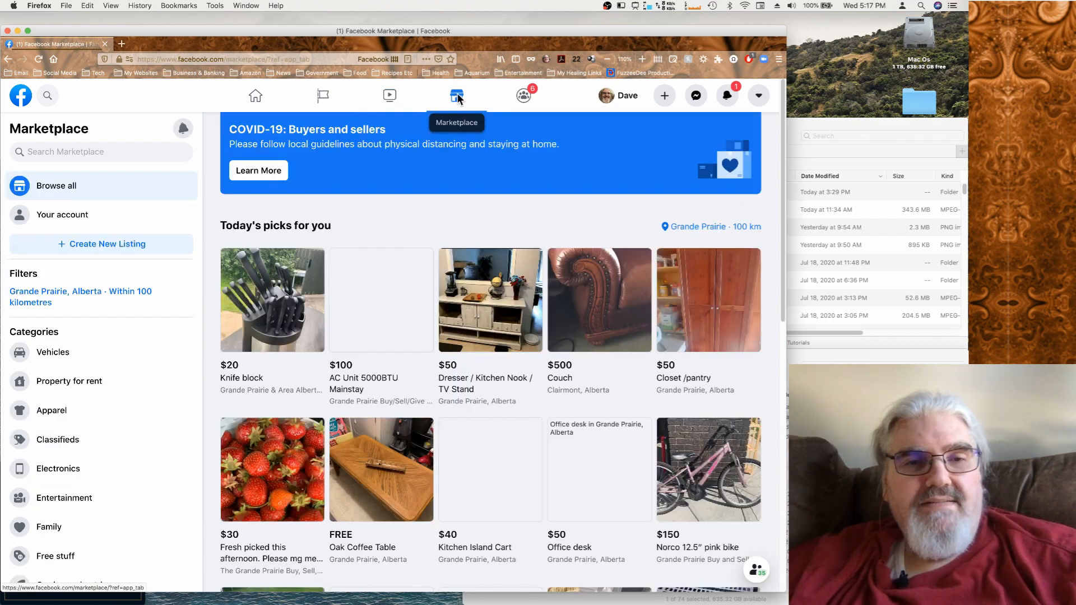
left_click(456, 95)
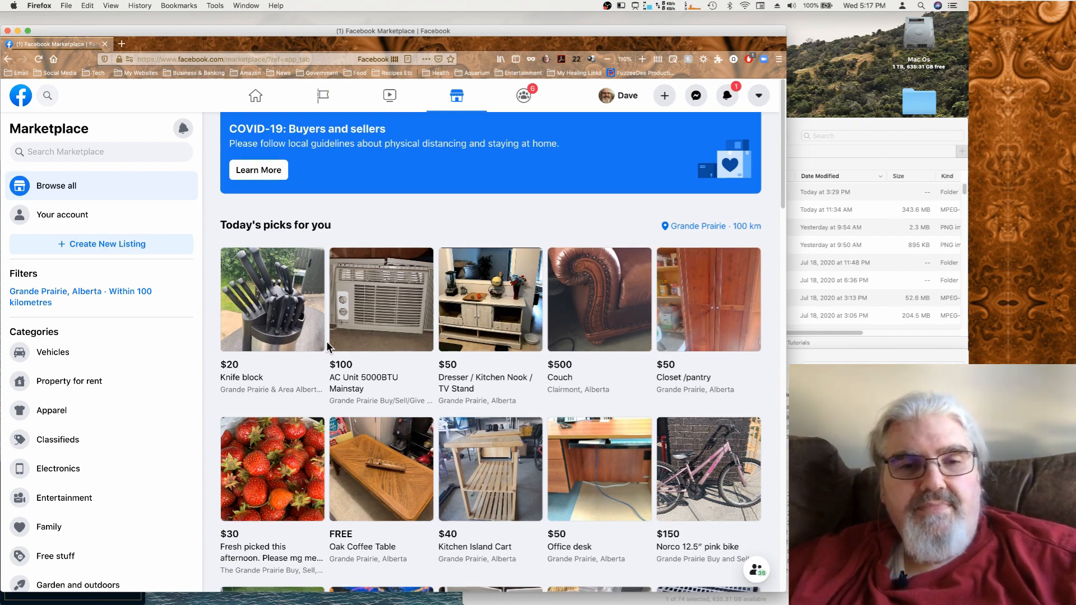
scroll("down", 3)
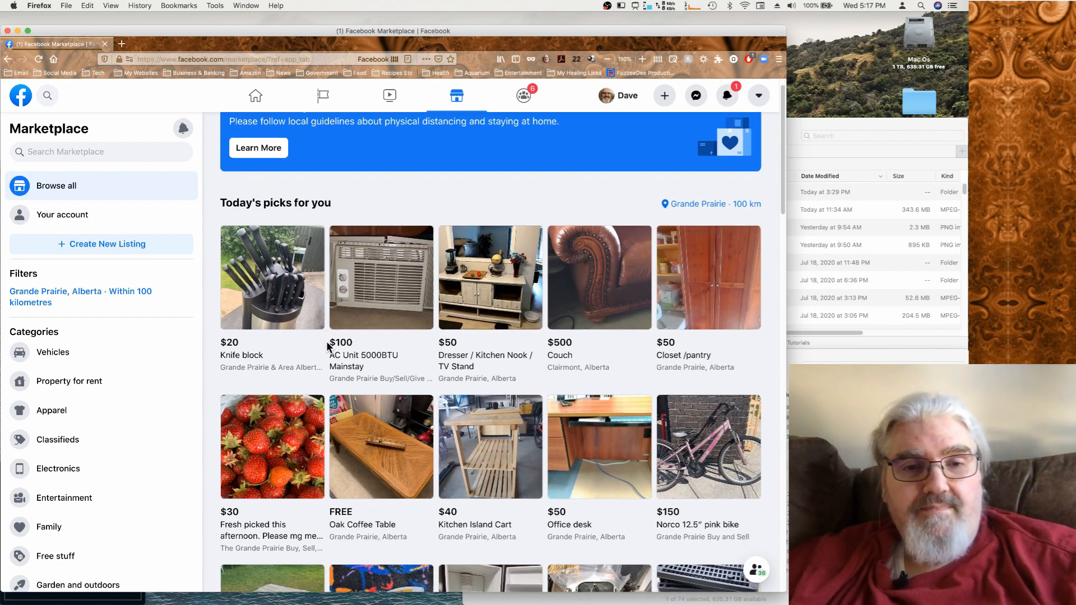
scroll("down", 3)
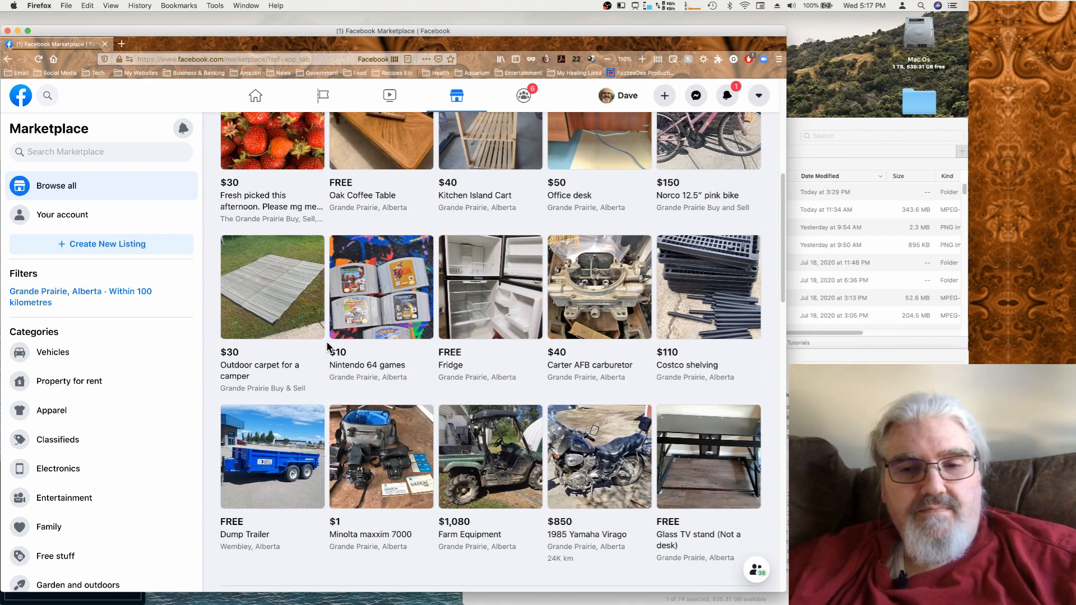
scroll("down", 3)
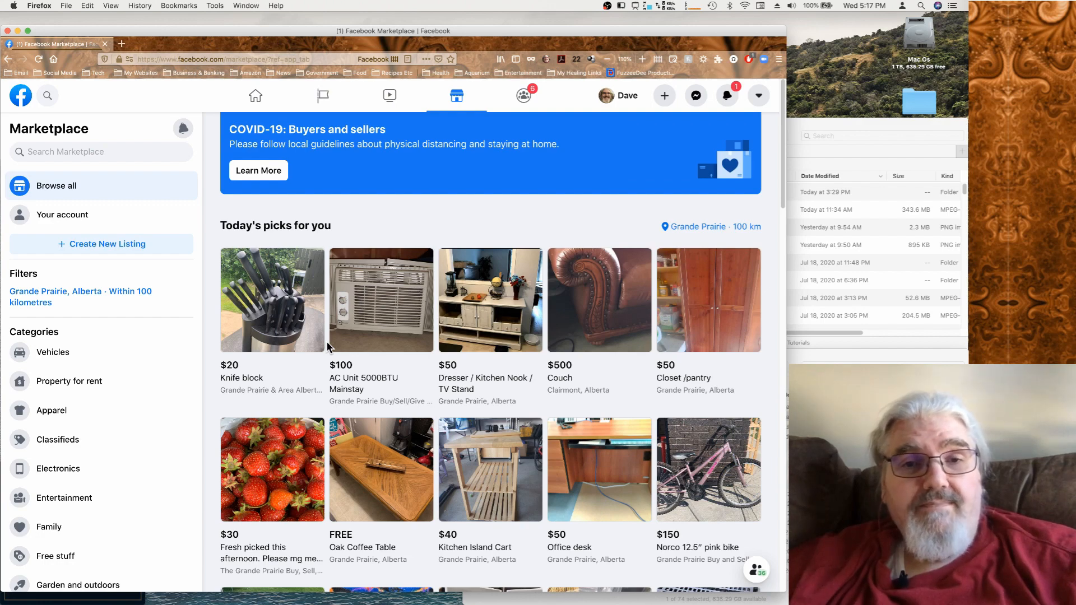
left_click(437, 184)
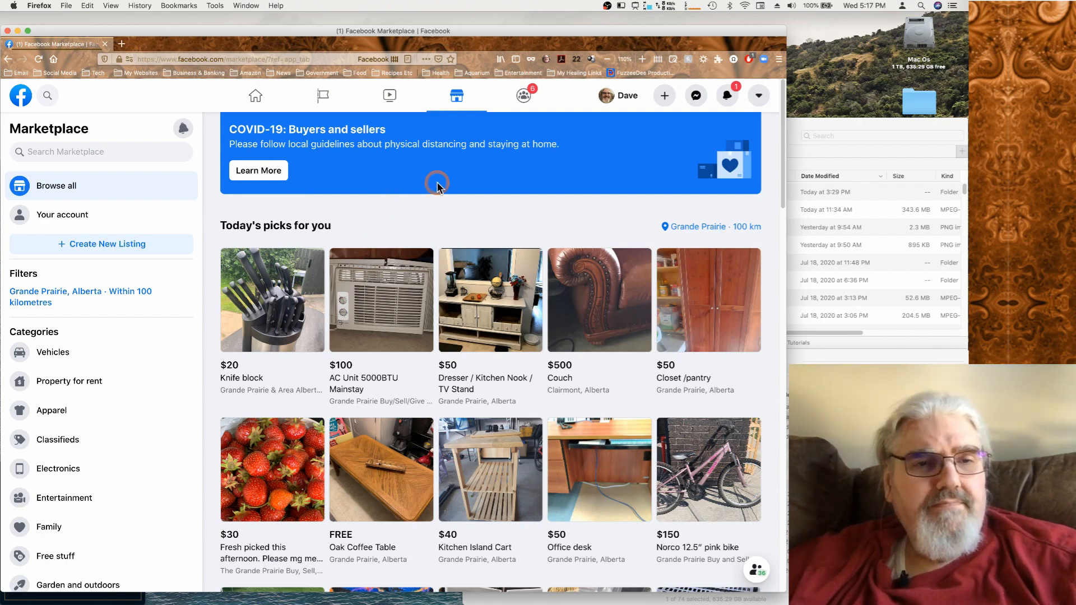
mouse_move(537, 172)
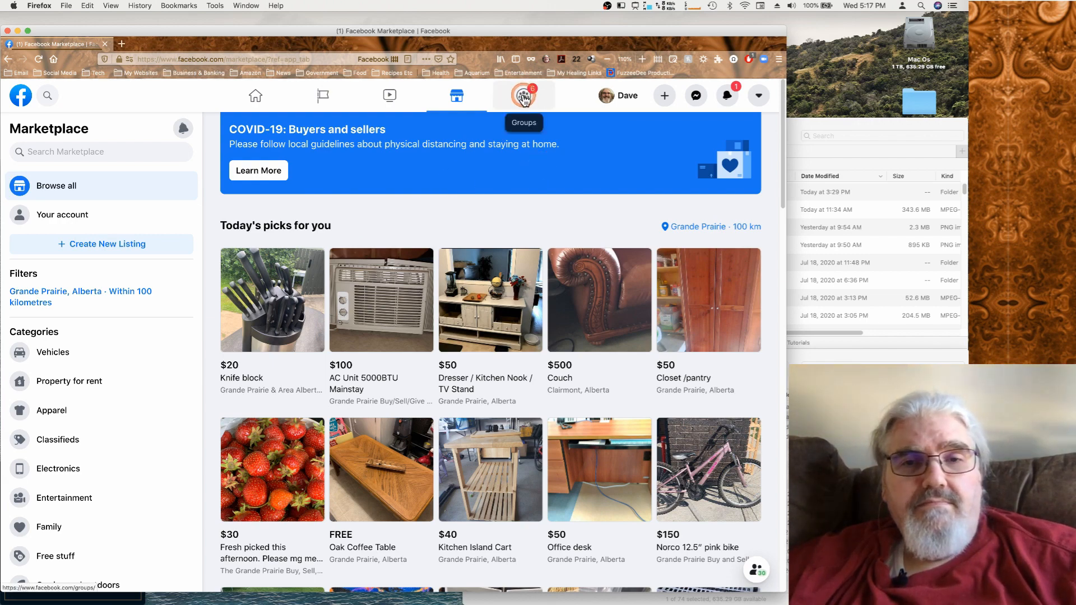
Browse the Groups 'Your feed' page of recent activity from joined groups
left_click(523, 95)
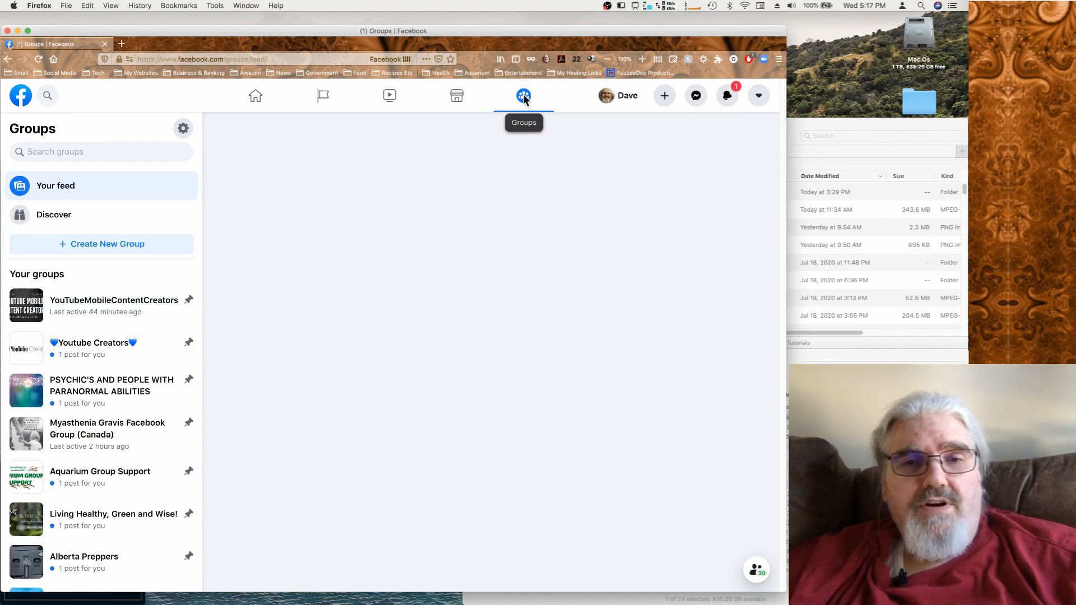
left_click(523, 95)
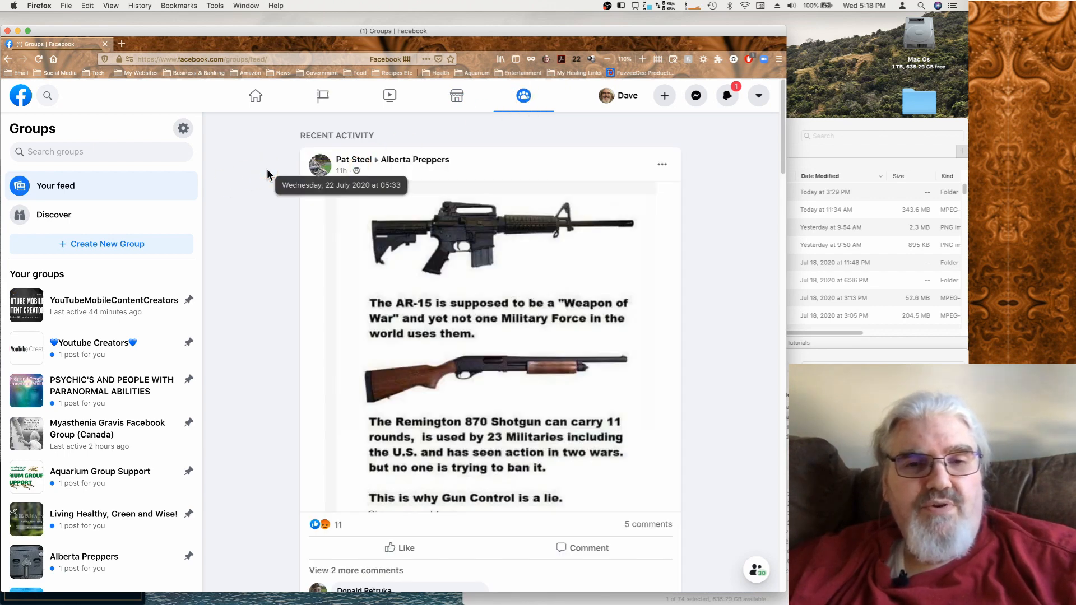
scroll("down", 3)
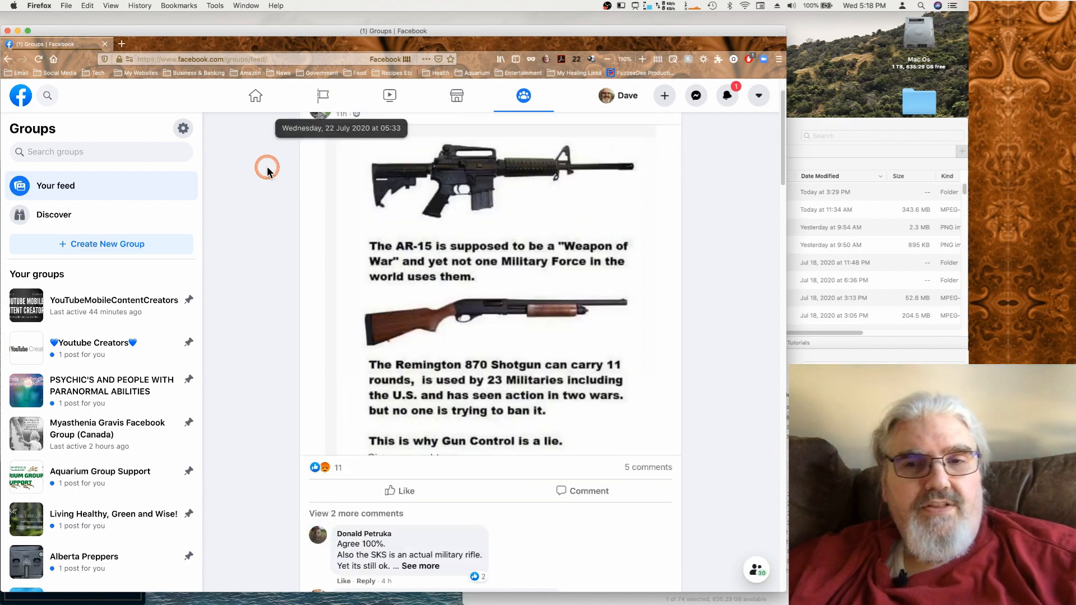
scroll("down", 3)
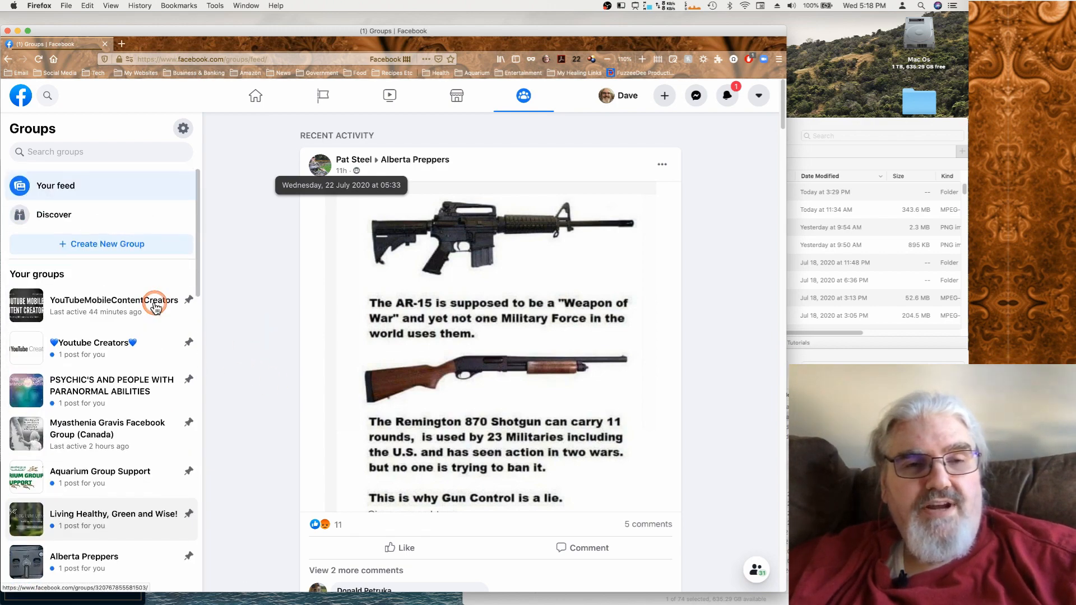
left_click(183, 129)
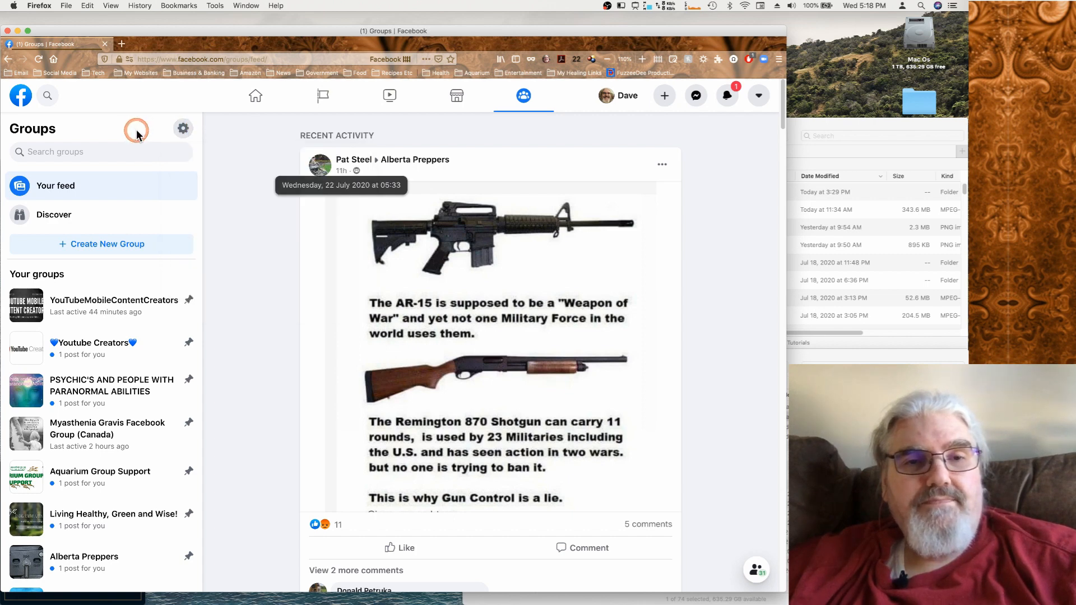
mouse_move(643, 125)
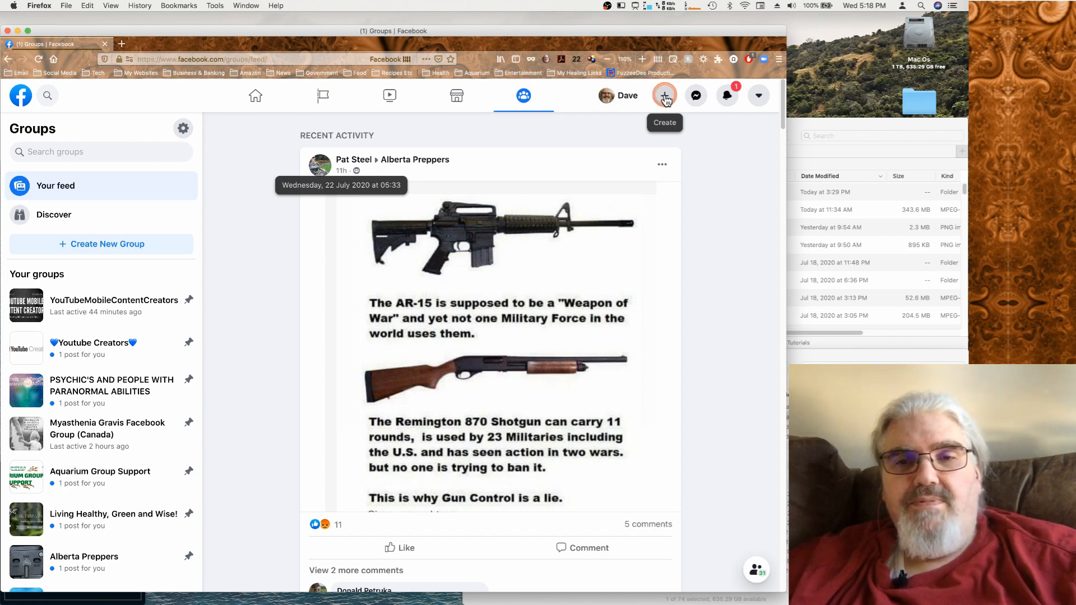
mouse_move(695, 95)
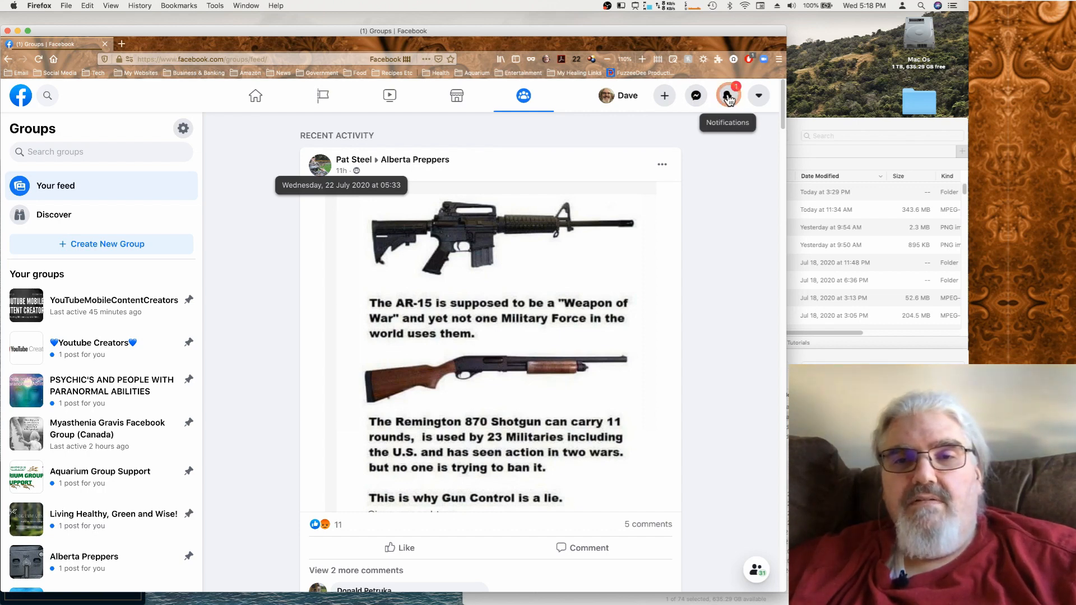
mouse_move(757, 96)
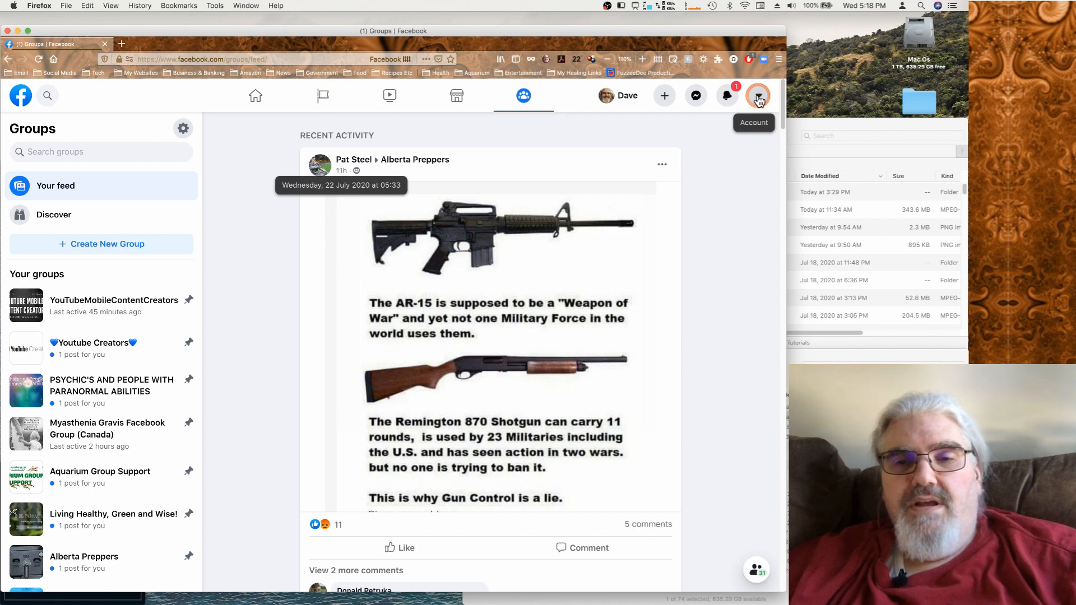
left_click(757, 95)
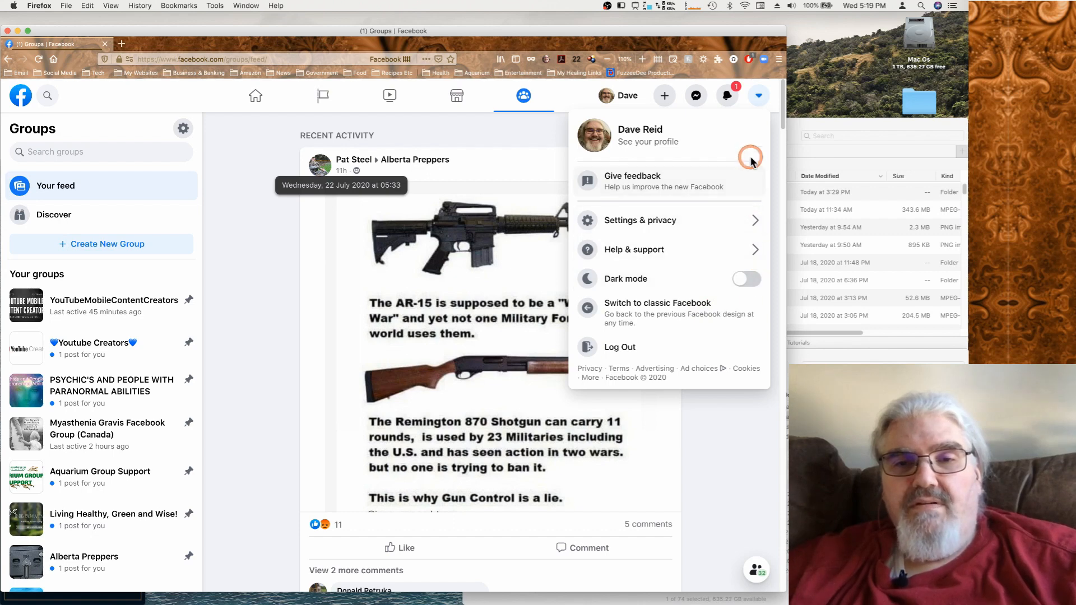
left_click(759, 95)
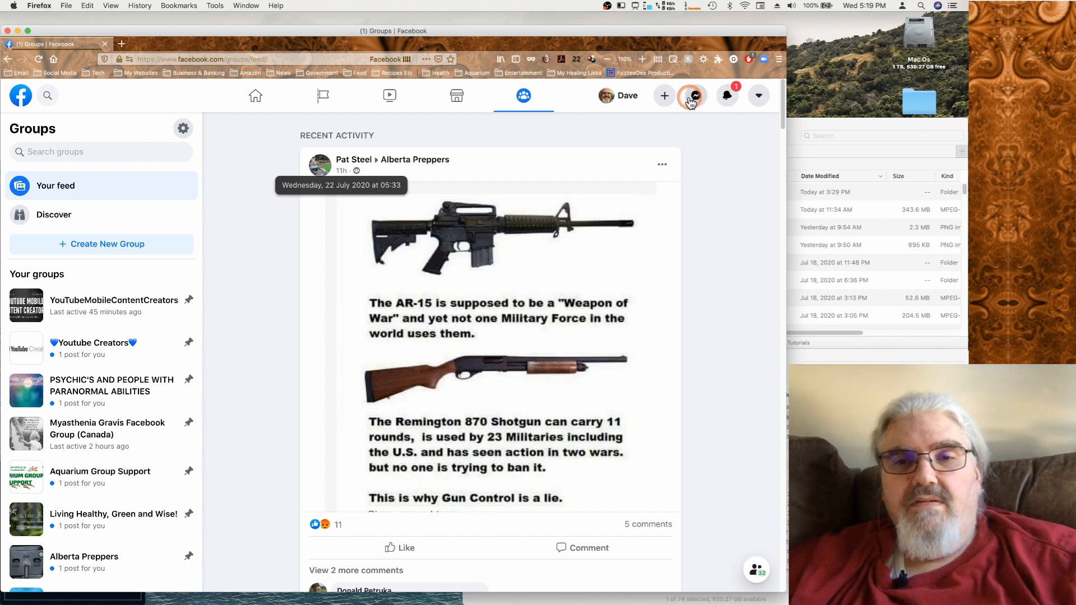
mouse_move(696, 95)
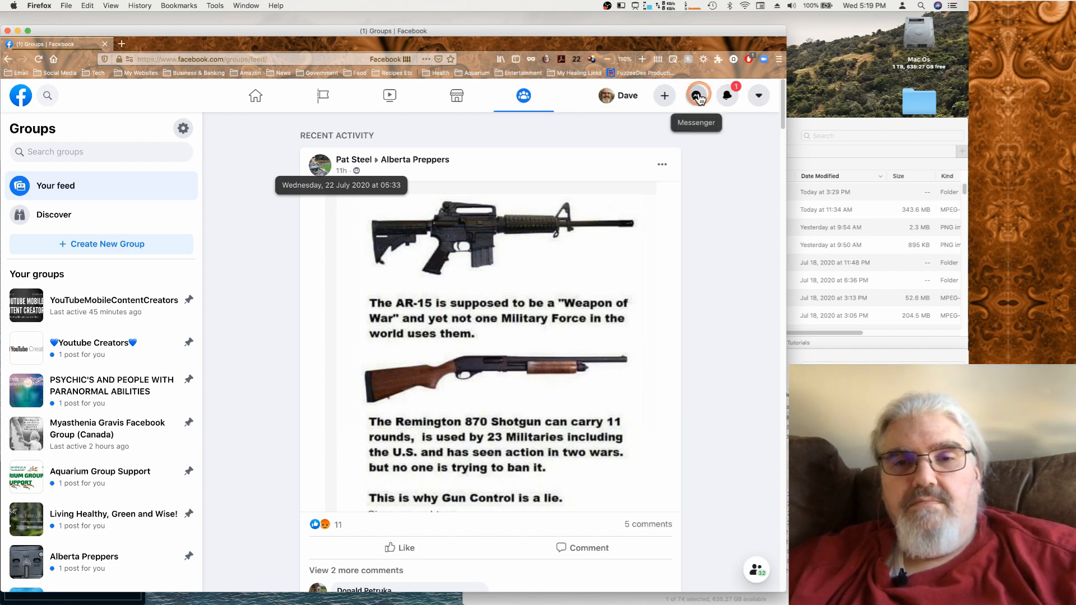
Show recent Messenger chats and open them all in full Messenger
left_click(695, 95)
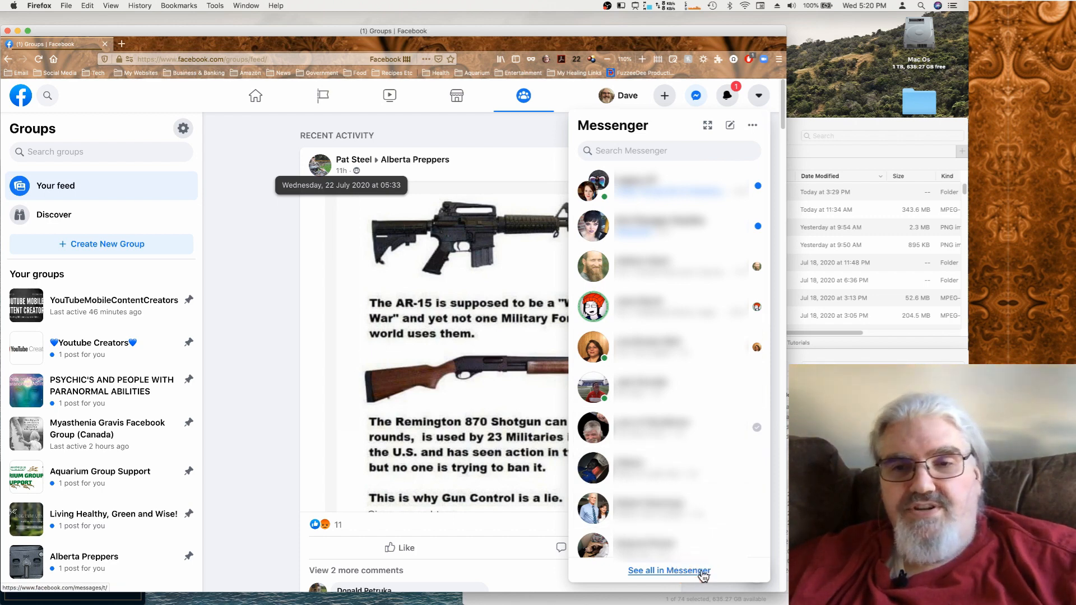
left_click(669, 570)
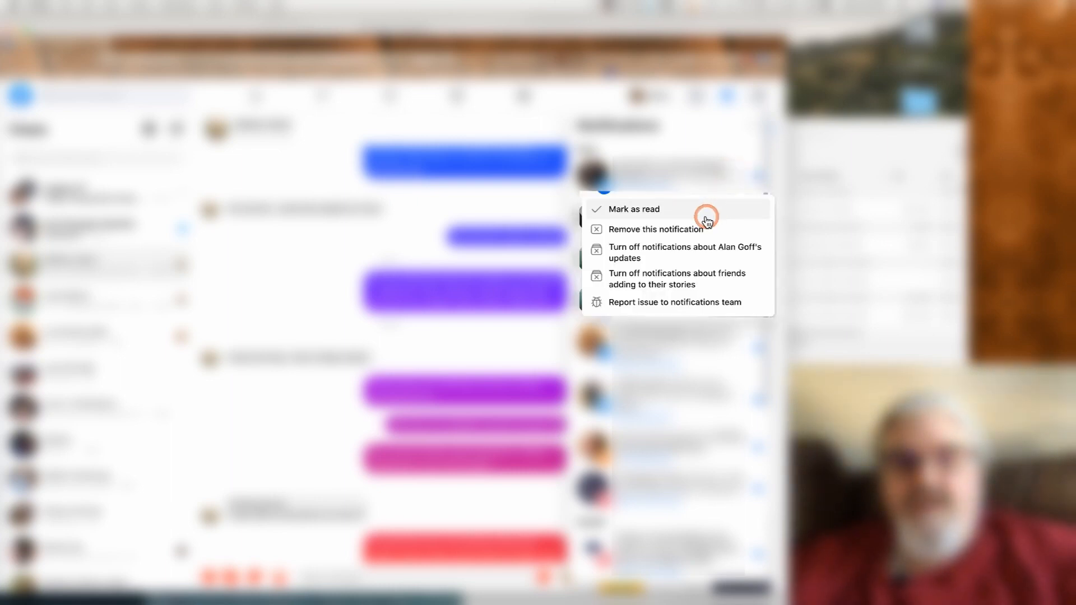
mouse_move(697, 306)
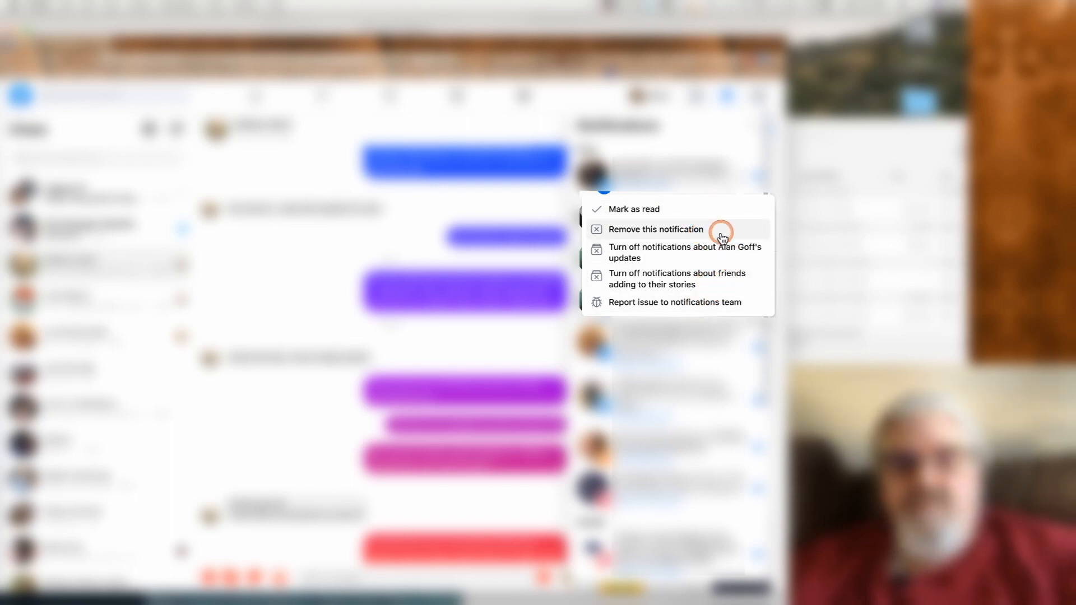
mouse_move(718, 252)
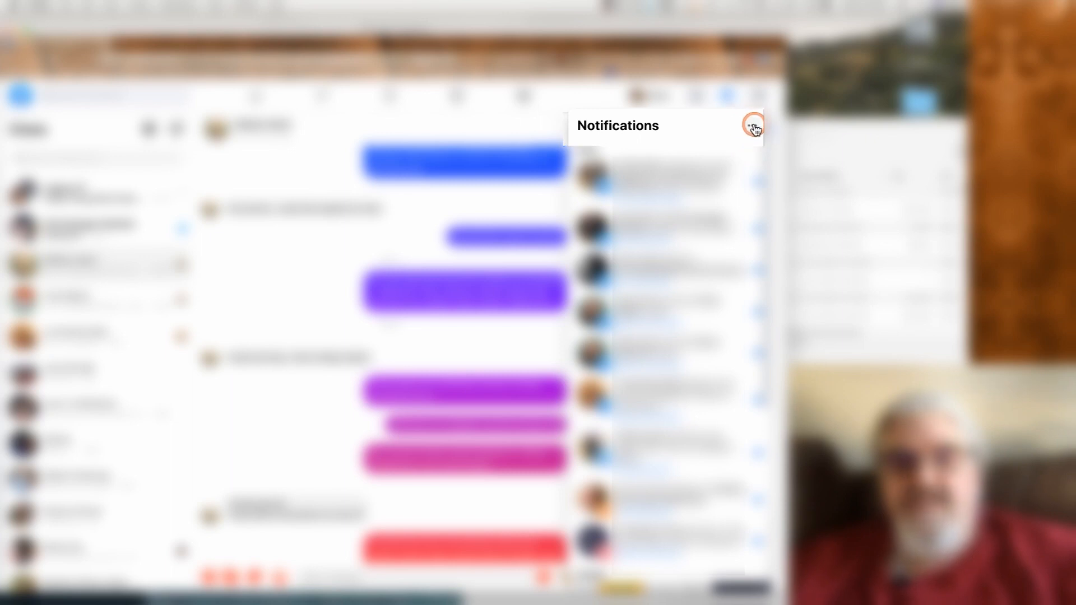
View notification options, mark the newest as read, and close the notifications list
left_click(752, 127)
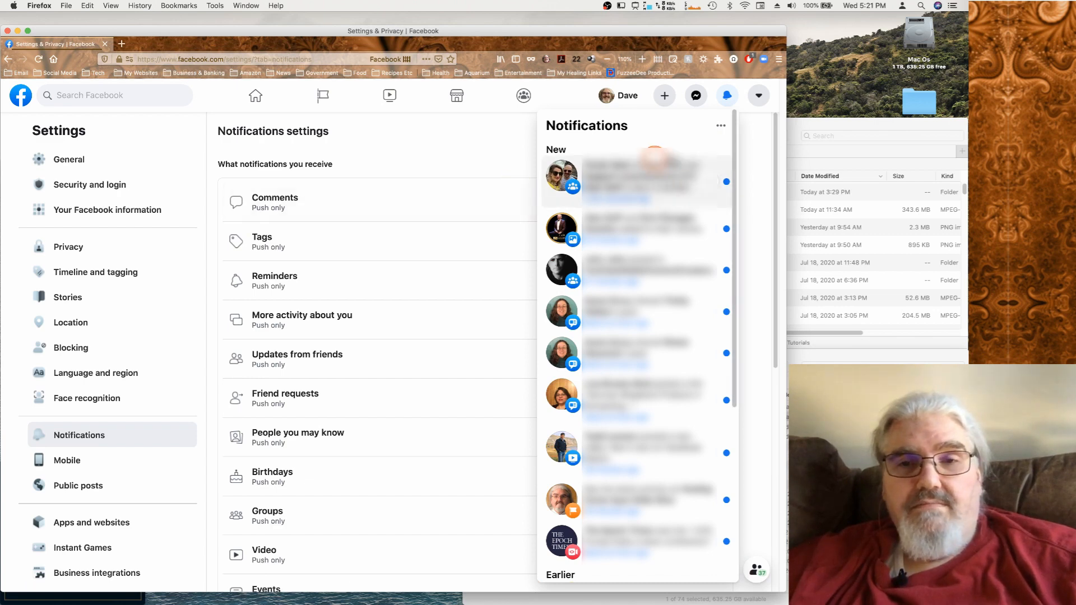
mouse_move(726, 95)
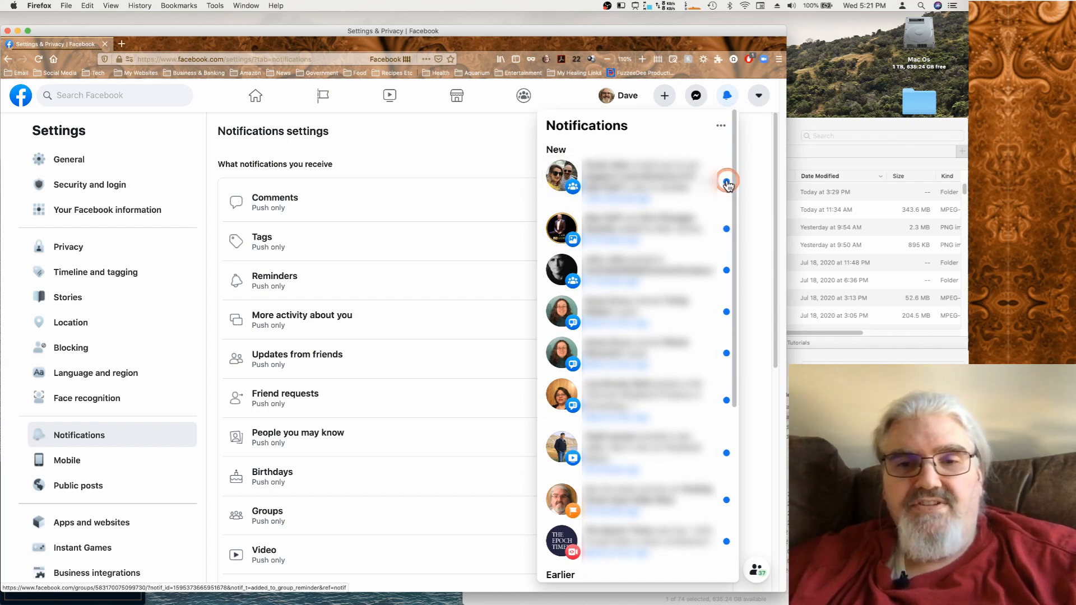
left_click(726, 95)
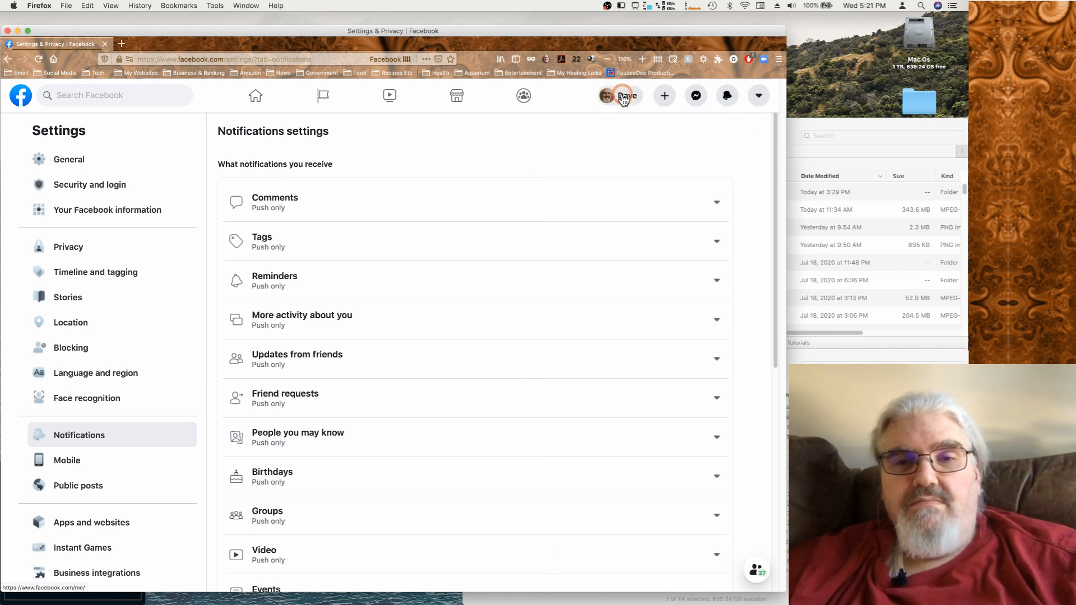
Go to your own profile page in the new layout
left_click(625, 95)
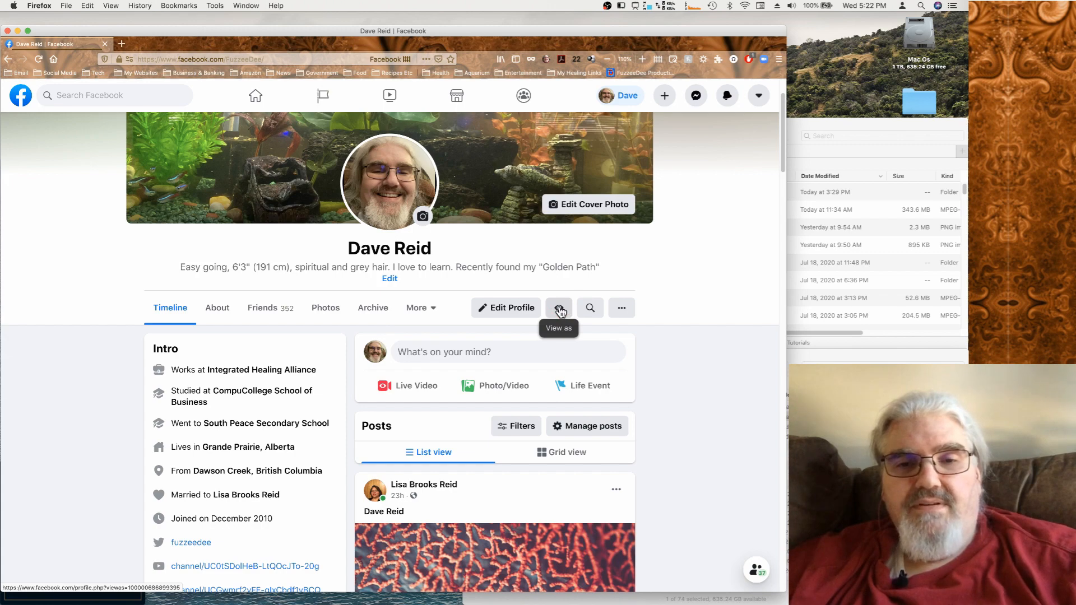
View the profile as the public sees it and look down the public preview
left_click(558, 307)
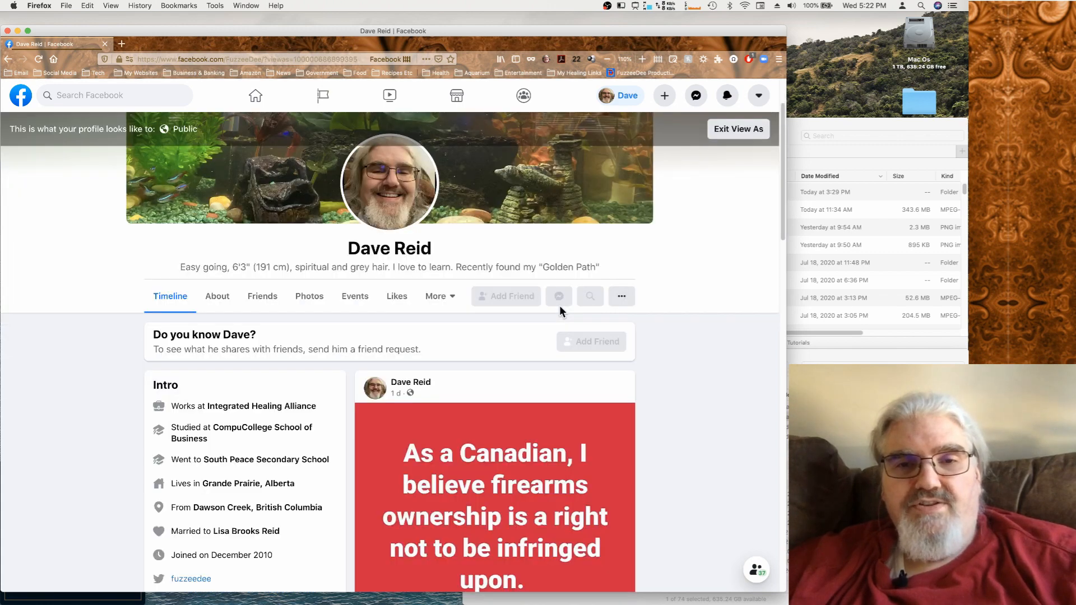
left_click(701, 287)
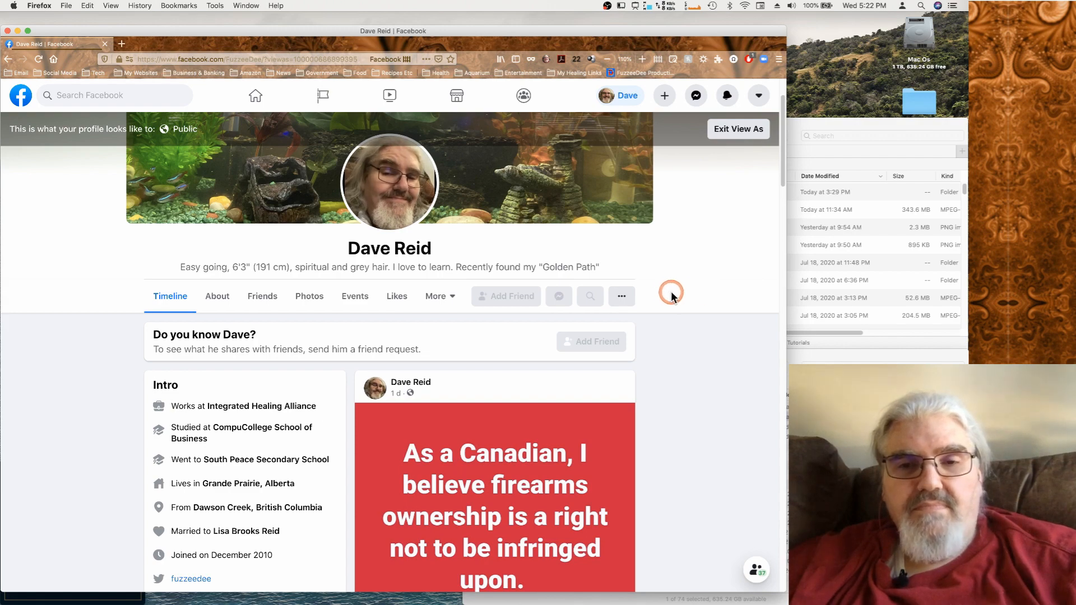
scroll("down", 3)
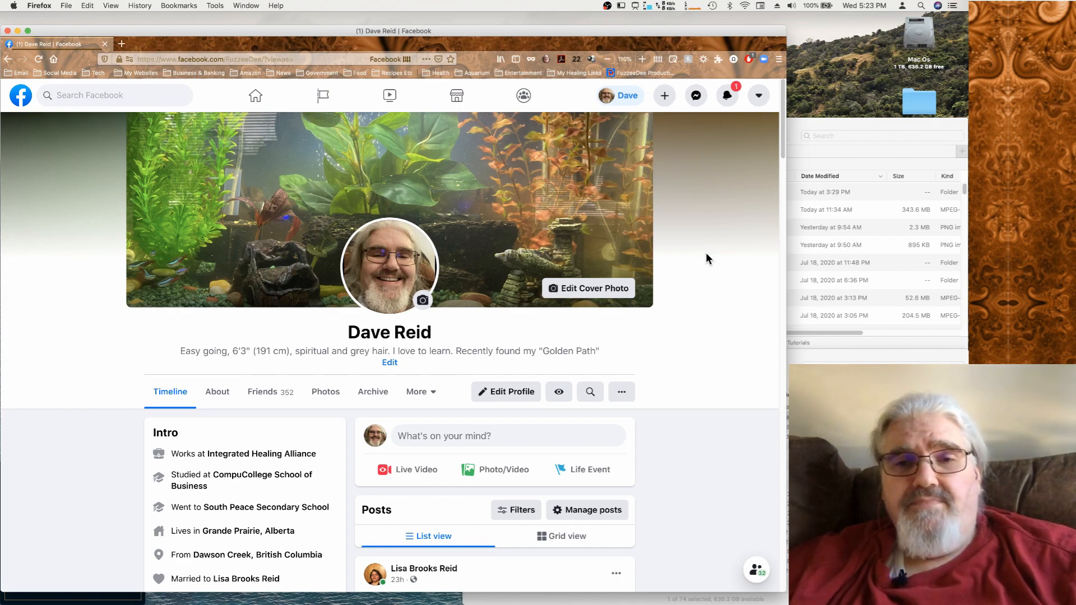
Exit the 'View As' preview and return to the normal profile view
left_click(712, 193)
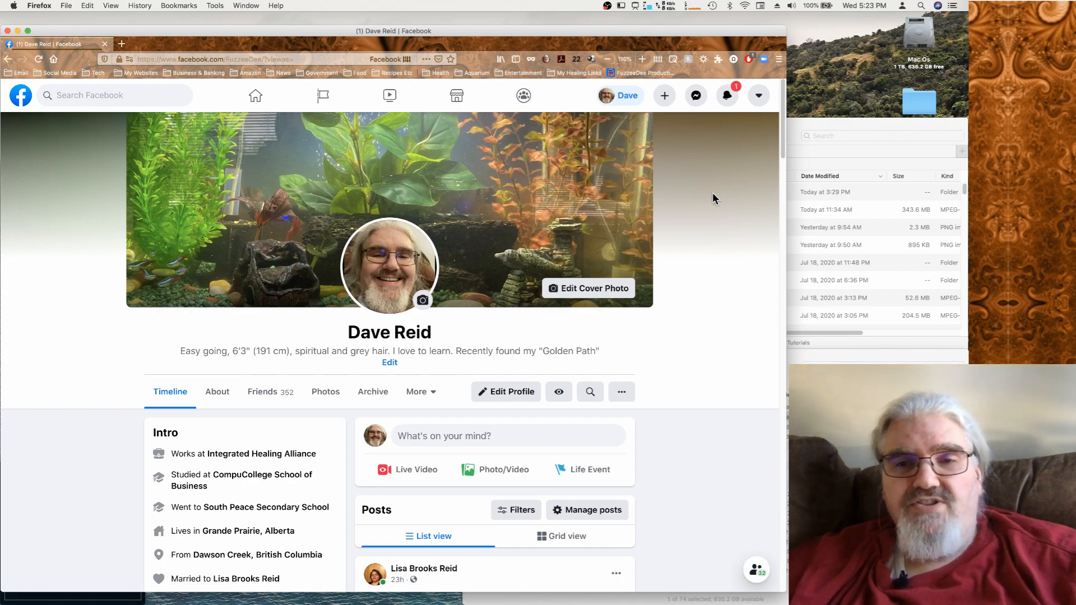
left_click(652, 351)
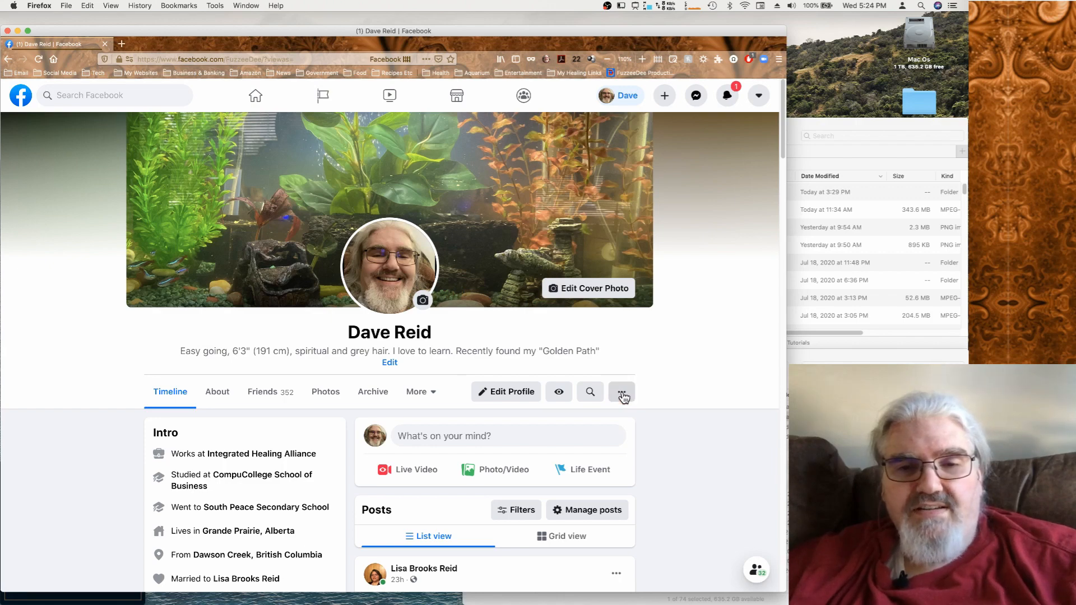
Show the '...' menu with Activity log and Timeline Settings options
left_click(621, 392)
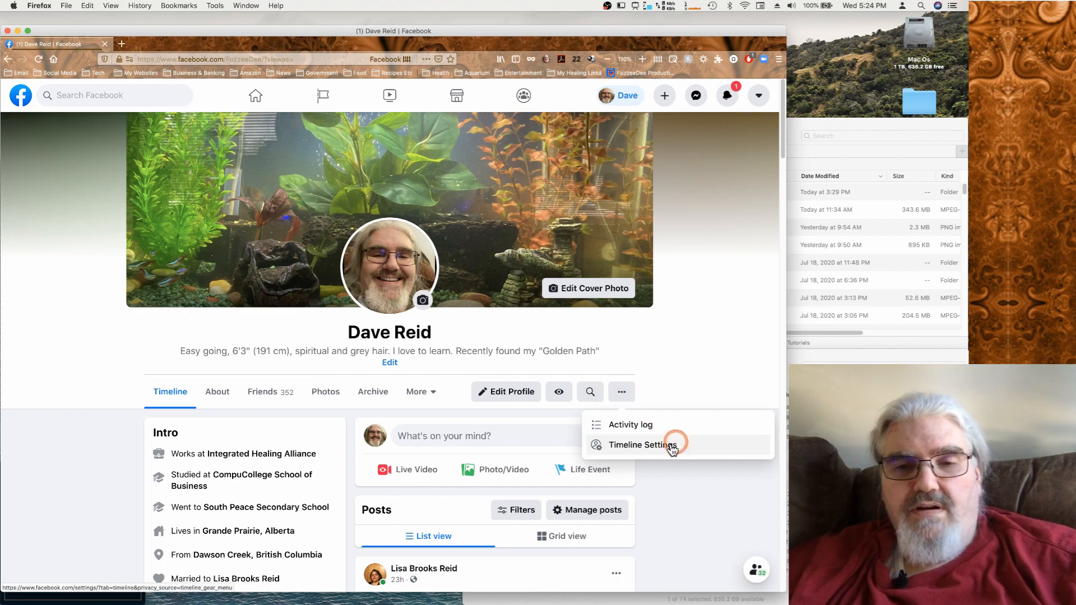
Go to Timeline and Tagging settings and review the posting, tagging and review options
left_click(643, 444)
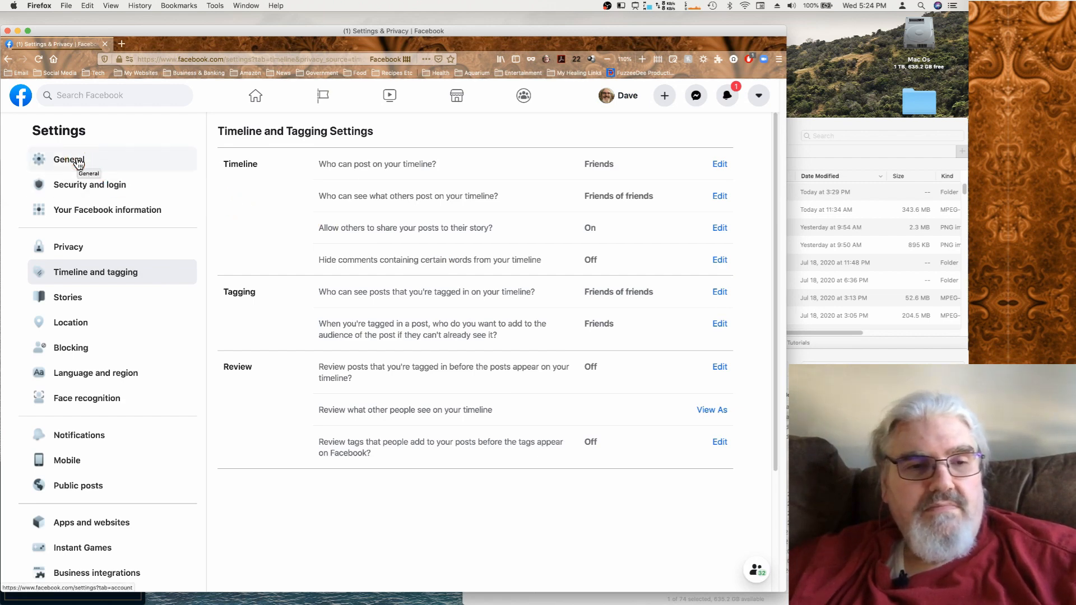
scroll("down", 3)
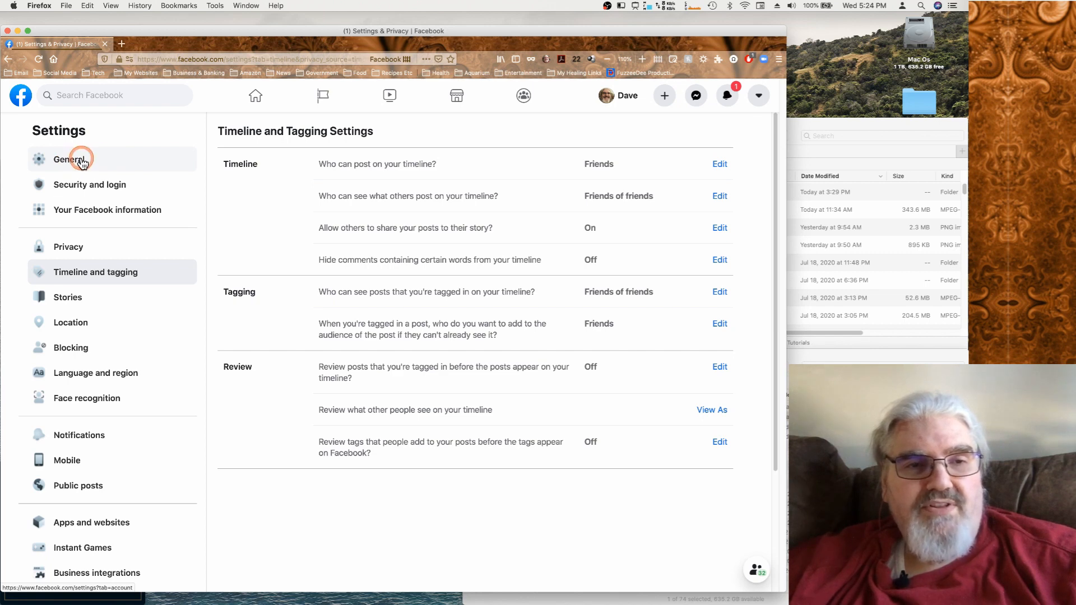
Show the General Account Settings page with name, username and contact settings
left_click(68, 159)
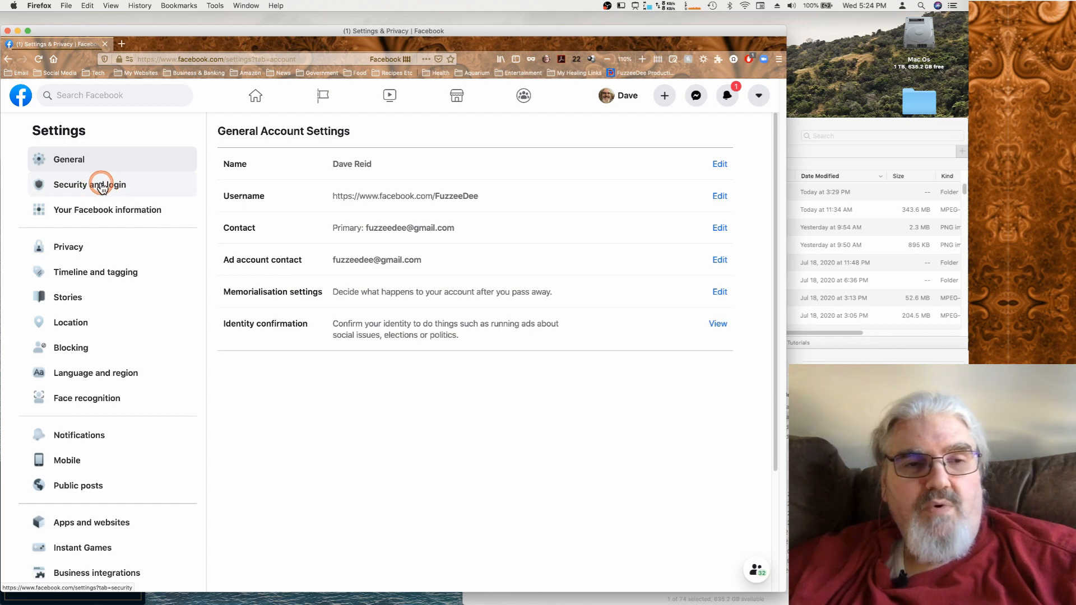
Go to Security and Login and review logged-in devices, password and two-factor options
left_click(89, 185)
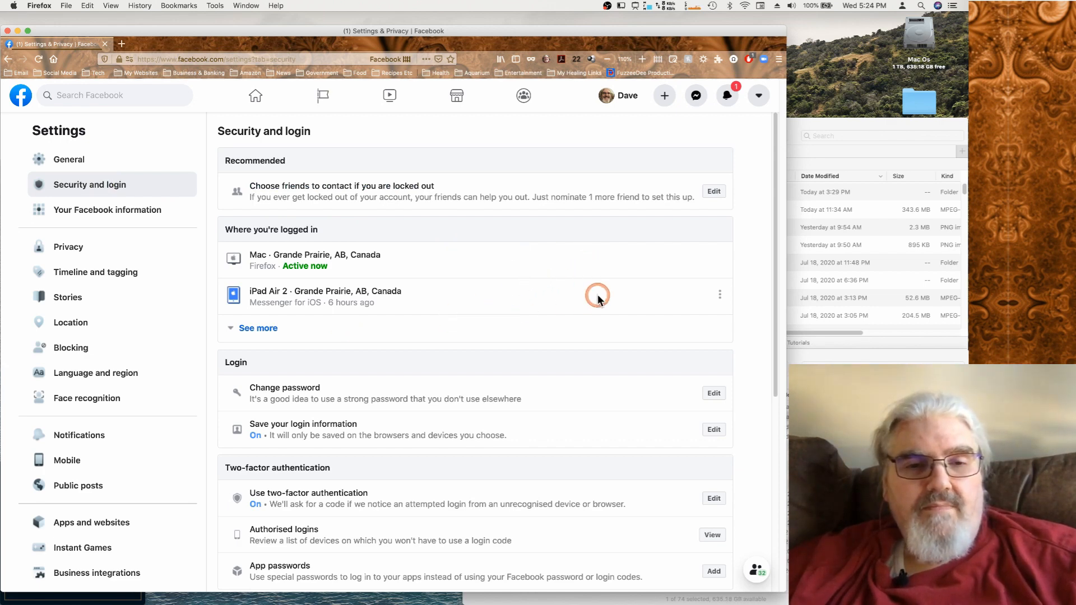
scroll("down", 3)
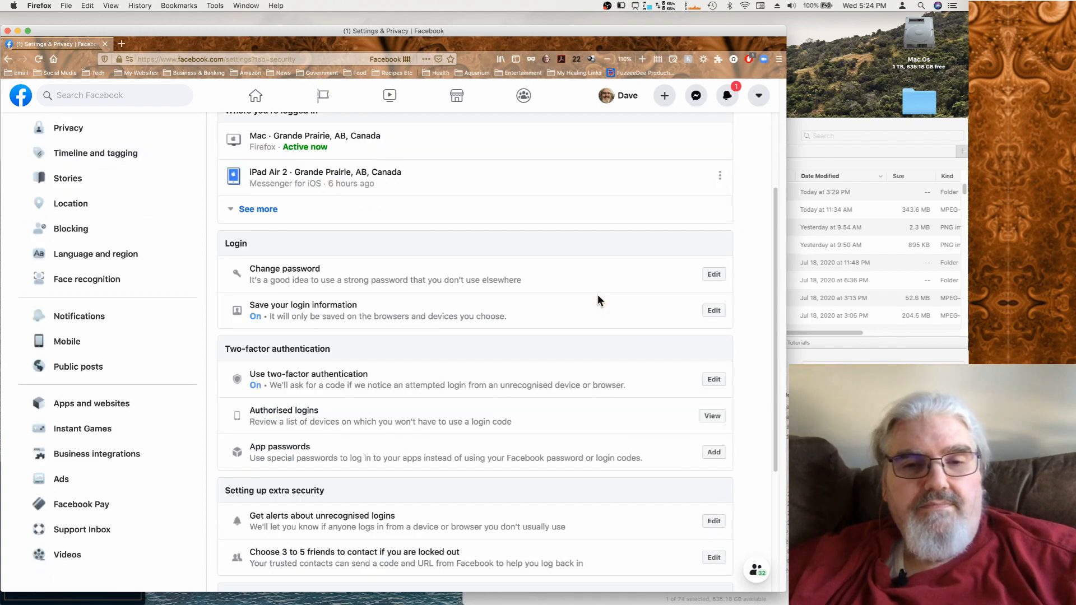
scroll("down", 3)
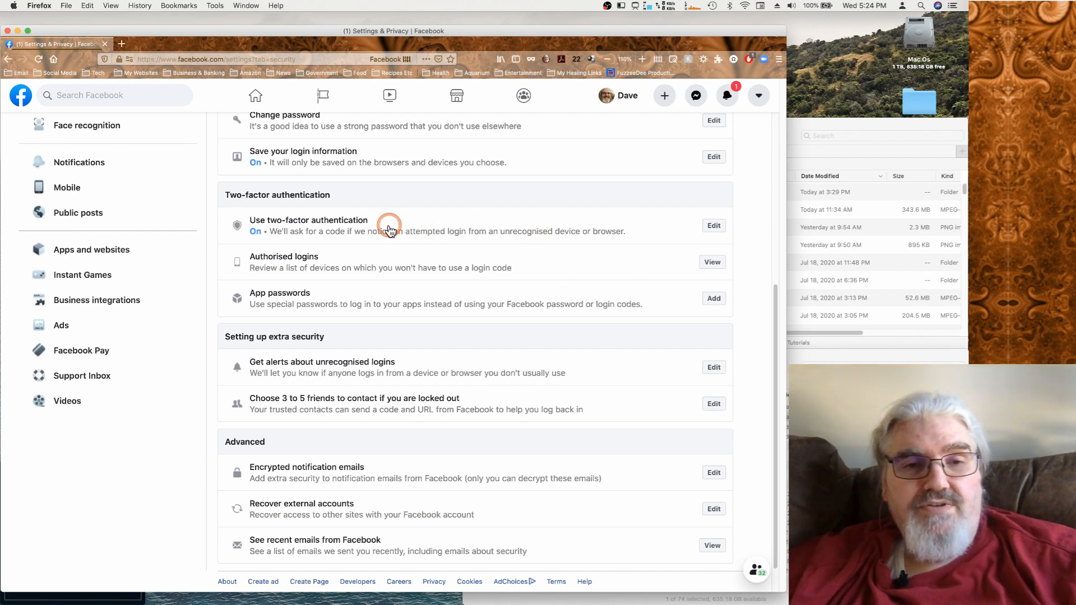
mouse_move(456, 221)
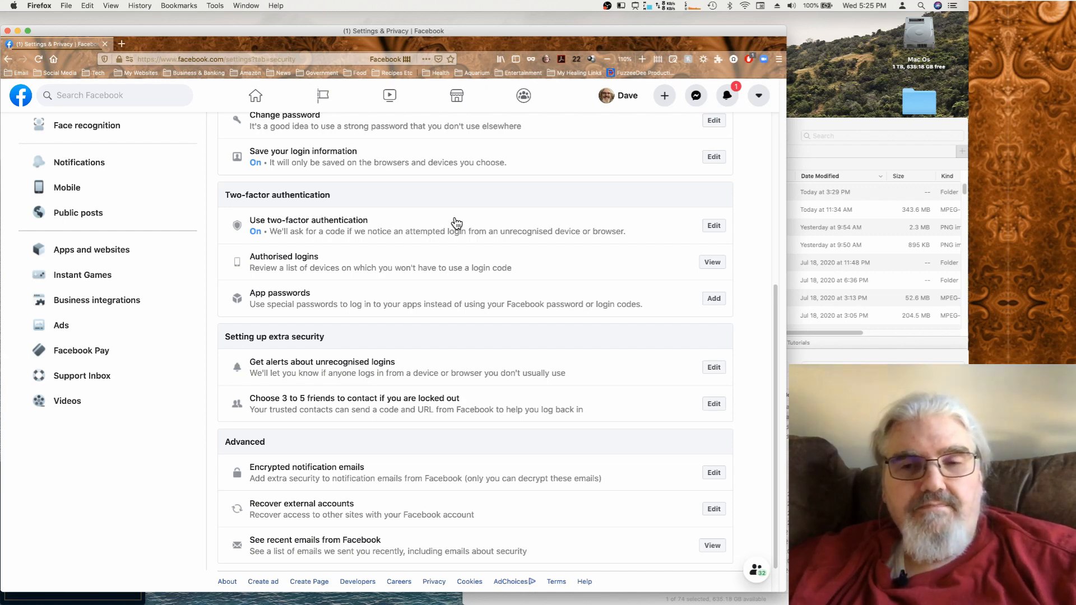
left_click(416, 225)
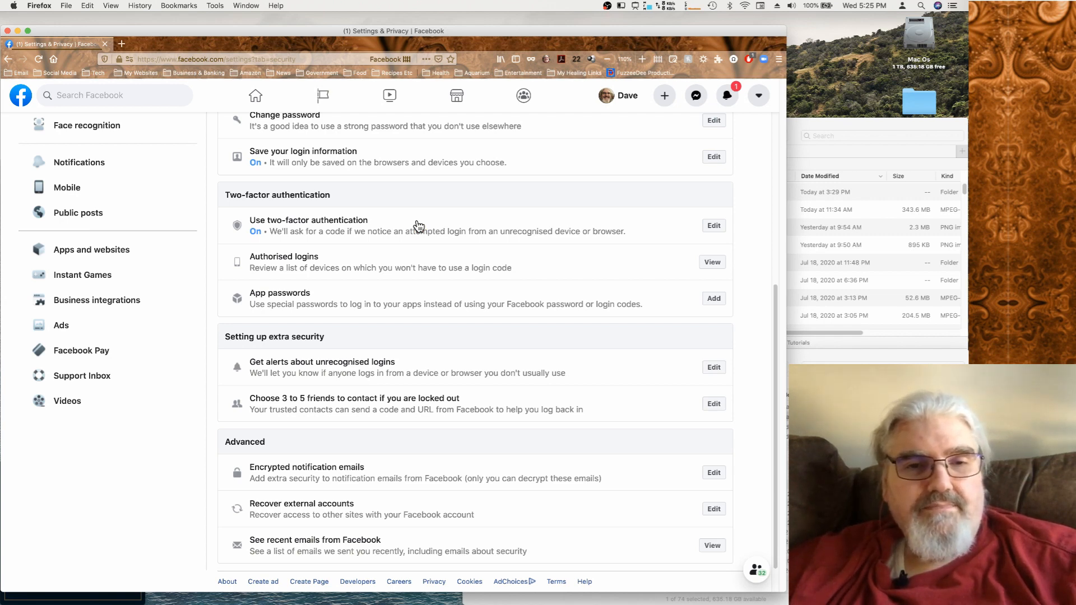
left_click(537, 288)
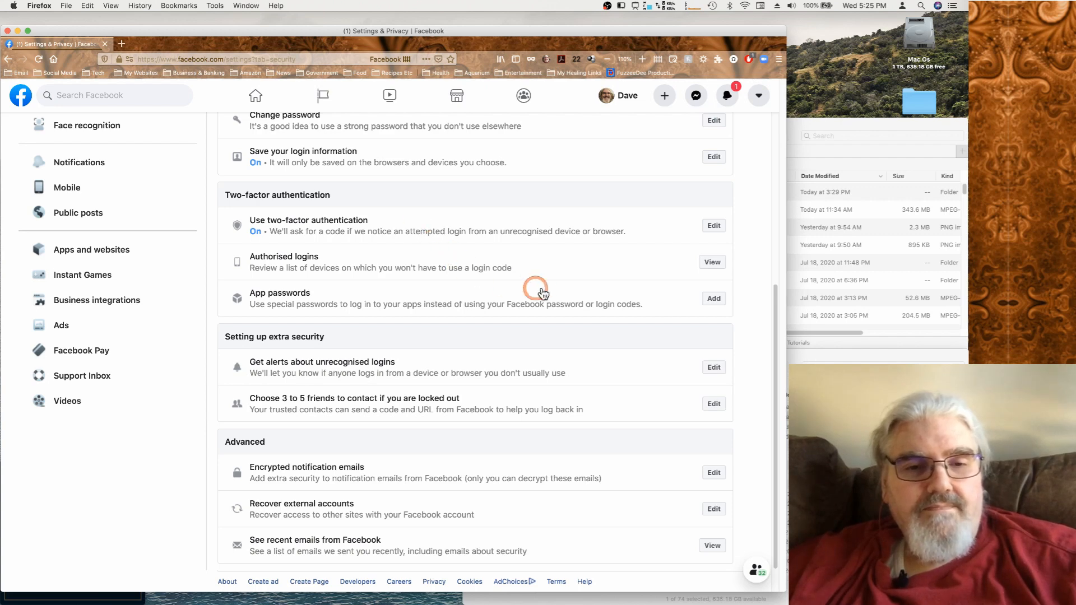
scroll("down", 3)
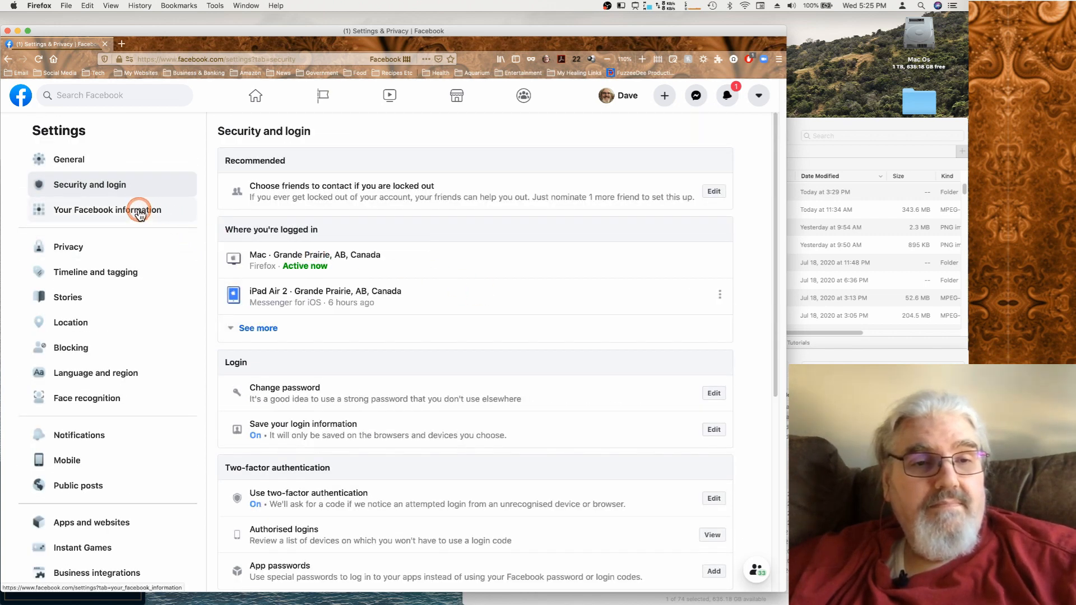
Go to Your Facebook Information and look at its access, download and deletion options
left_click(107, 209)
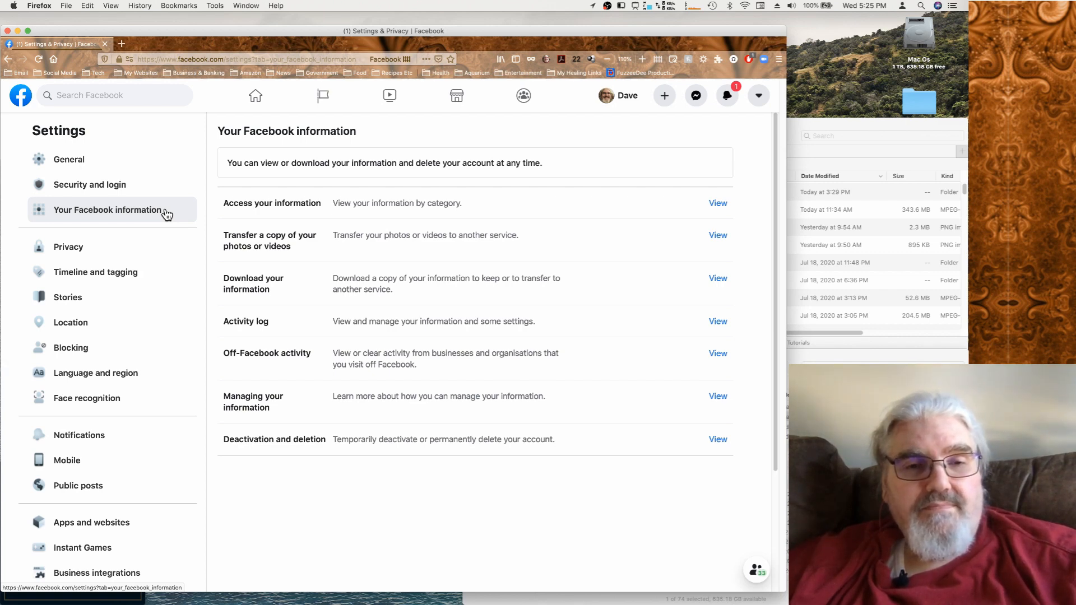
left_click(358, 238)
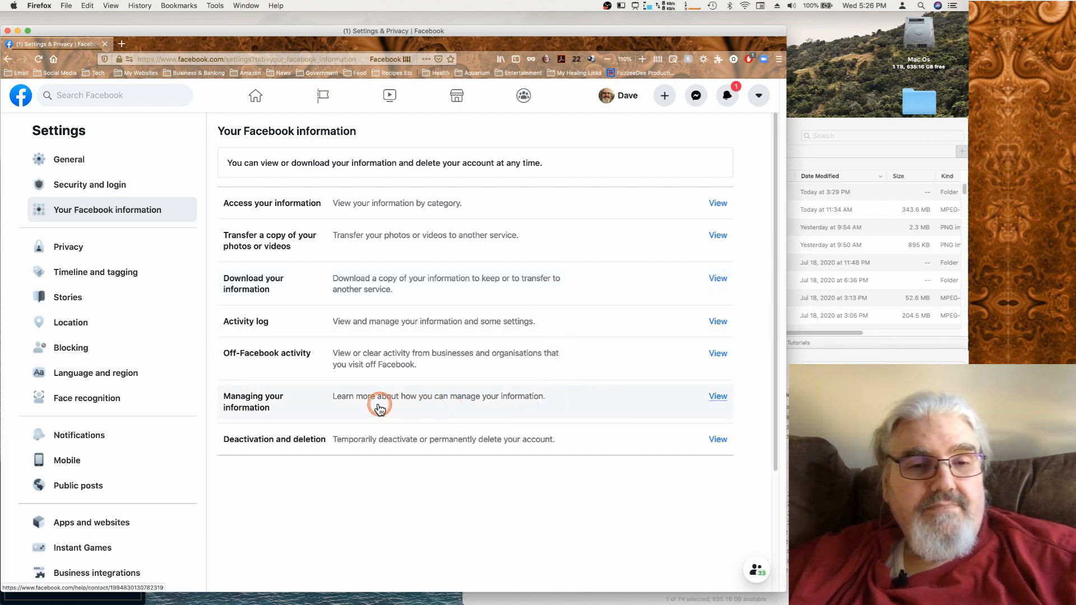
mouse_move(555, 265)
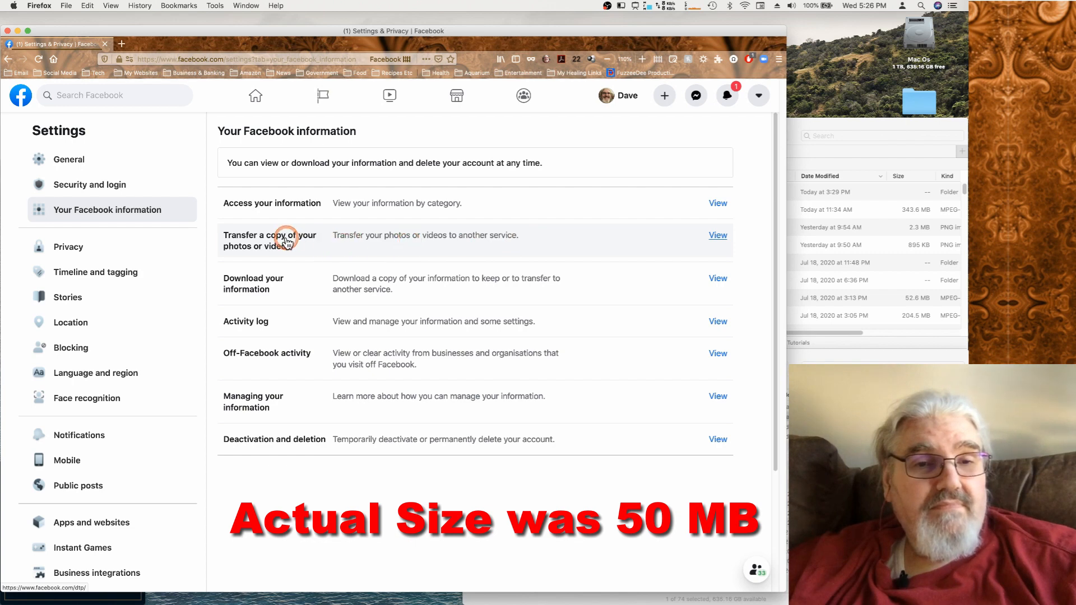
Show the Privacy Settings and Tools page for post visibility and friend requests
left_click(69, 246)
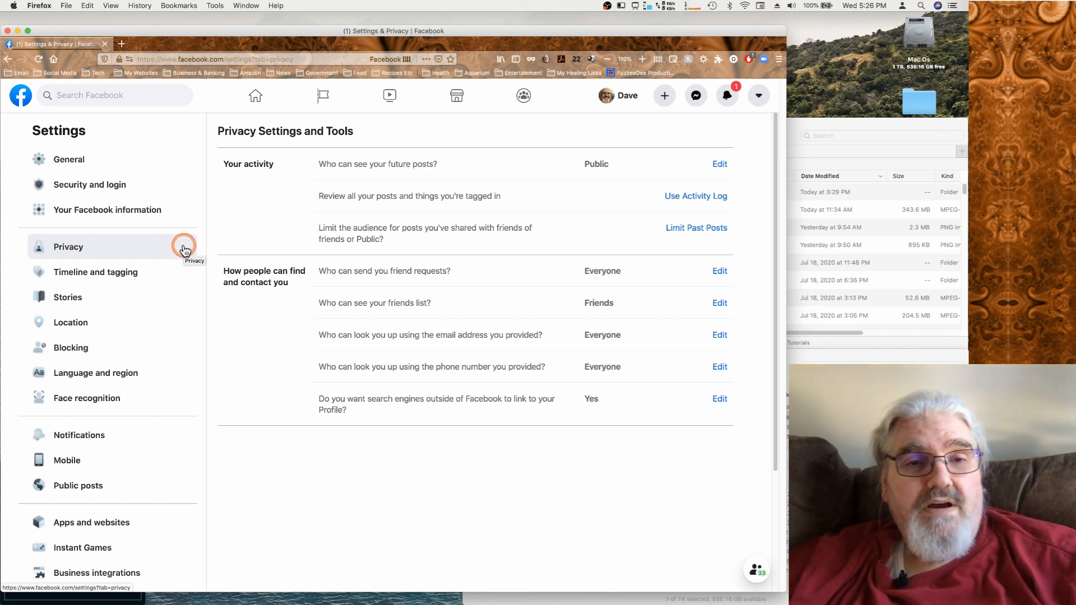
mouse_move(288, 174)
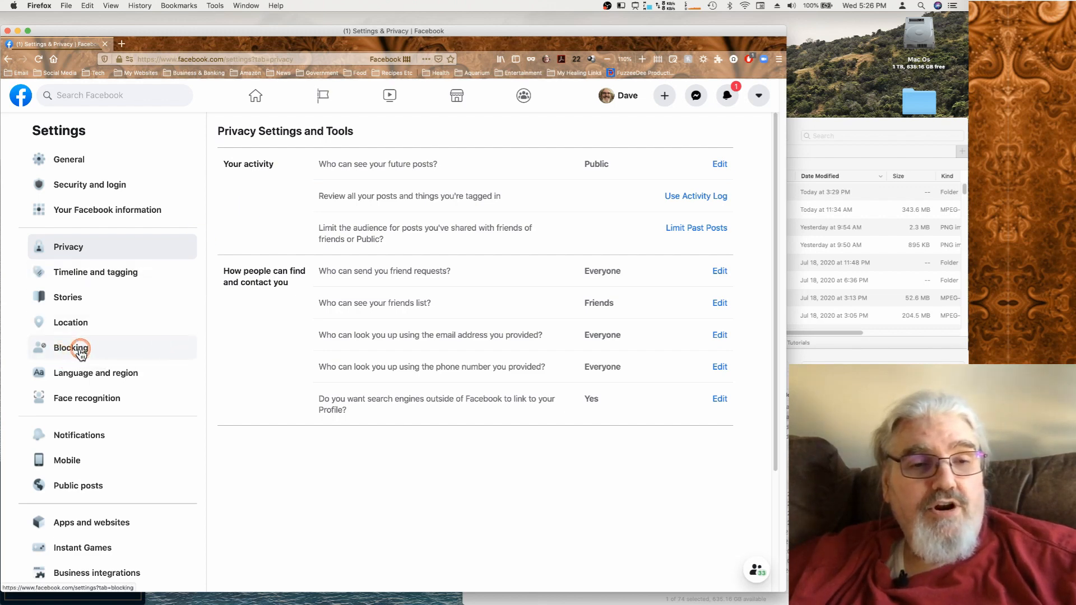
left_click(70, 348)
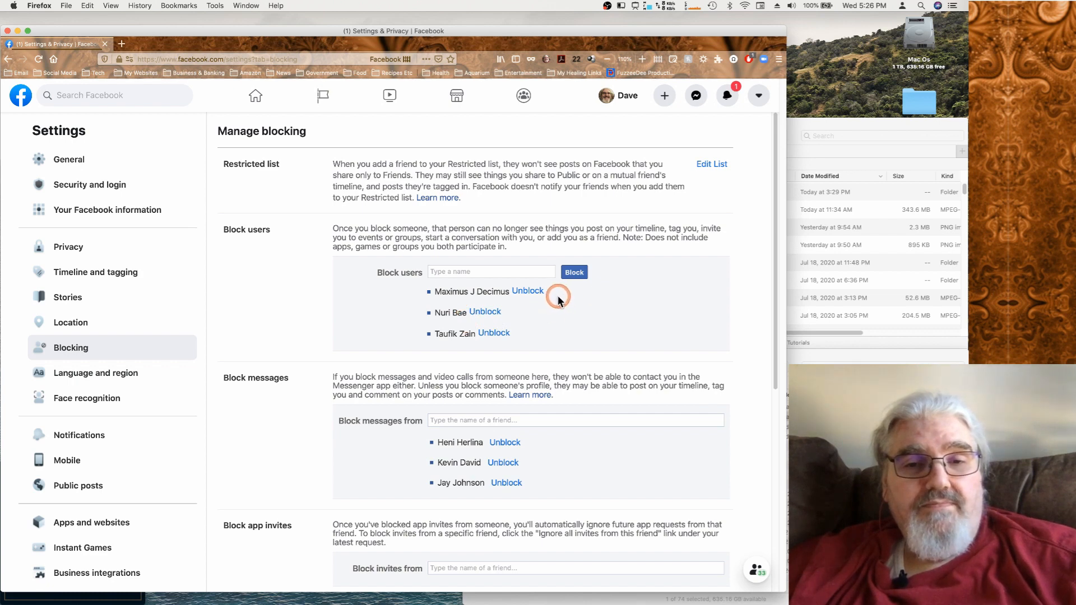
mouse_move(539, 367)
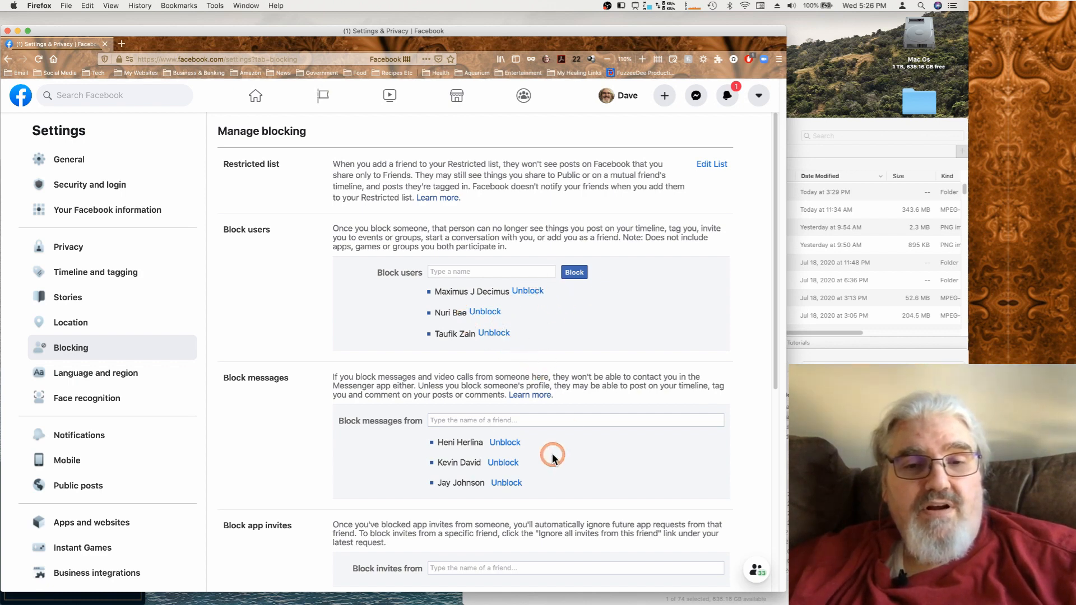
mouse_move(576, 449)
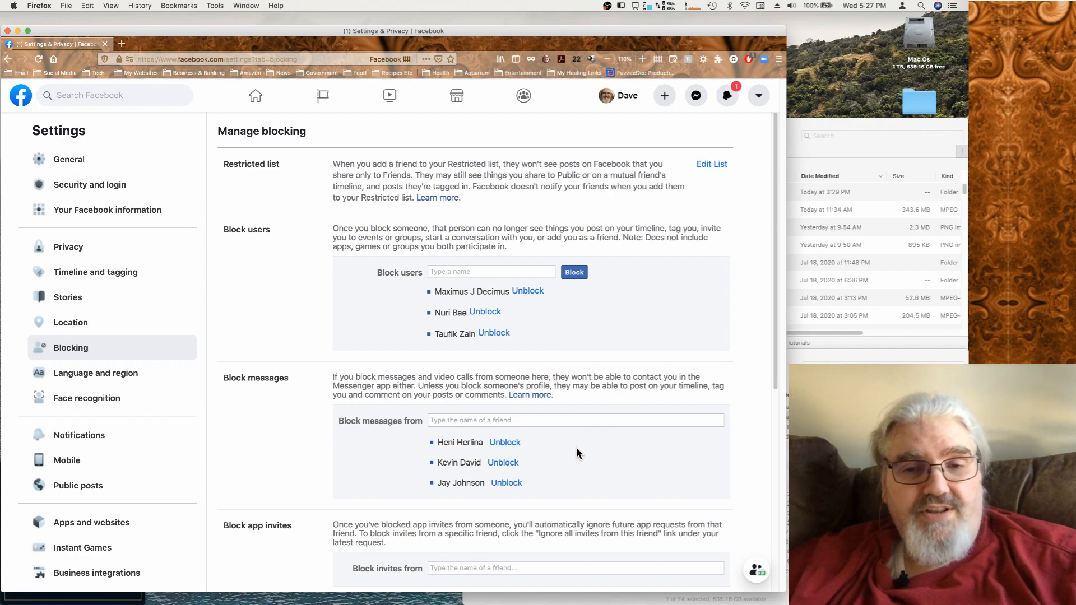
scroll("down", 3)
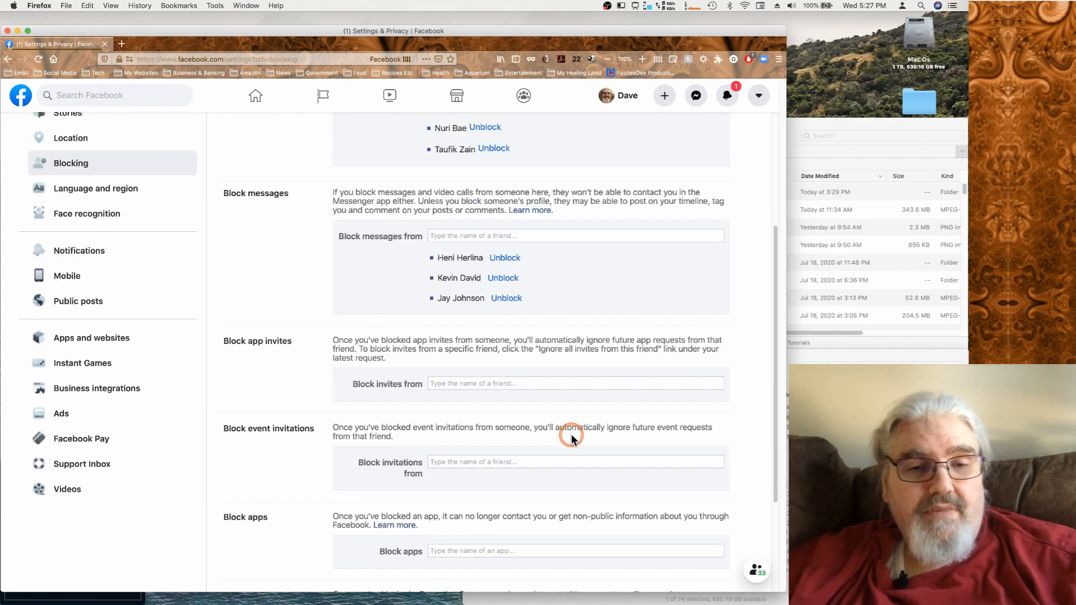
scroll("down", 3)
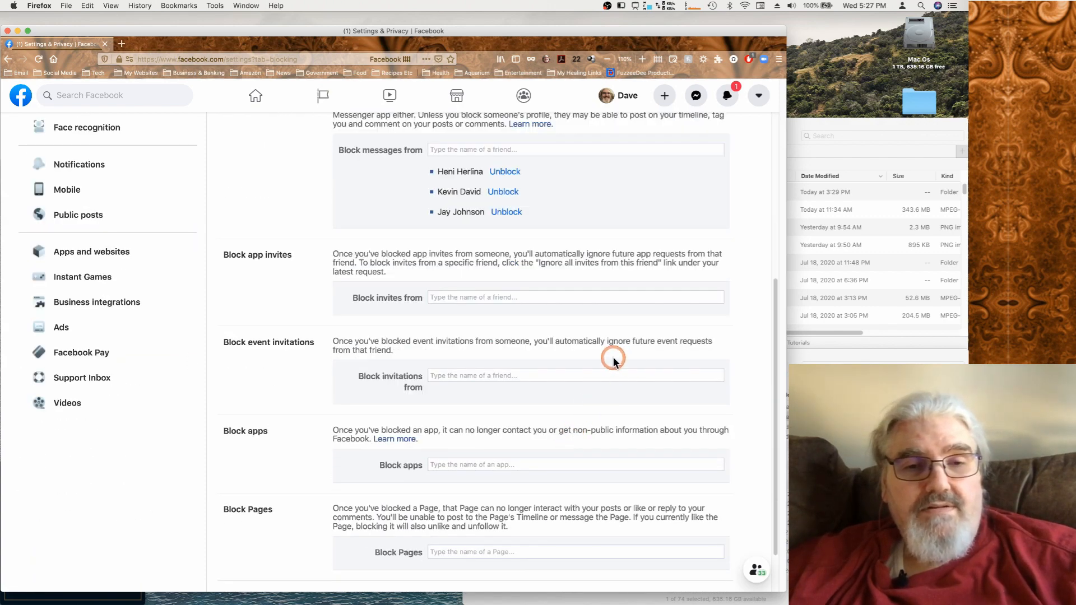
scroll("down", 3)
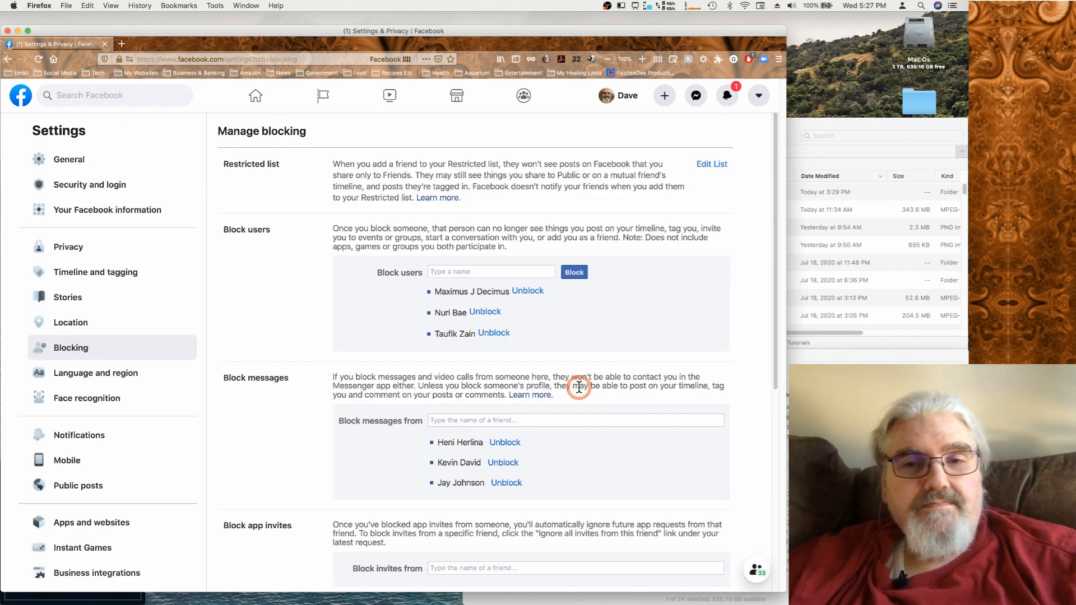
mouse_move(408, 172)
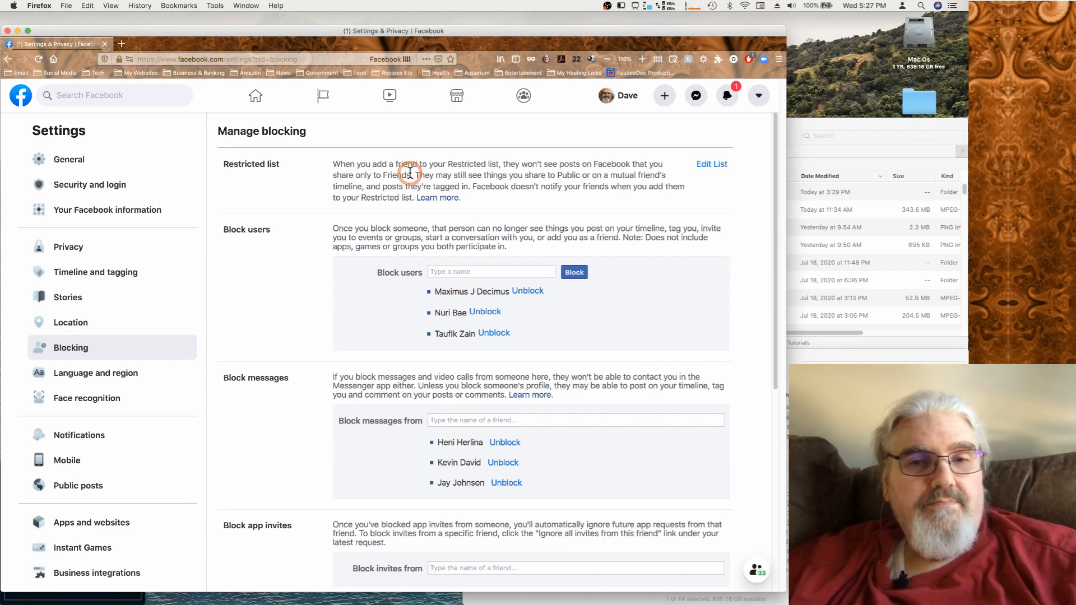
mouse_move(181, 266)
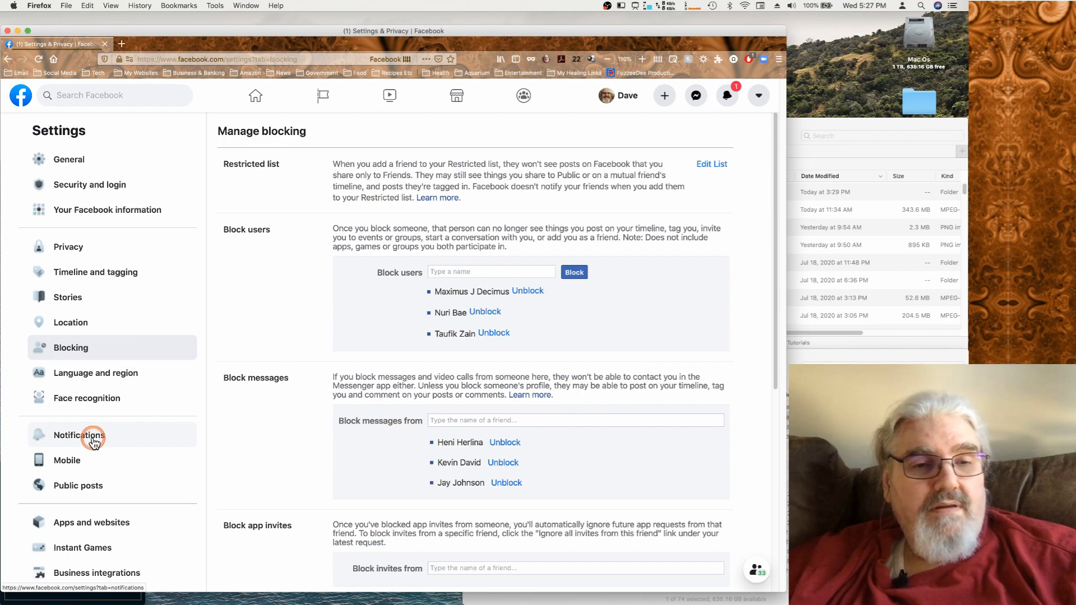
Show the Notifications settings listing comments, tags, reminders, birthdays and group notifications
left_click(77, 435)
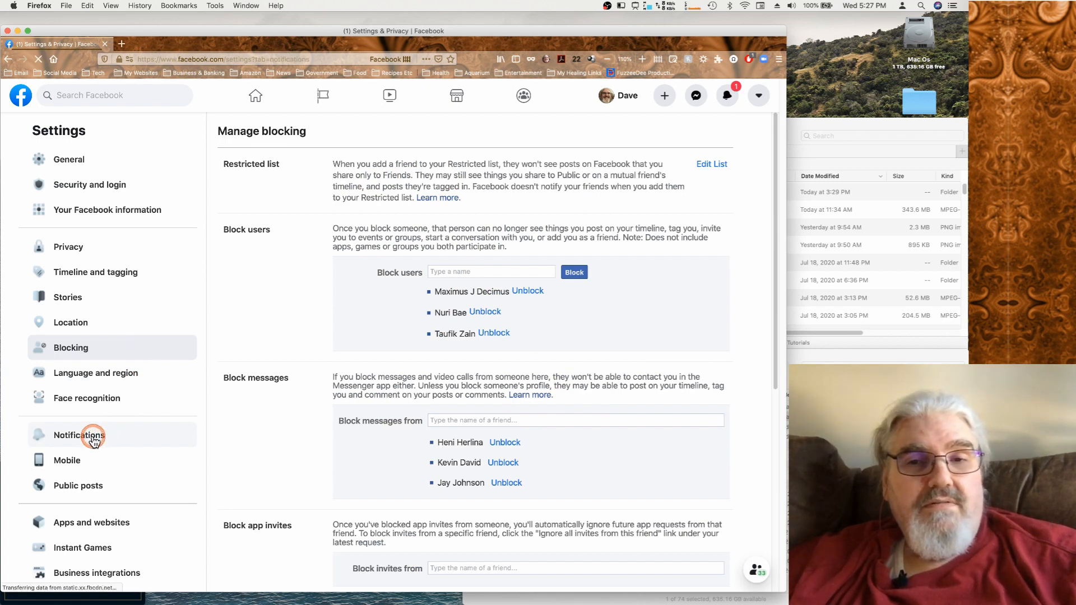
left_click(78, 435)
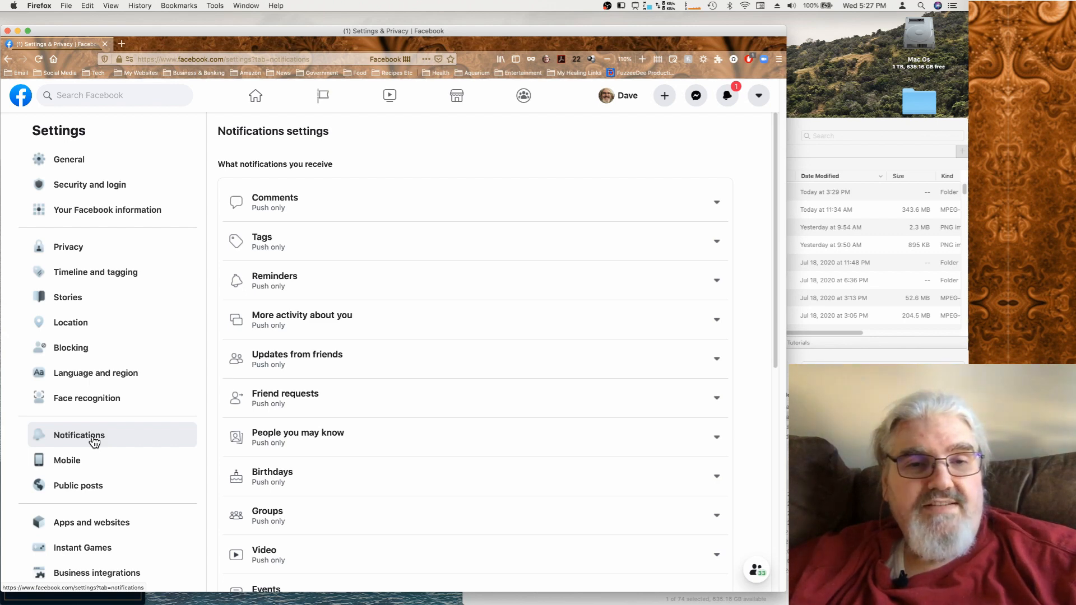
scroll("down", 3)
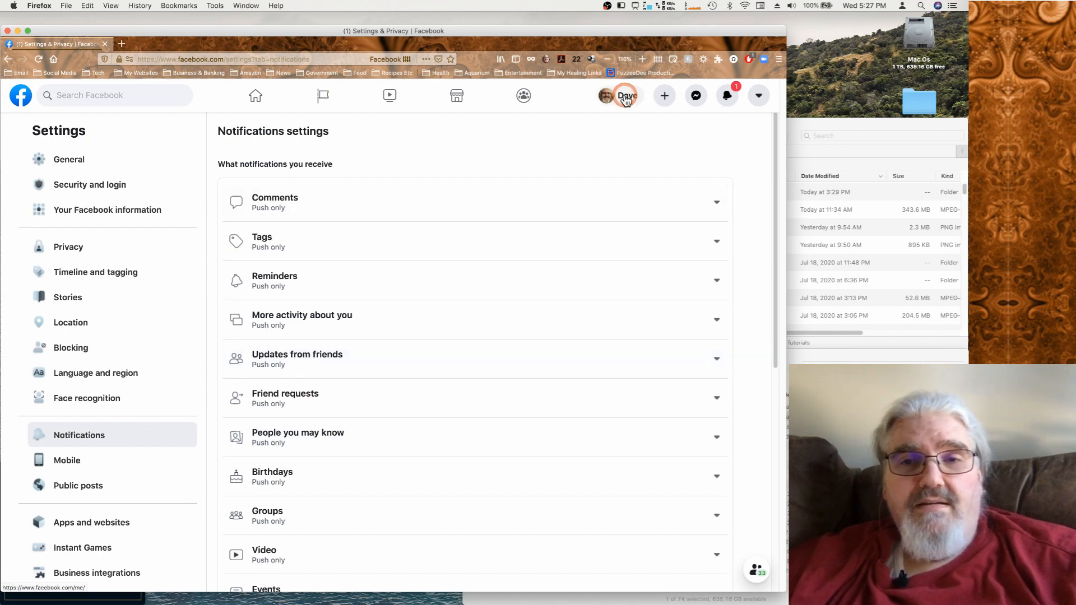
Return to your own profile and show the account menu with settings, dark mode and log out
left_click(626, 95)
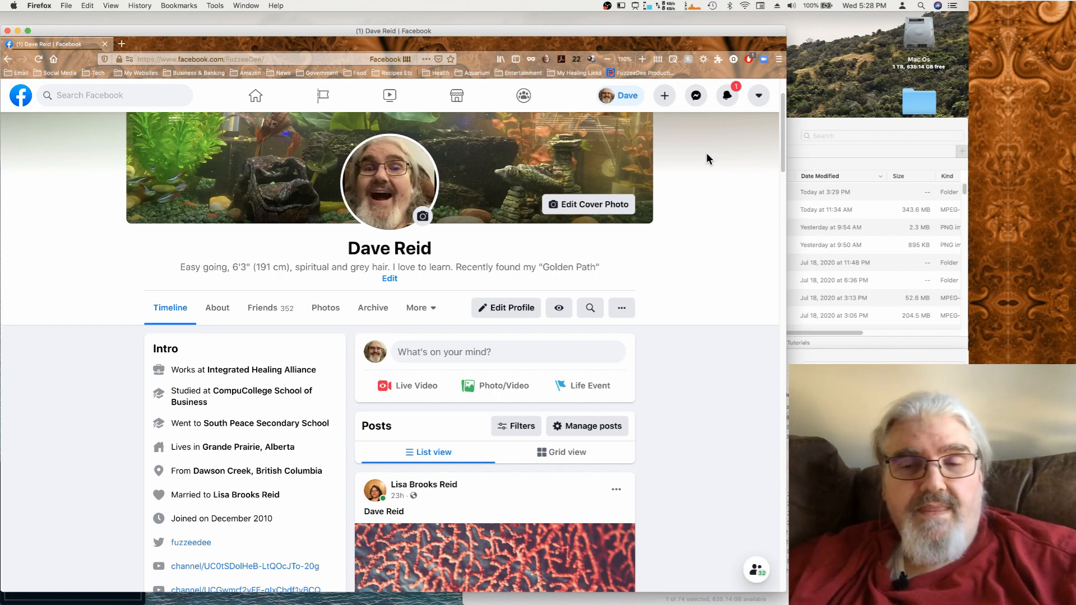
mouse_move(759, 96)
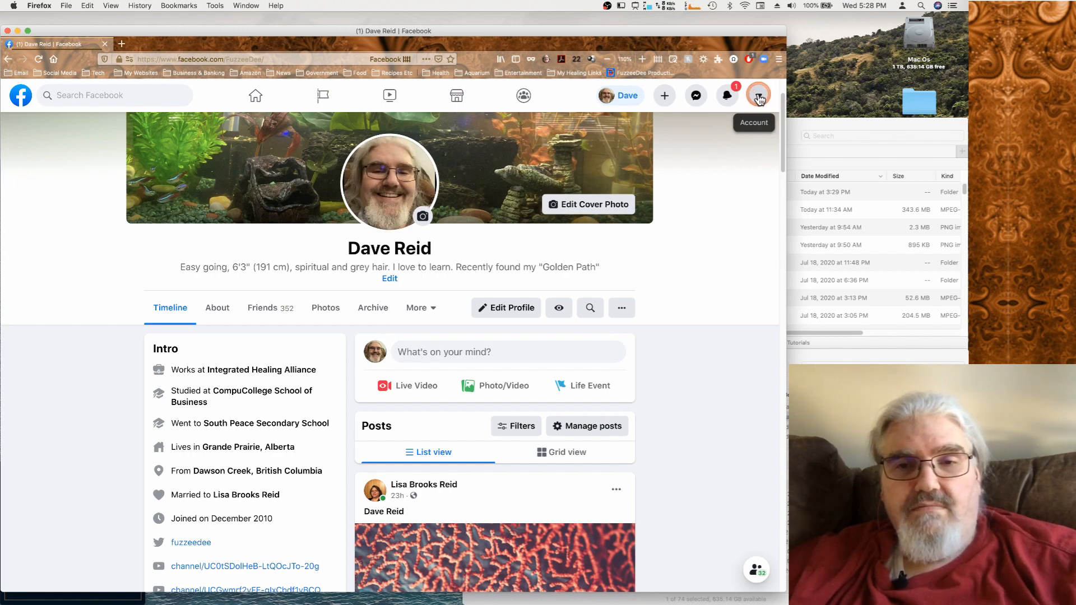
left_click(758, 96)
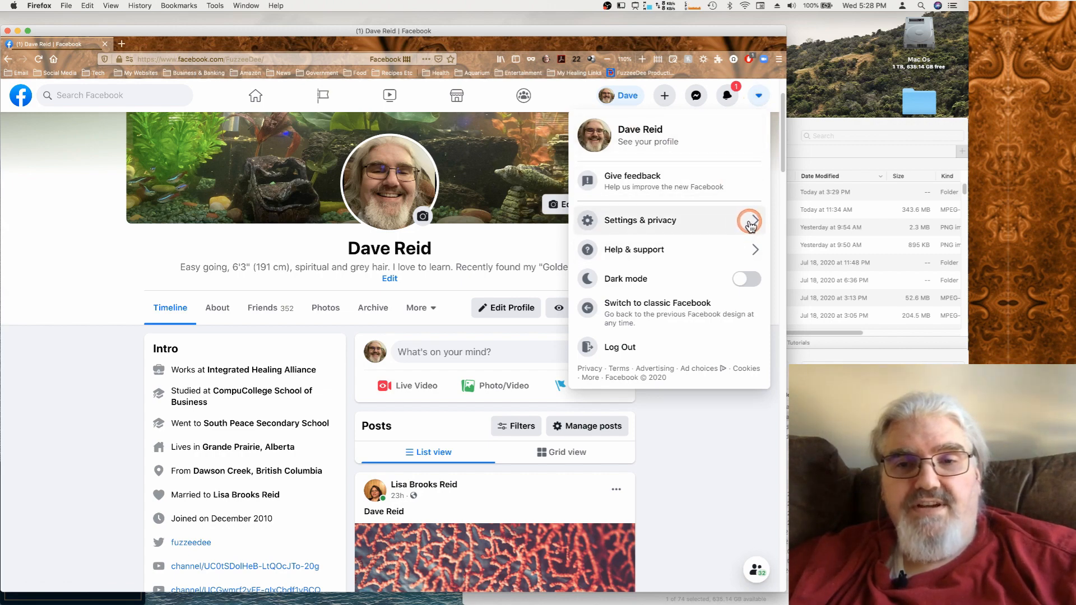
Reach News Feed preferences via Settings & privacy and browse the See first list of people and Pages
left_click(640, 219)
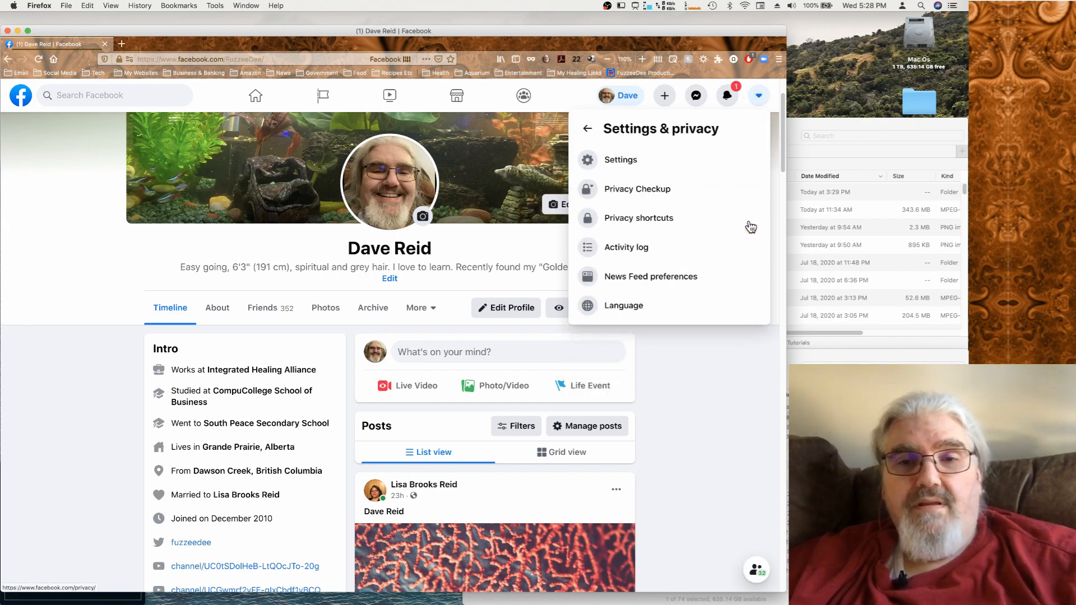
left_click(626, 247)
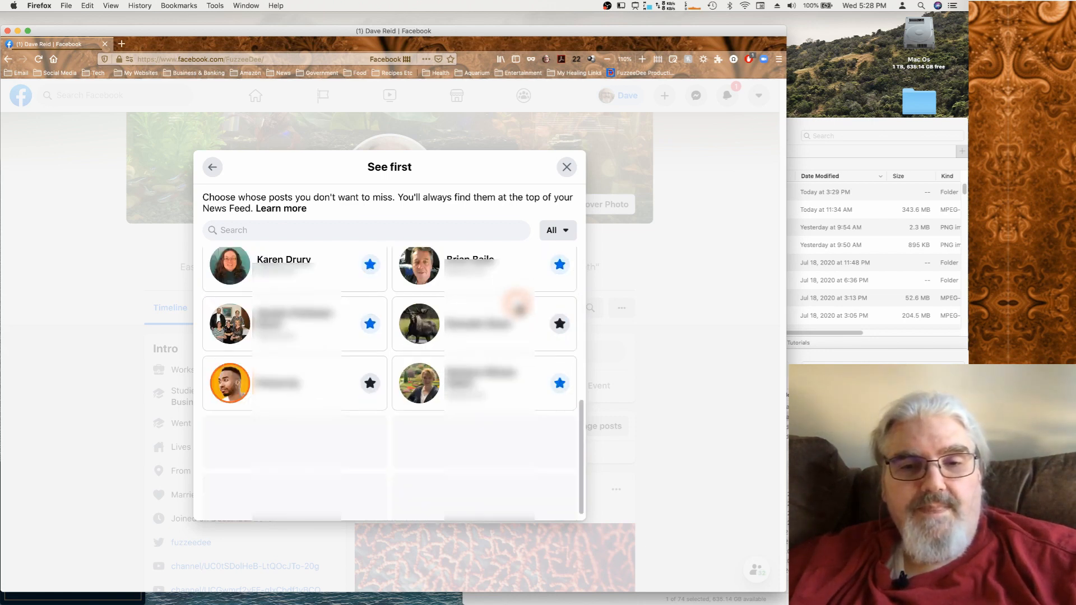
scroll("down", 3)
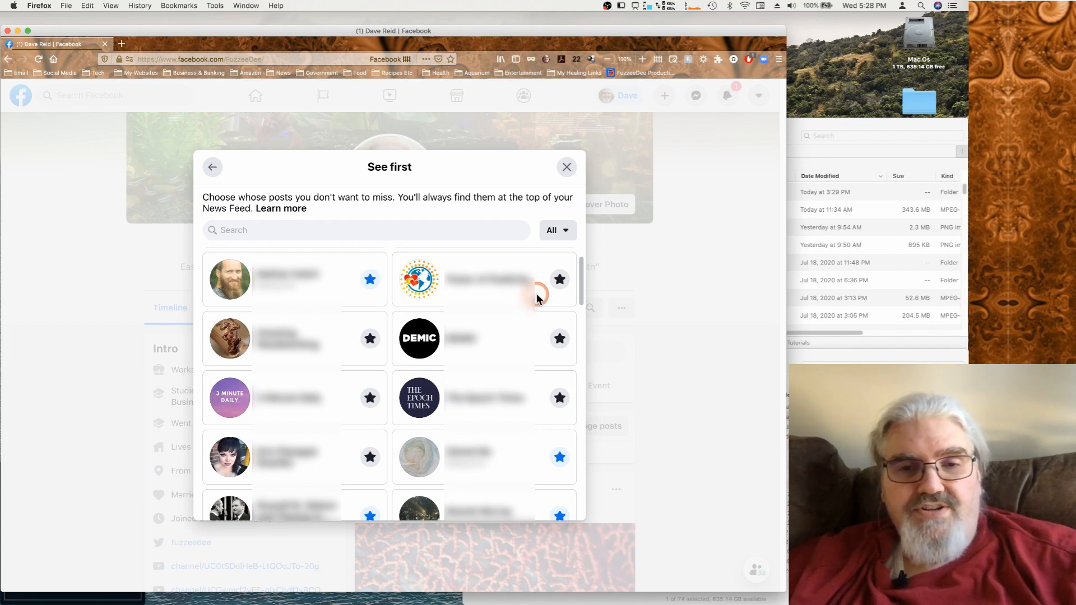
left_click(559, 279)
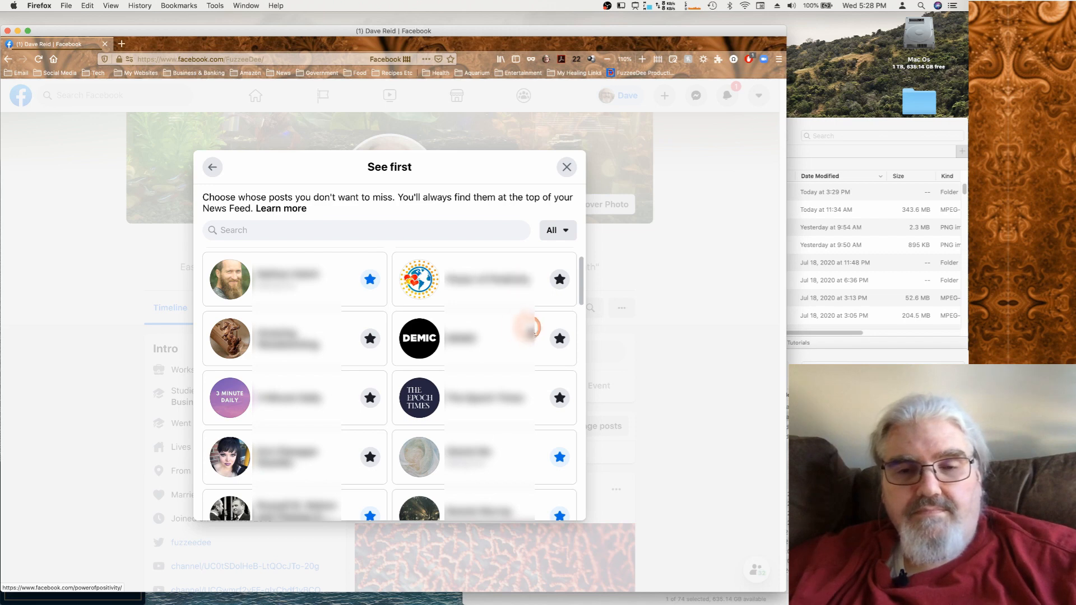
scroll("down", 3)
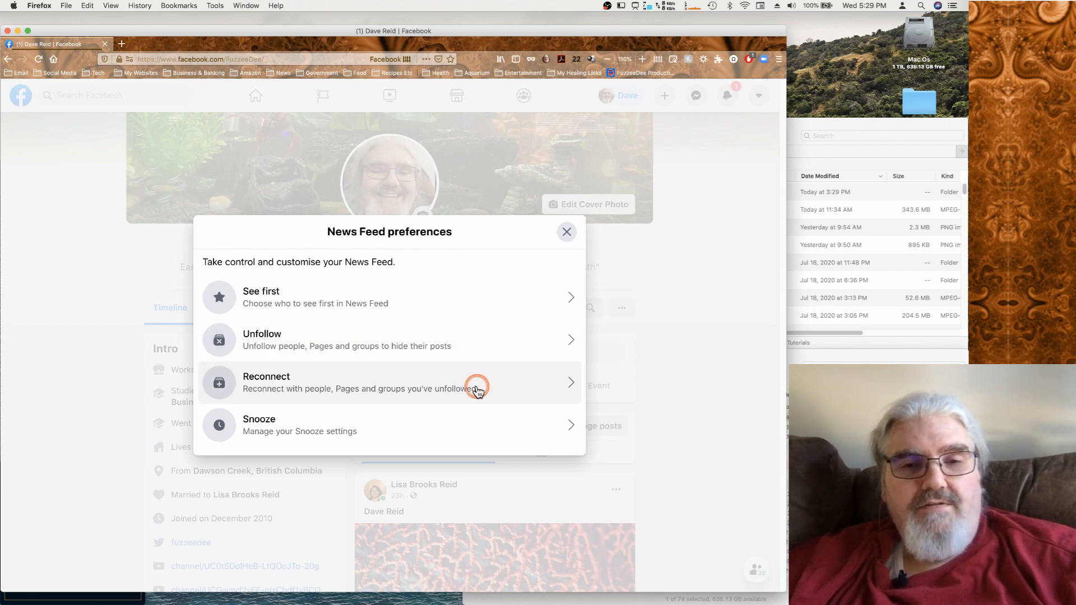
mouse_move(471, 391)
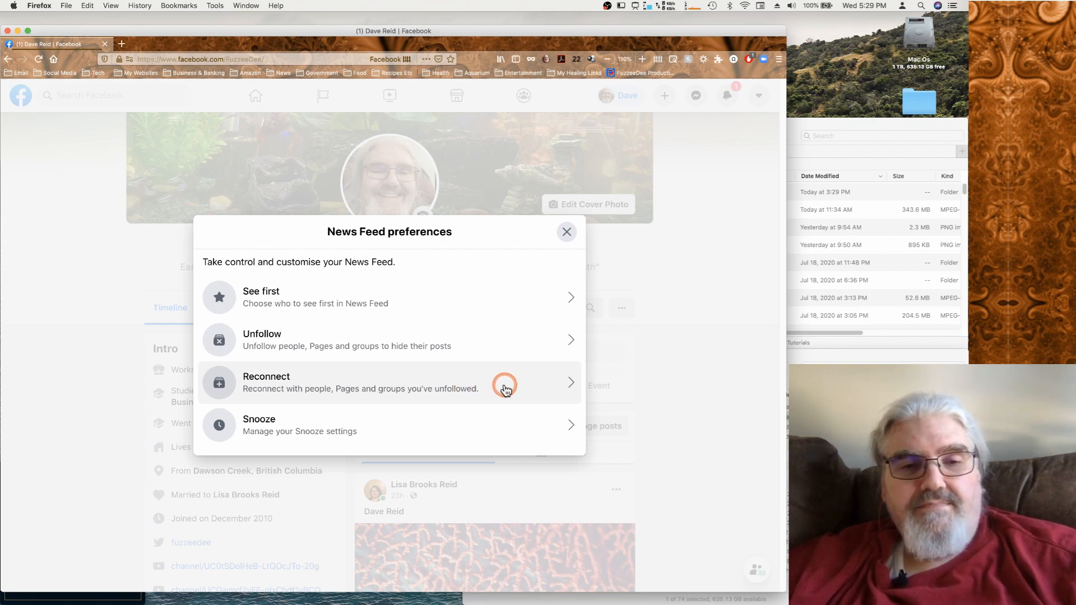
mouse_move(549, 425)
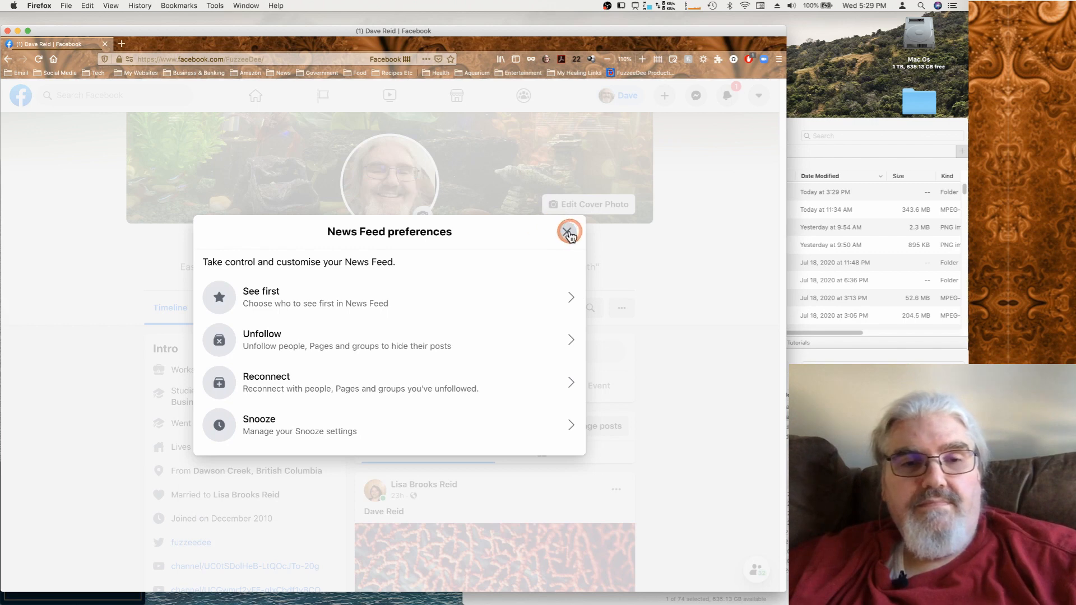
Dismiss the News Feed preferences dialog to return to the profile page
left_click(568, 230)
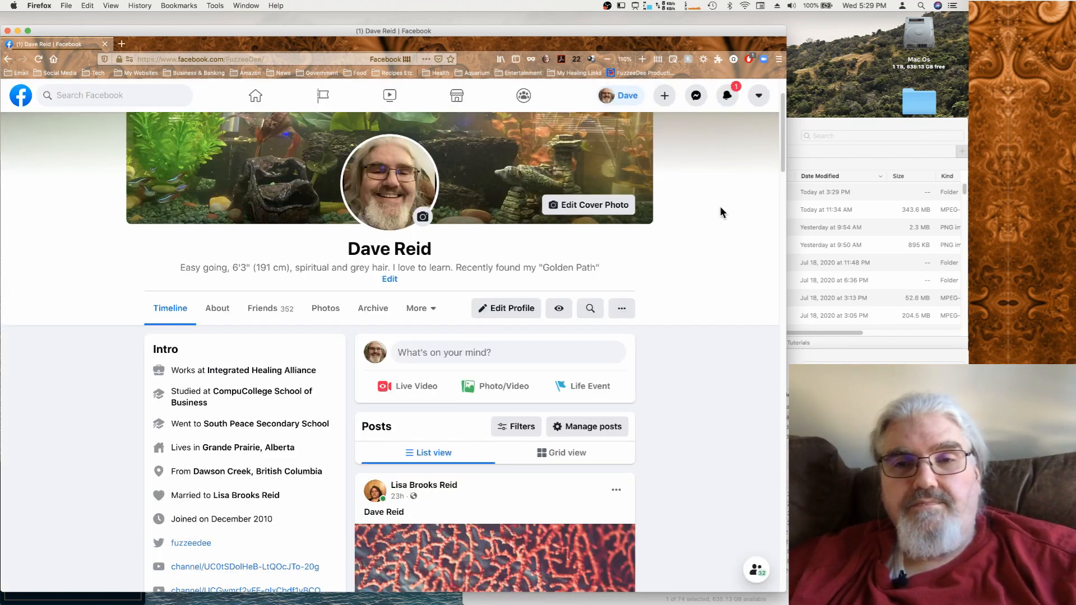
left_click(678, 132)
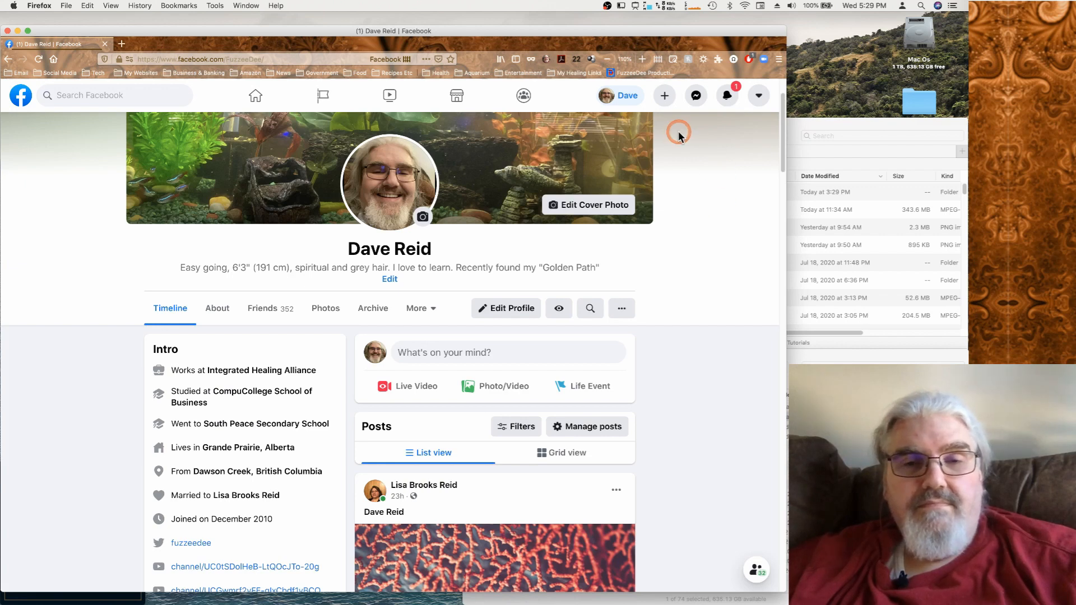
mouse_move(742, 151)
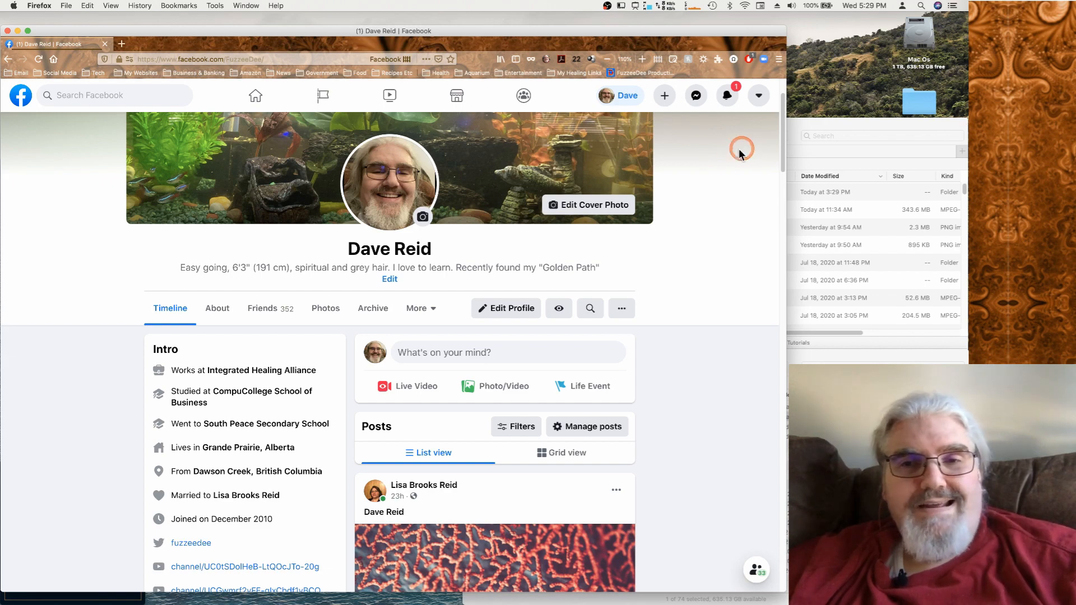
mouse_move(674, 164)
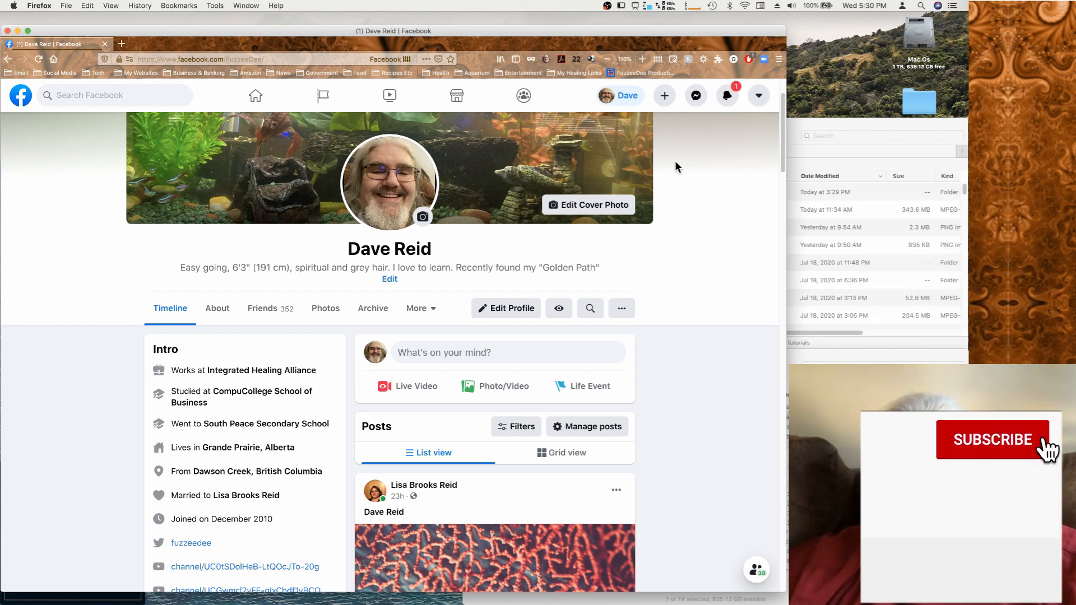
left_click(993, 439)
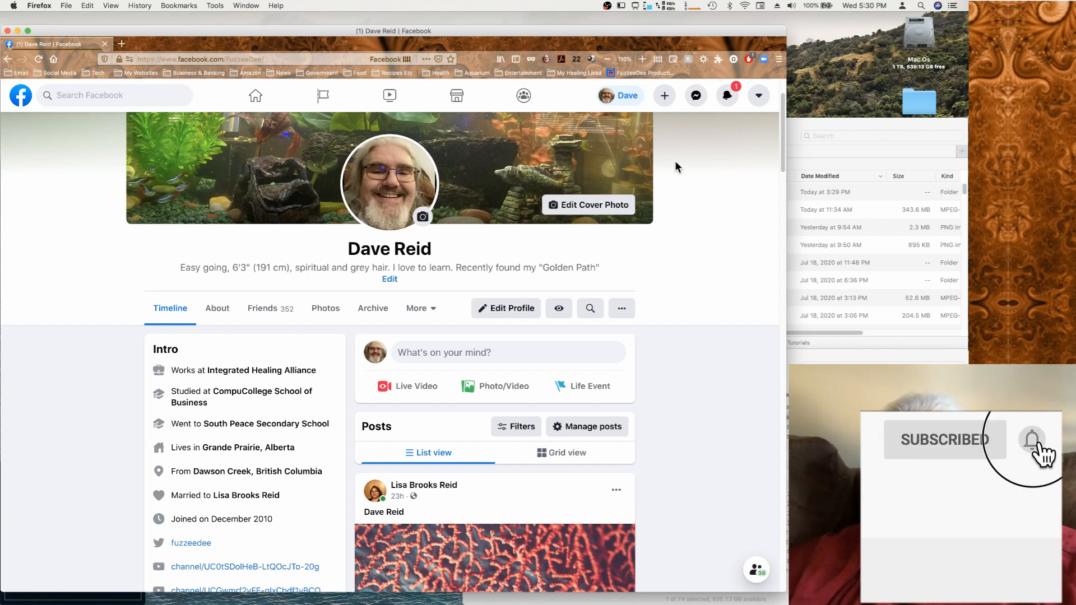
left_click(1032, 439)
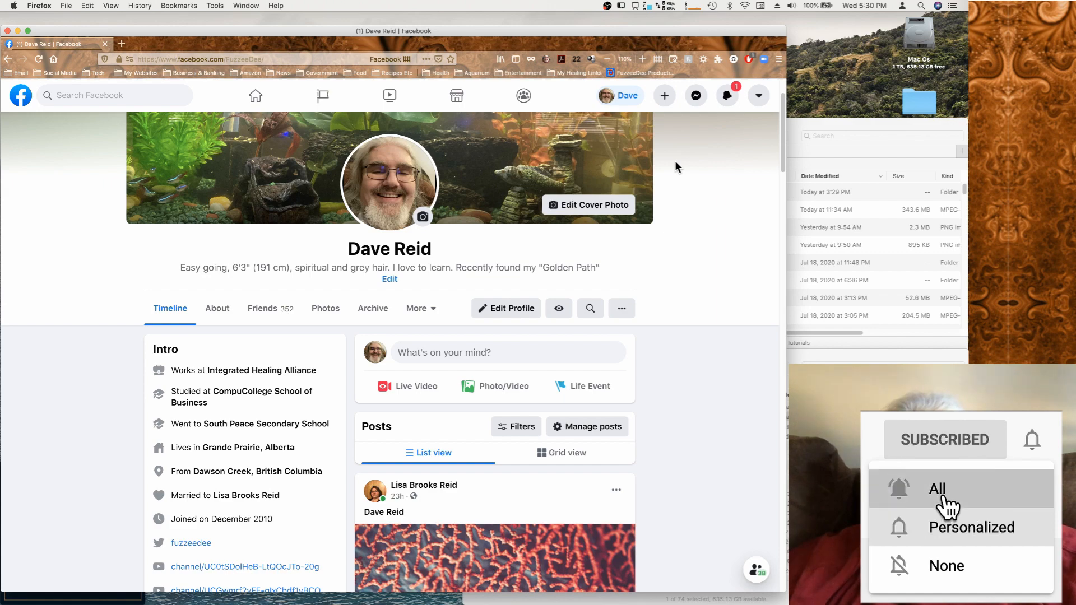